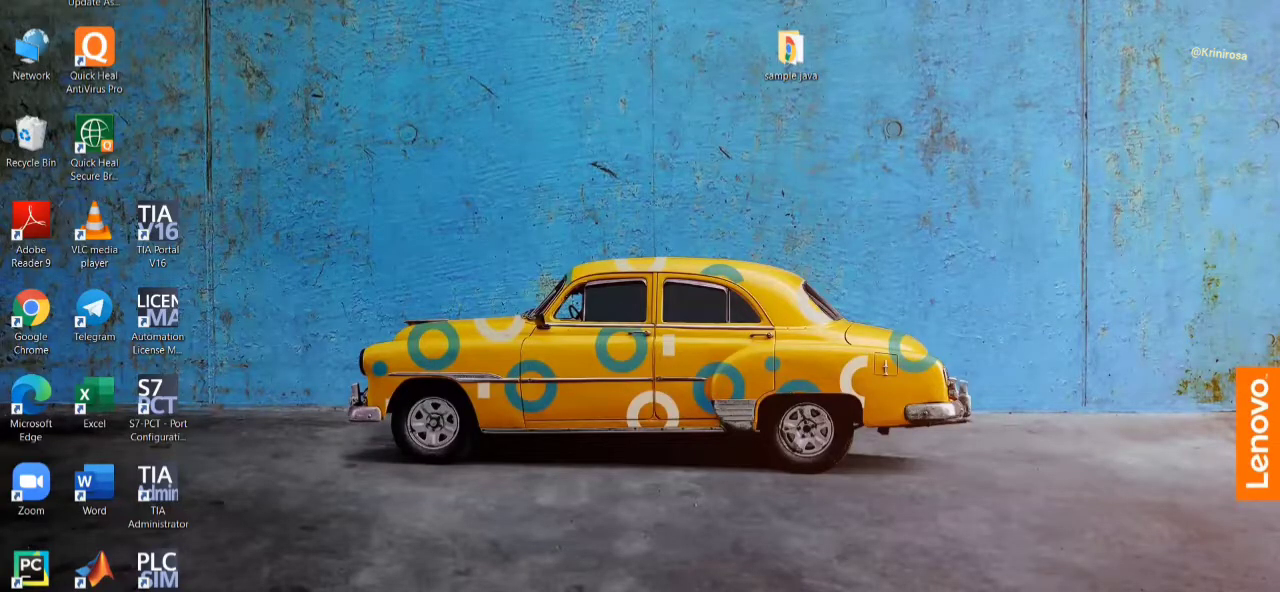
mouse_move(195, 203)
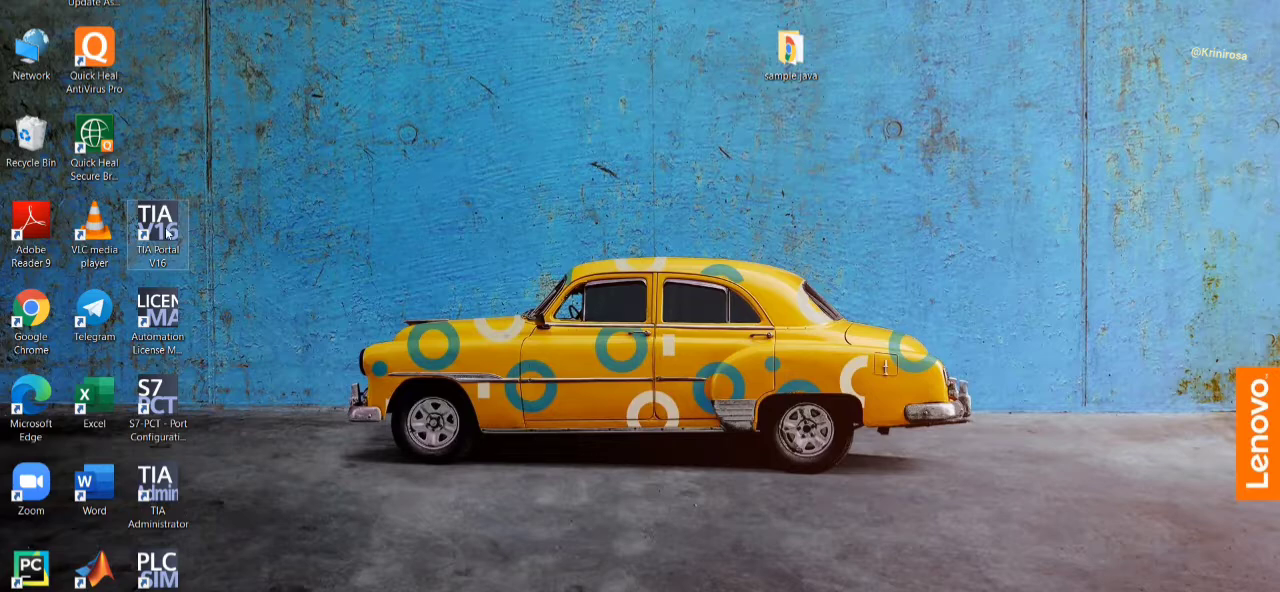
Step: Launch TIA Portal V16 from its desktop shortcut
double_click(157, 225)
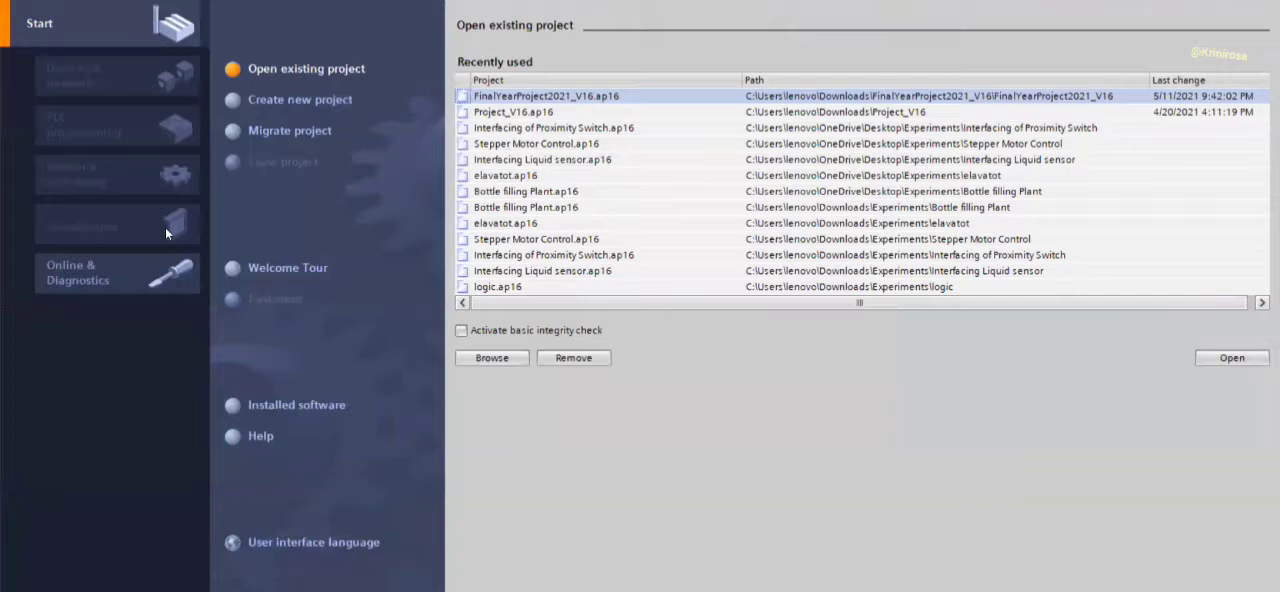
mouse_move(427, 103)
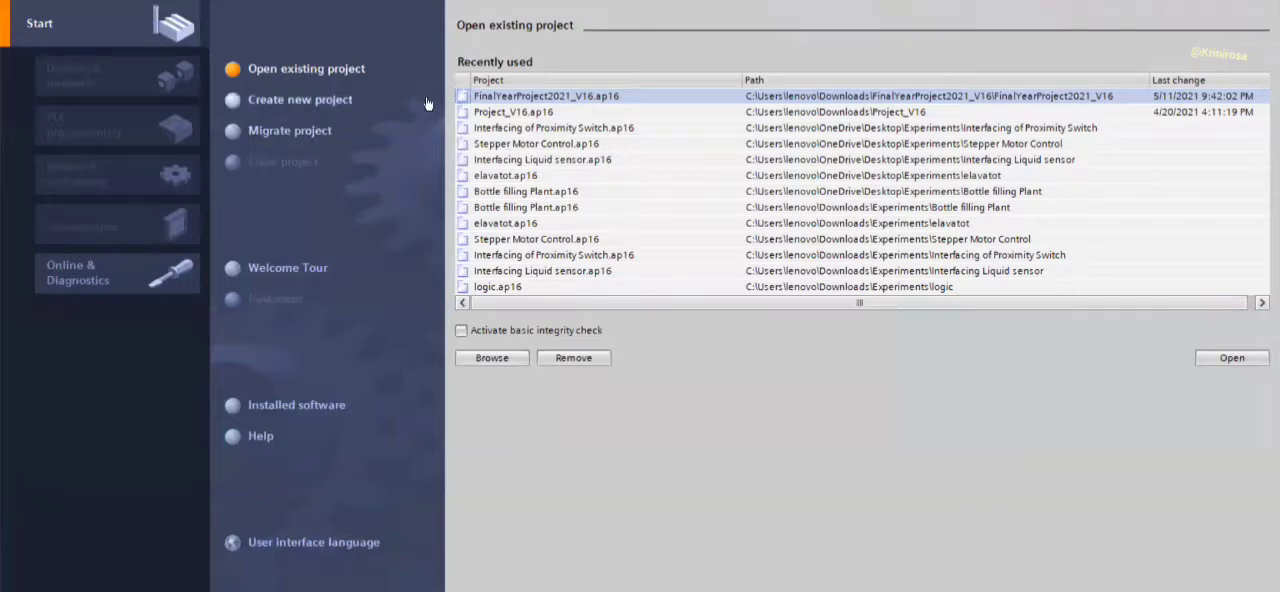
mouse_move(520, 98)
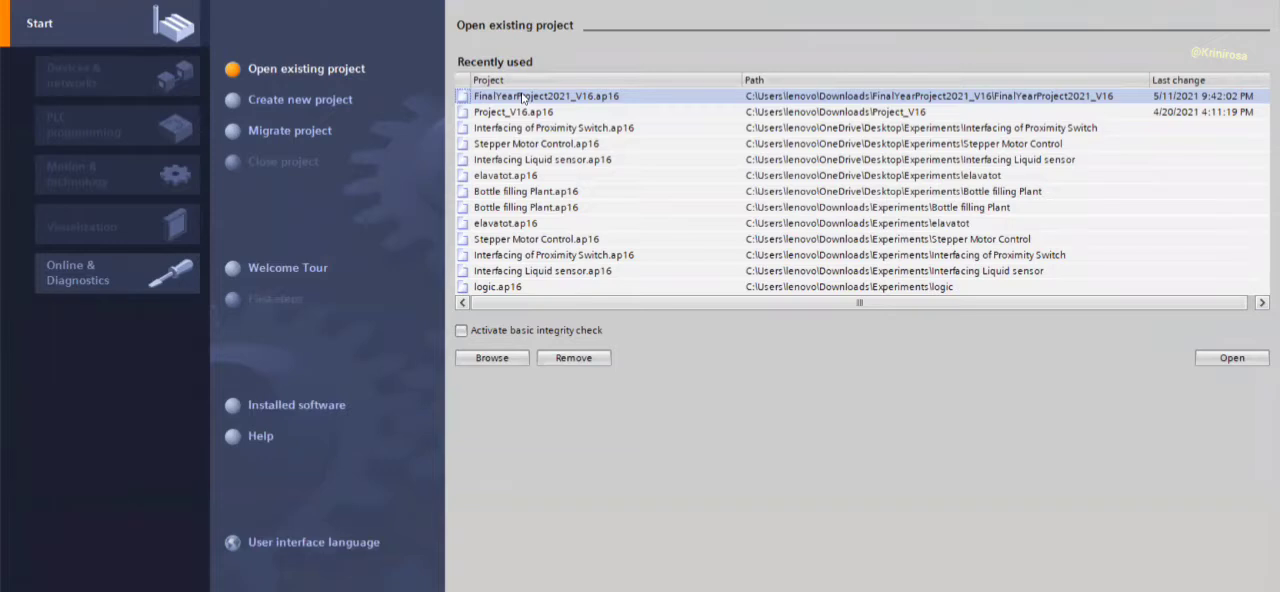
Step: Open FinalYearProject2021_V16 from Recently used and switch to Project view
double_click(546, 95)
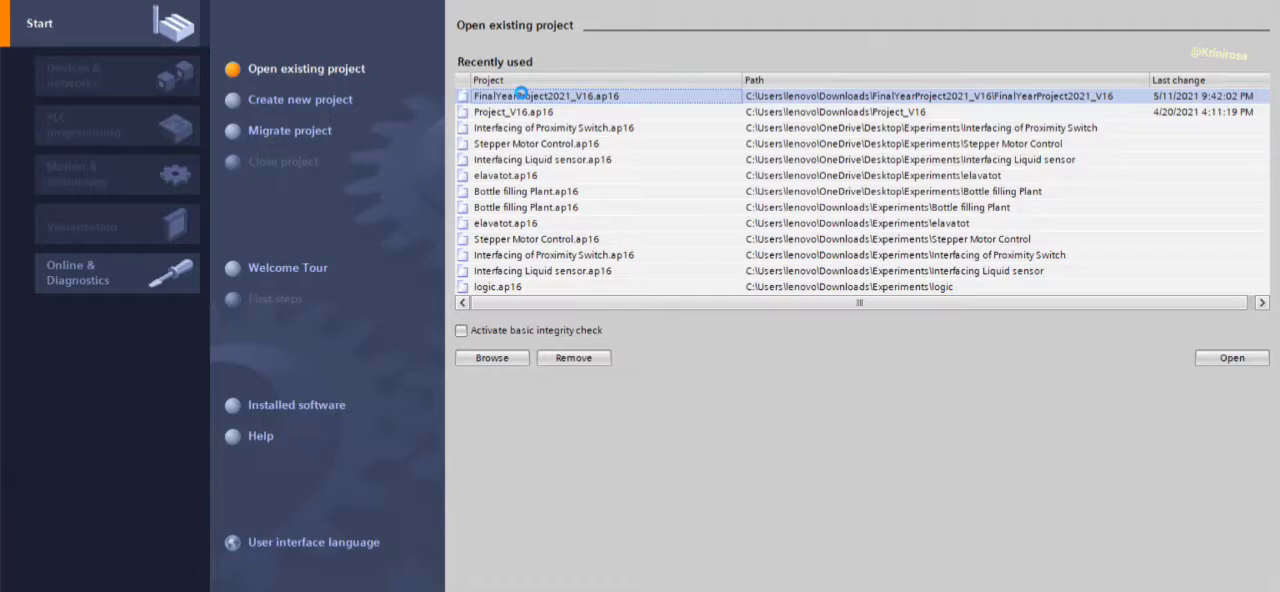
double_click(560, 95)
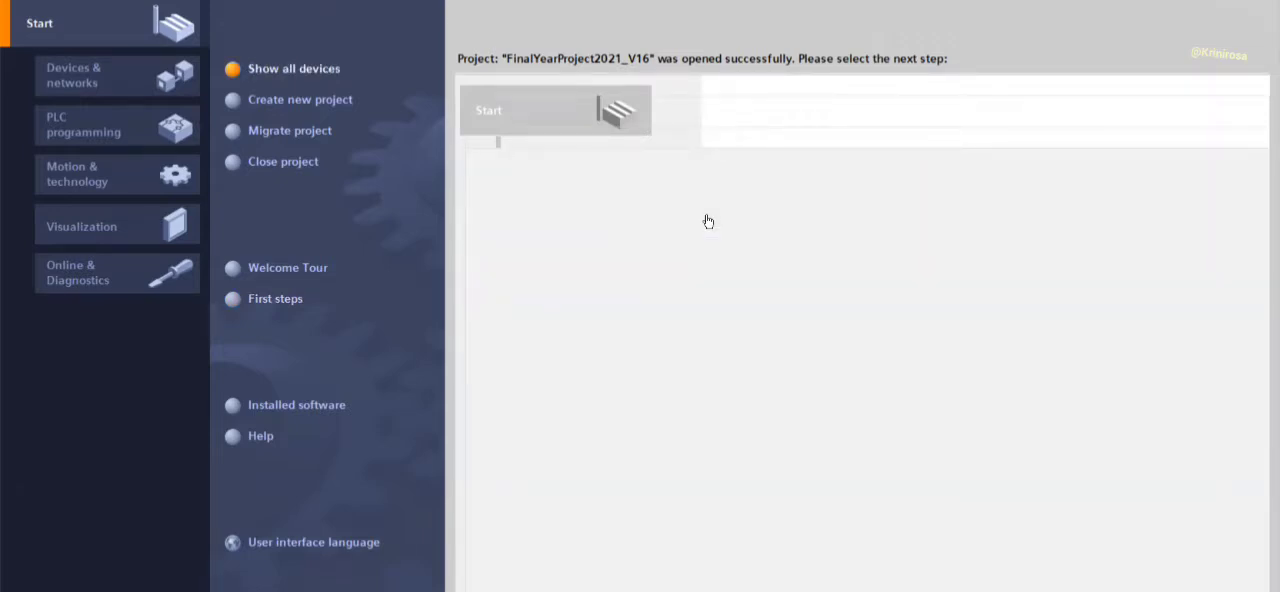
click(73, 75)
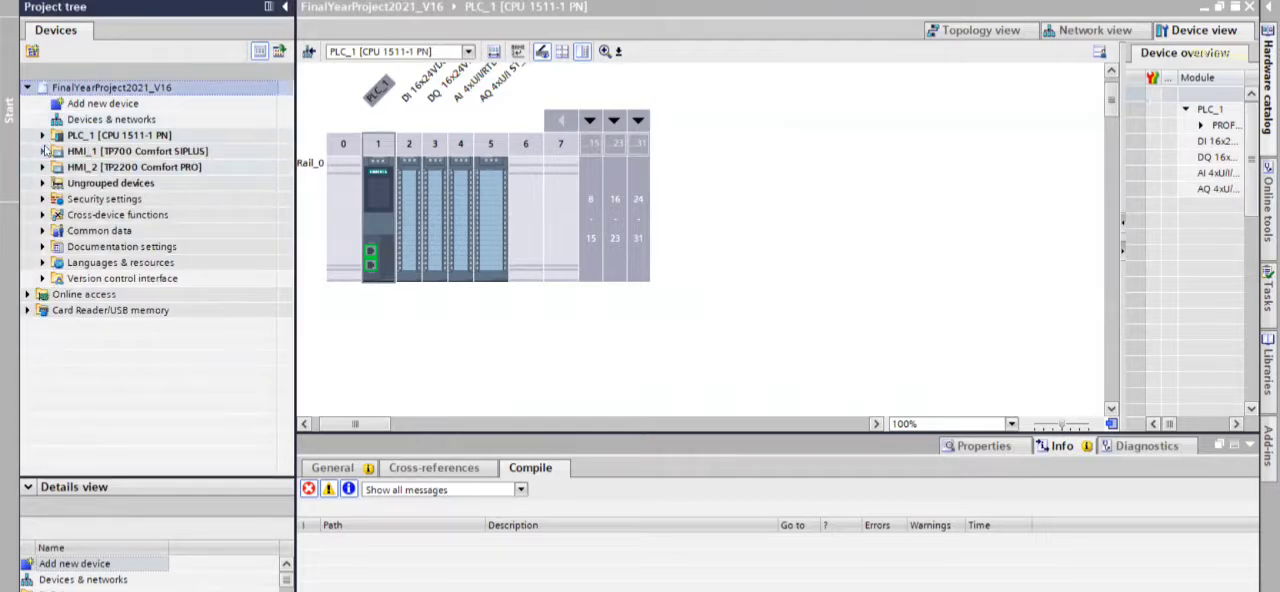
Step: Expand PLC_1 [CPU 1511-1 PN] and its Program blocks, selecting Main [OB1]
click(44, 135)
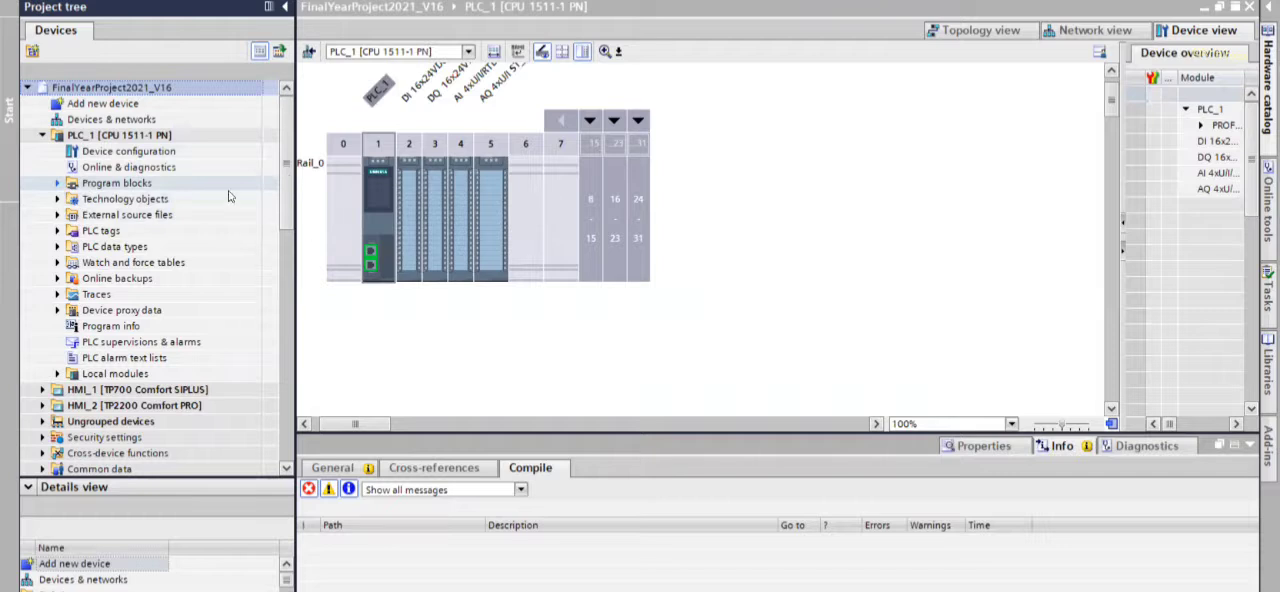
click(58, 183)
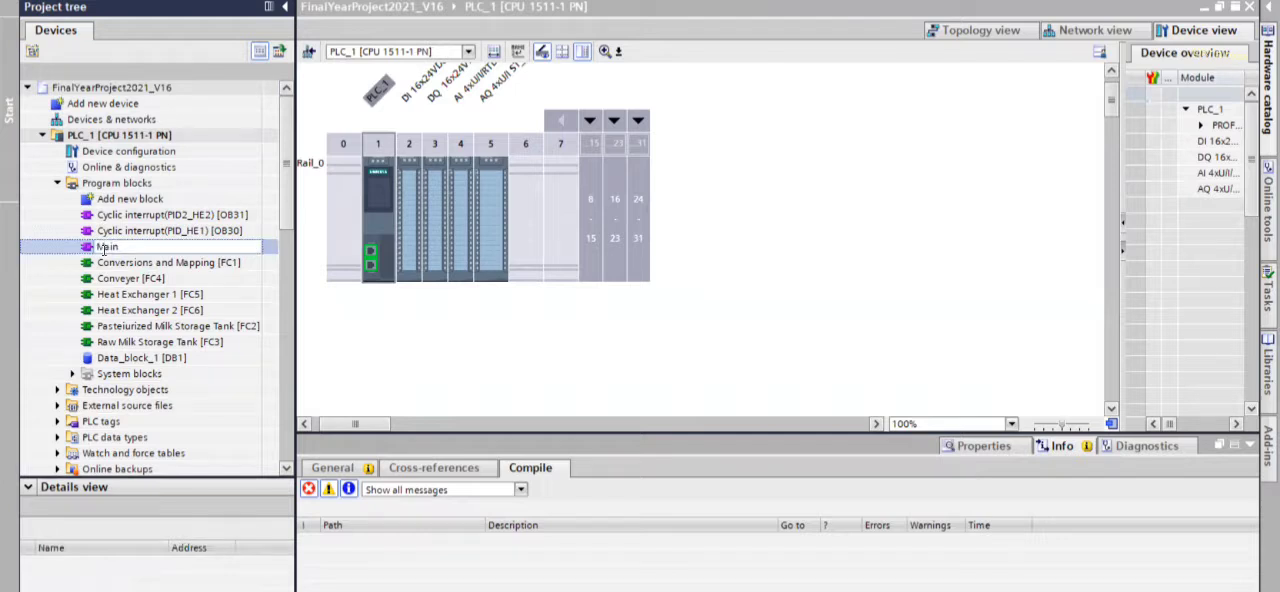
click(107, 246)
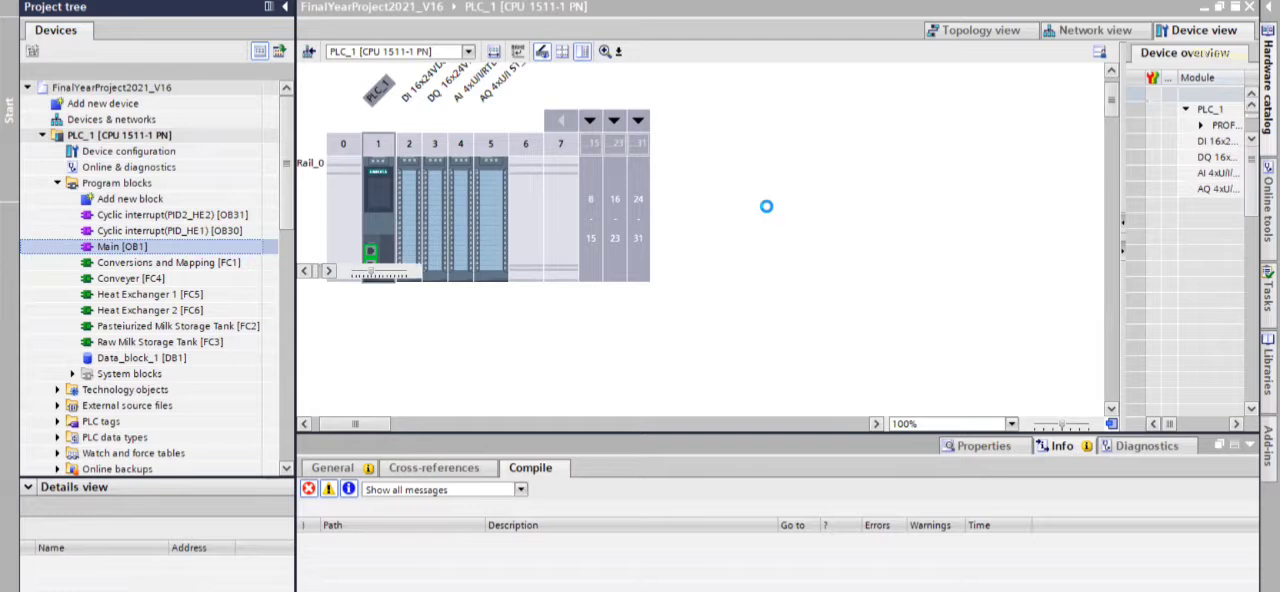
Step: Open Main [OB1] and scroll through its function-call networks
double_click(121, 246)
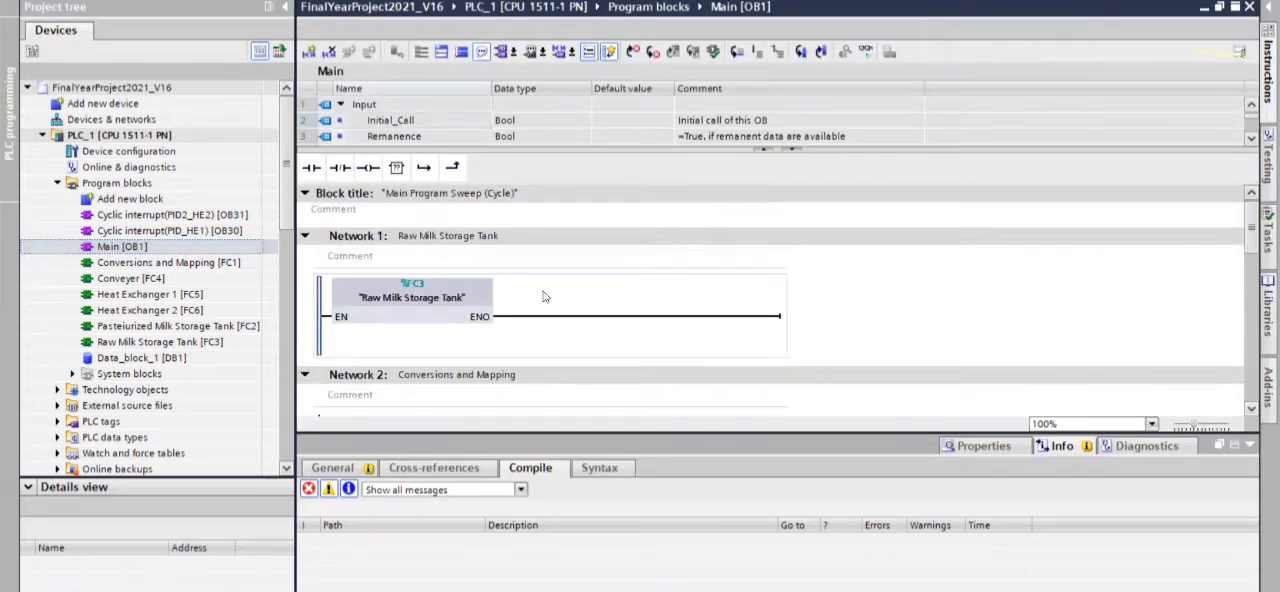
mouse_move(537, 327)
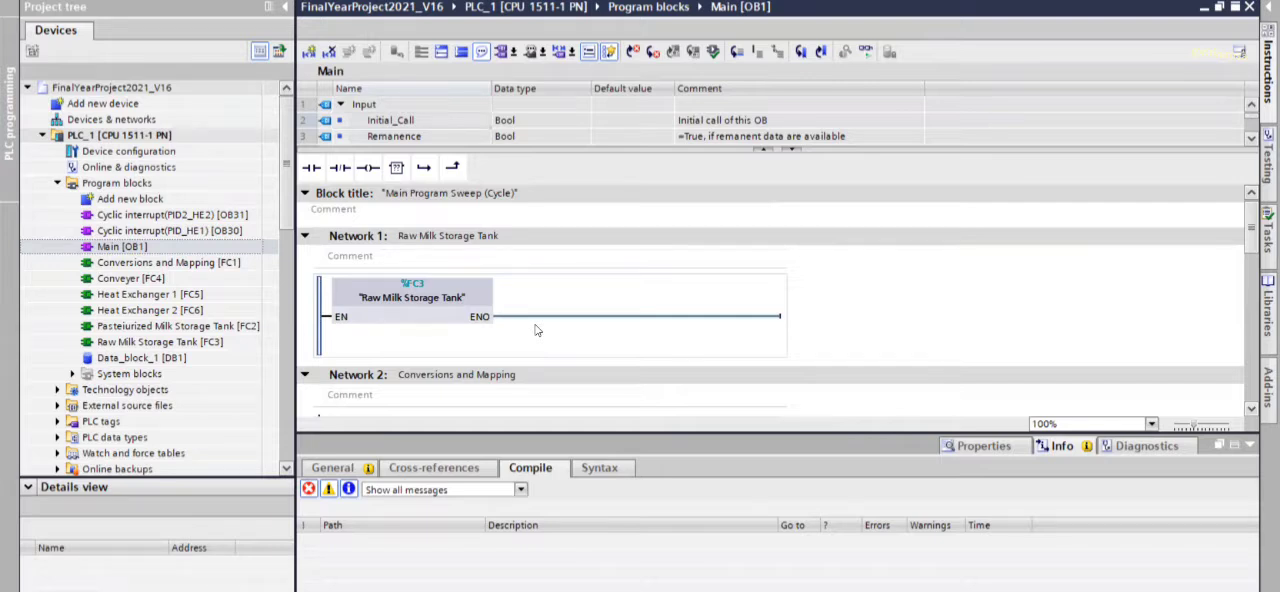
scroll(down, 3)
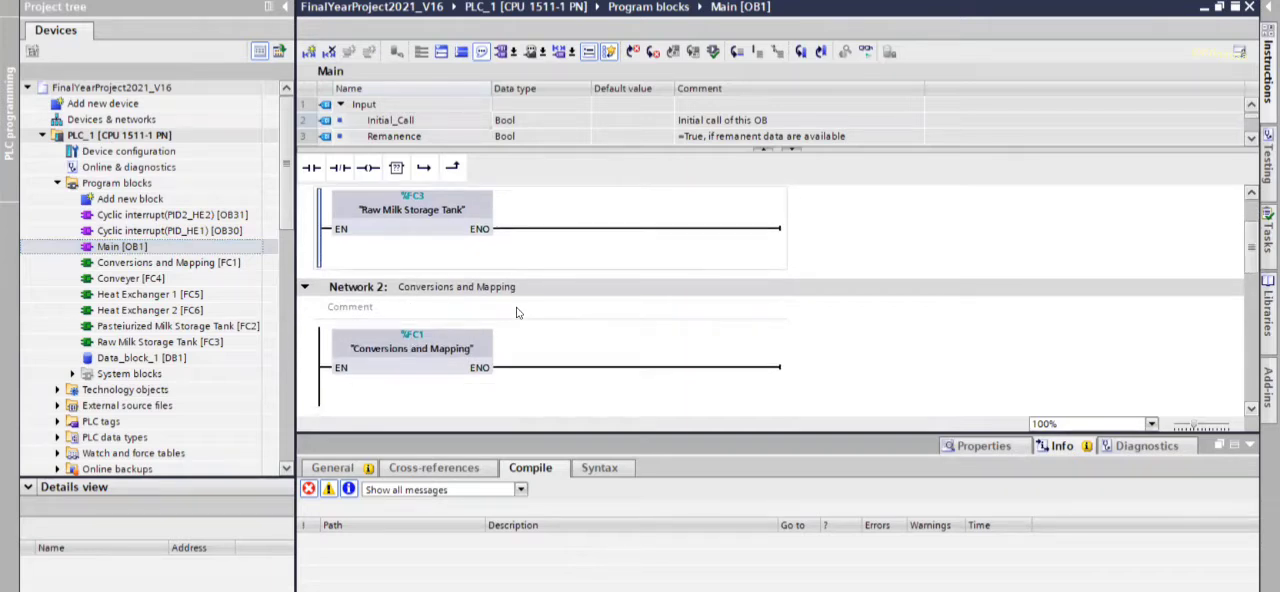
scroll(down, 3)
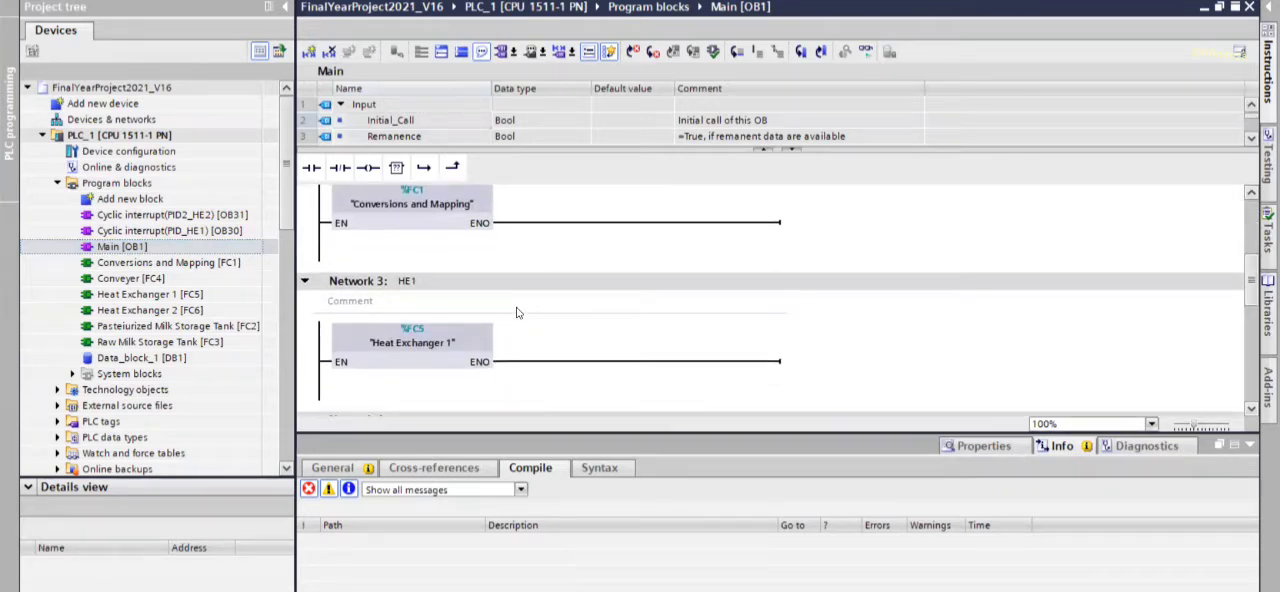
scroll(down, 3)
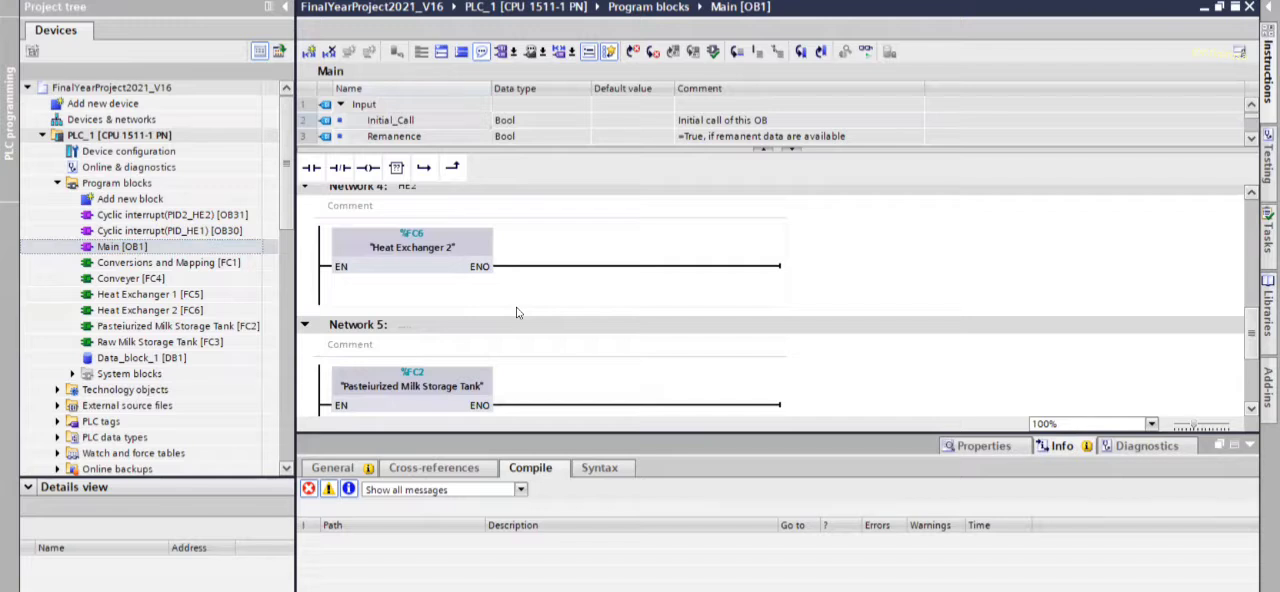
scroll(down, 3)
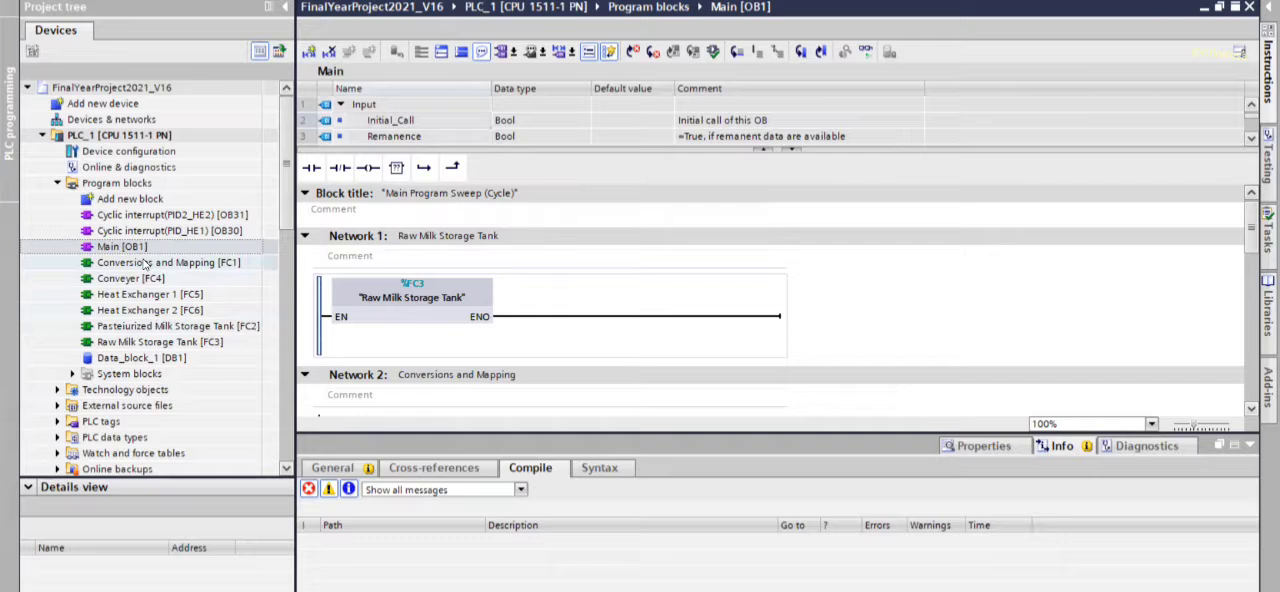
click(170, 262)
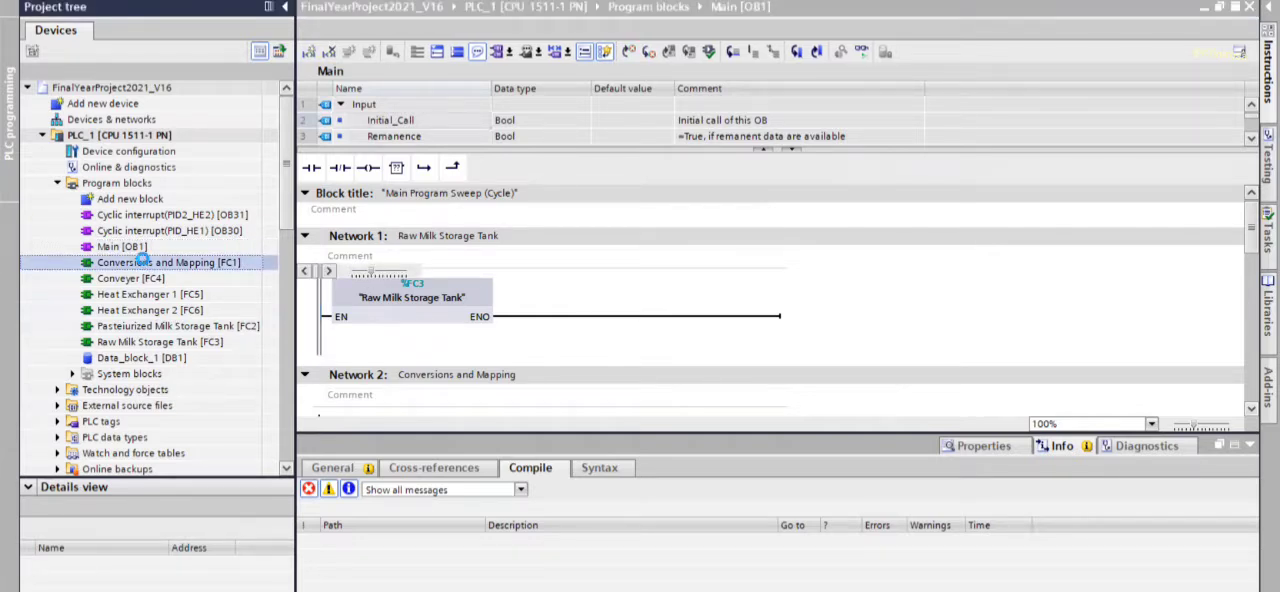
Step: Open Conversions and Mapping [FC1] and review its NORM_X/SCALE_X networks for HE1 and HE2
double_click(168, 262)
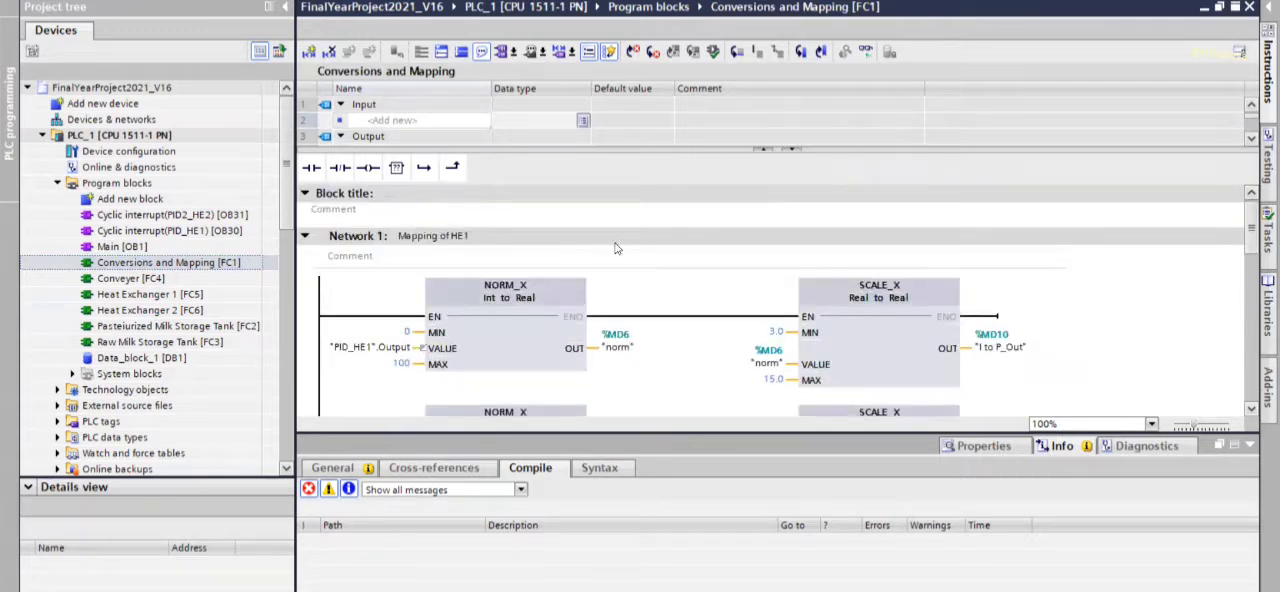
scroll(down, 3)
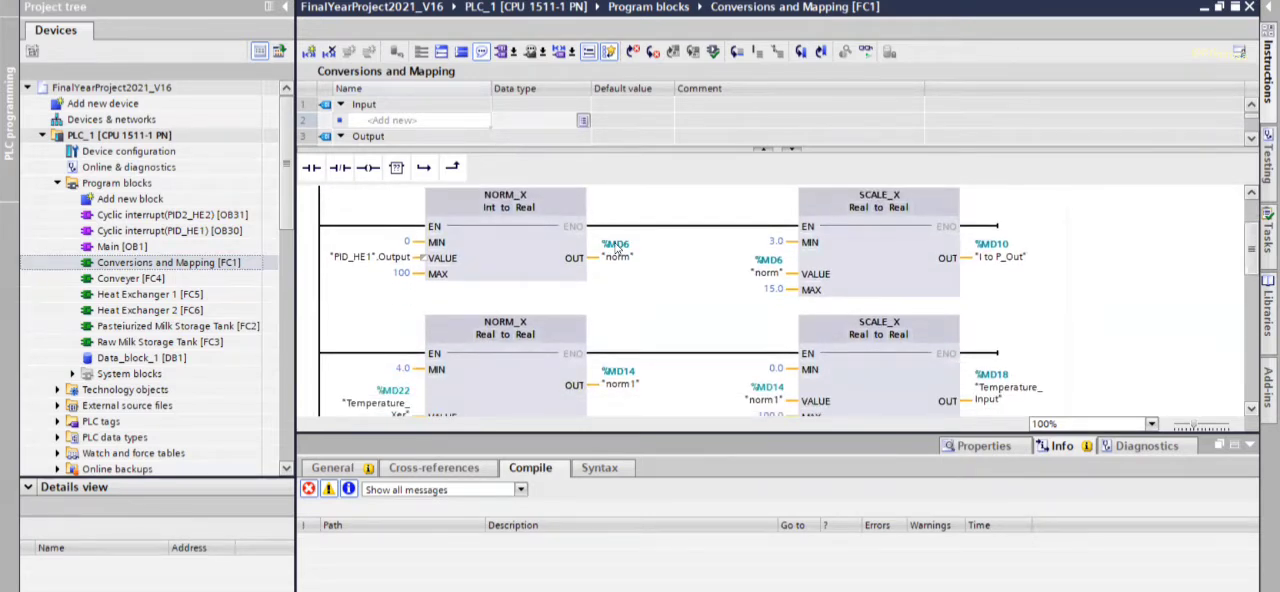
scroll(down, 3)
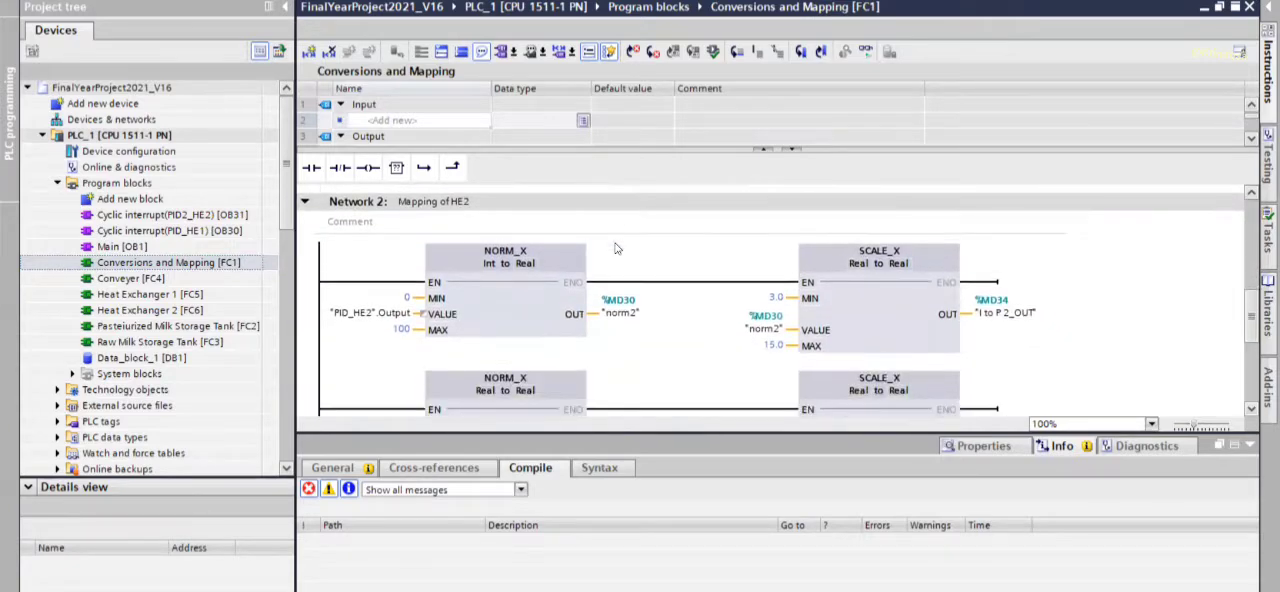
scroll(down, 3)
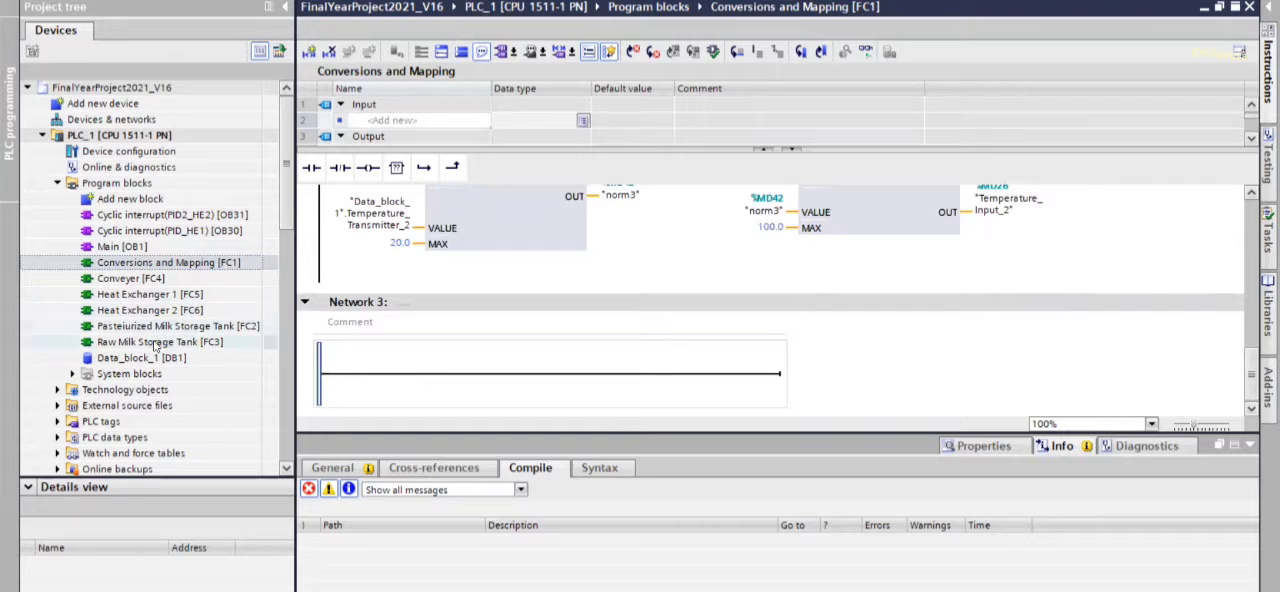
click(160, 341)
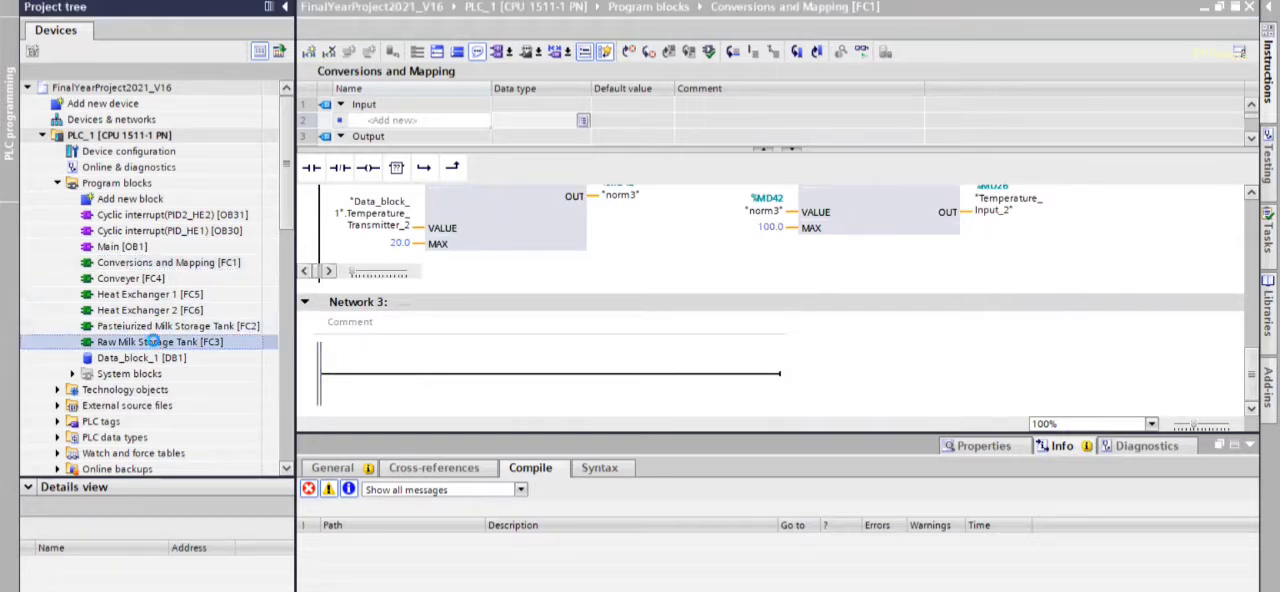
double_click(157, 341)
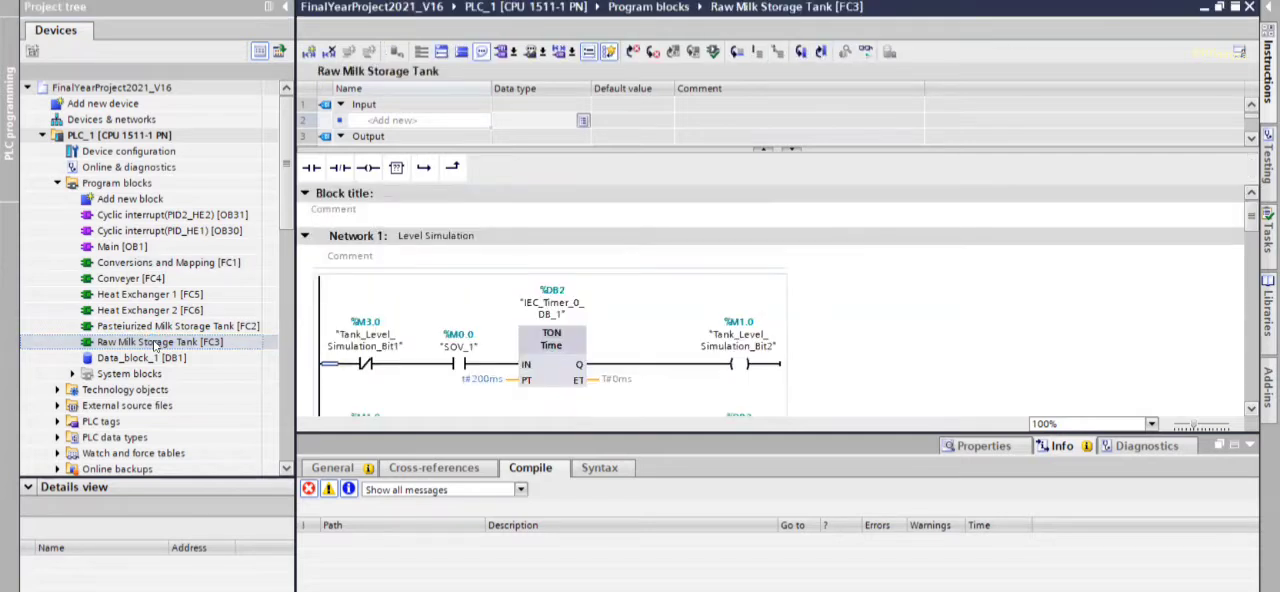
scroll(down, 3)
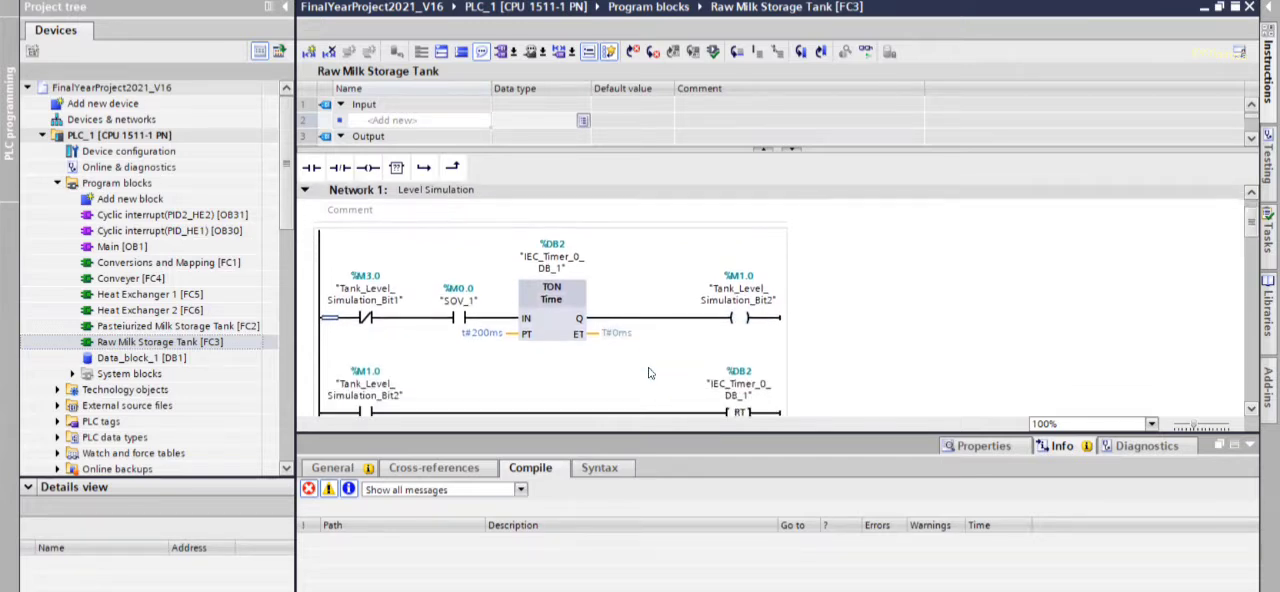
scroll(down, 3)
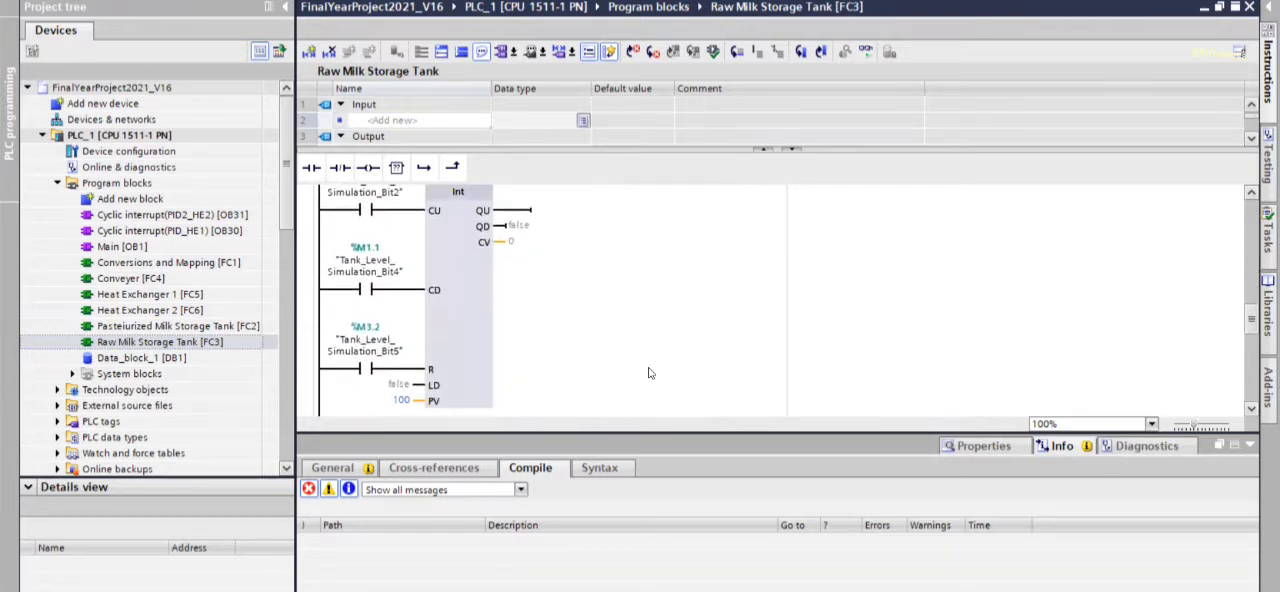
scroll(down, 3)
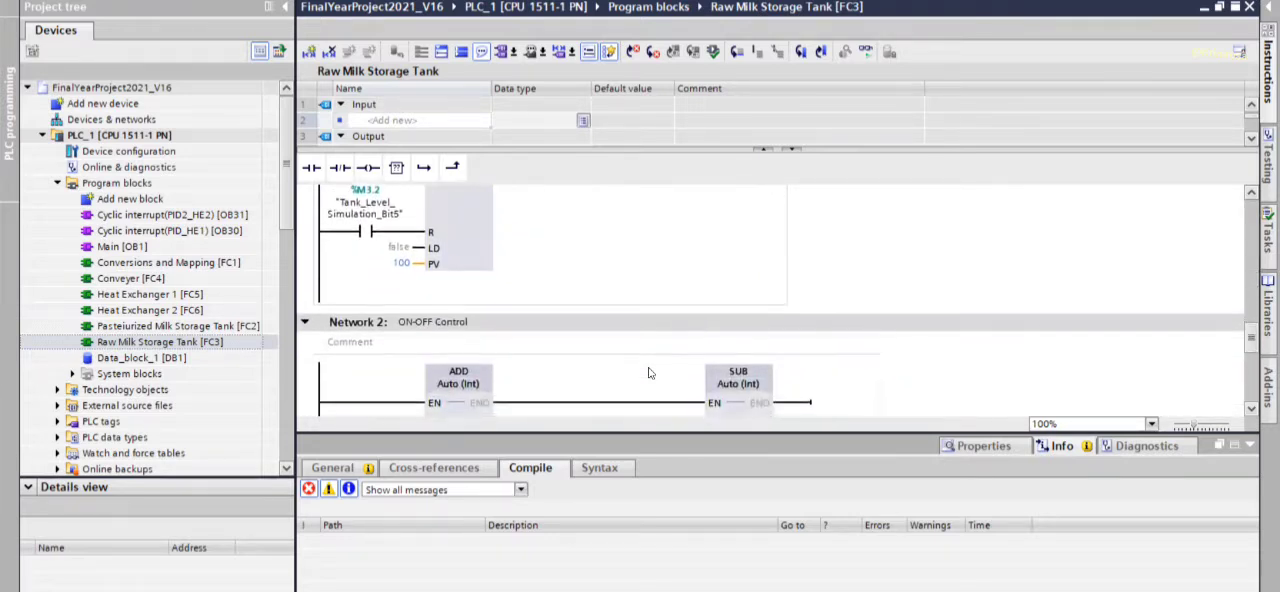
scroll(down, 3)
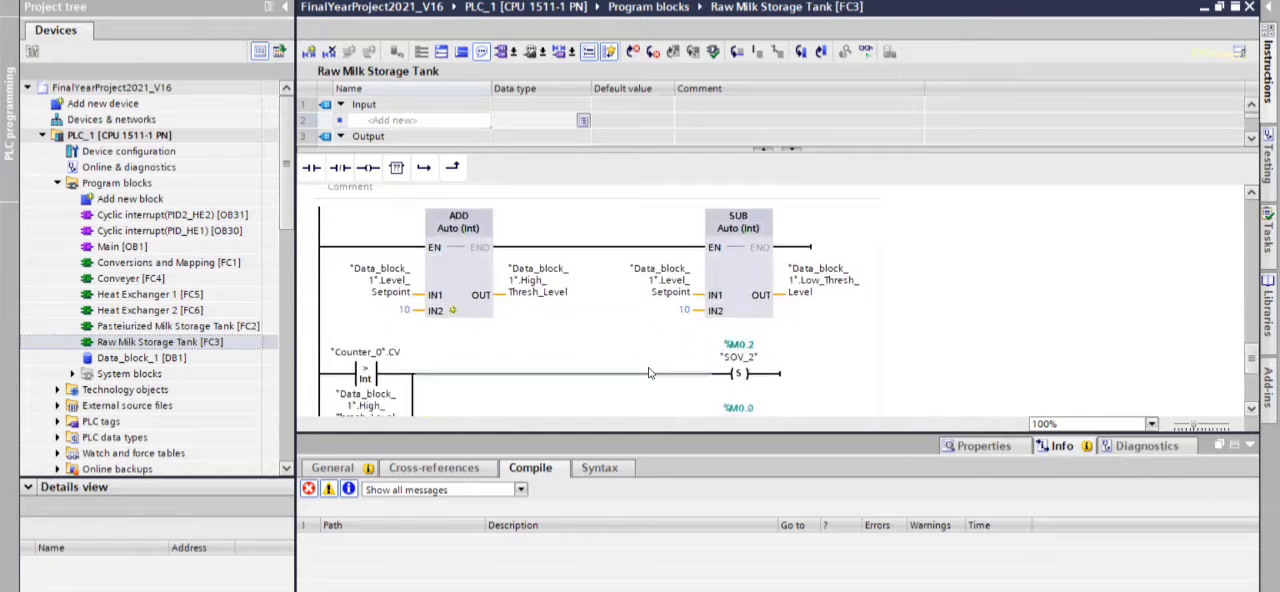
scroll(down, 3)
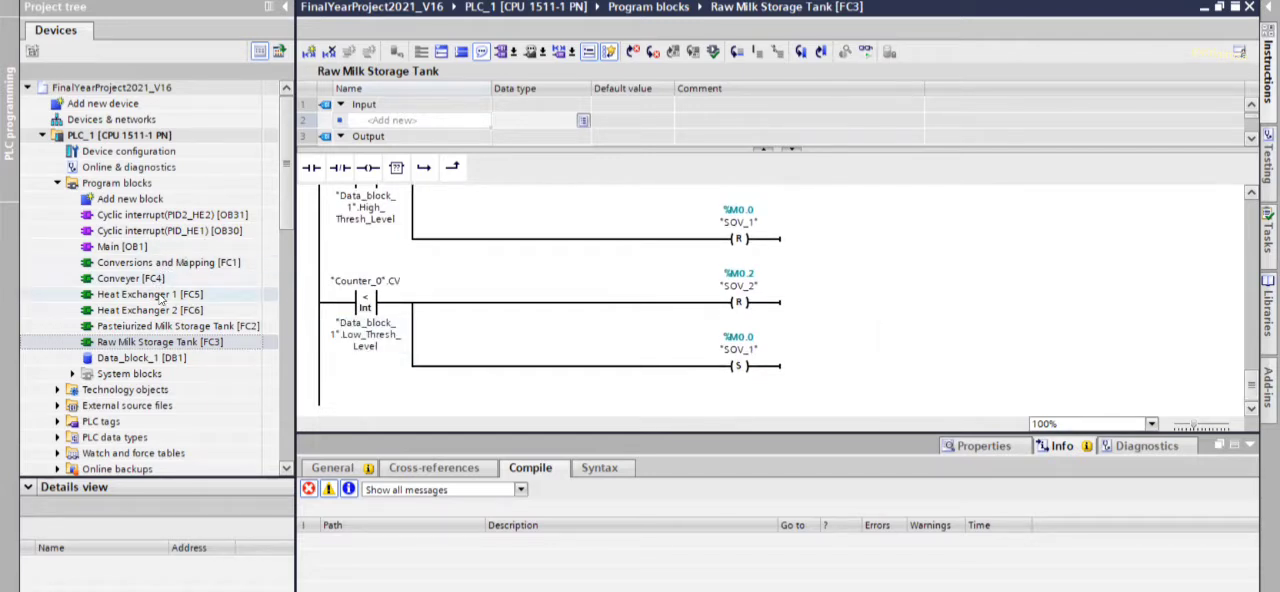
click(149, 294)
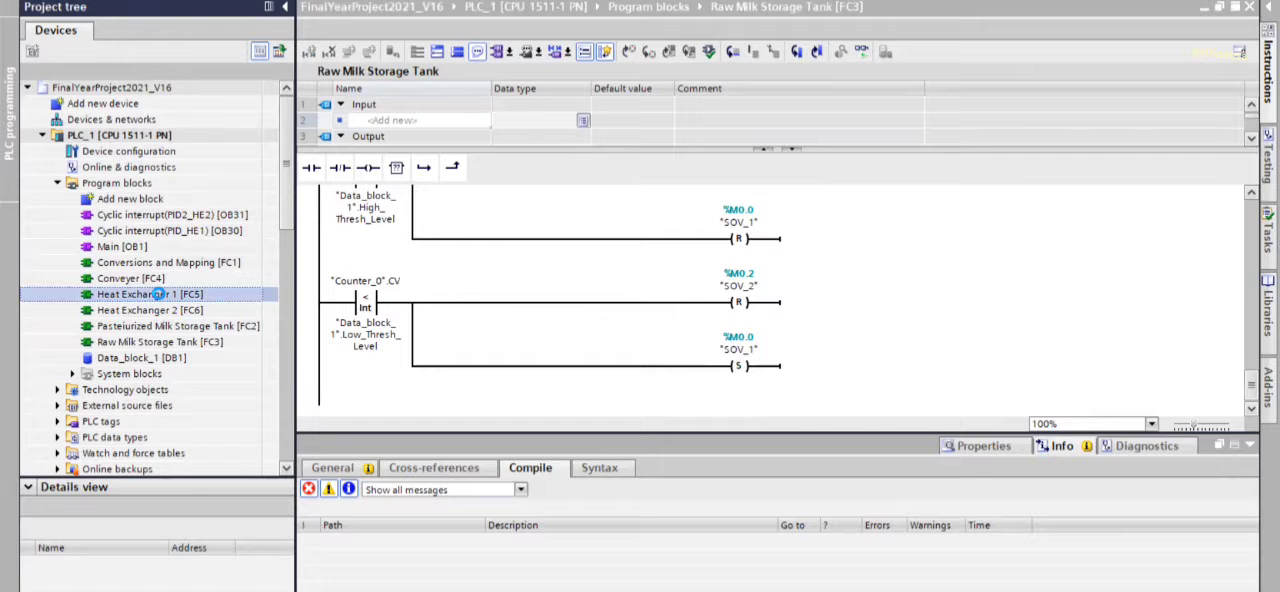
Step: Open Heat Exchanger 1 [FC5] and scroll through Networks 1–3
double_click(149, 294)
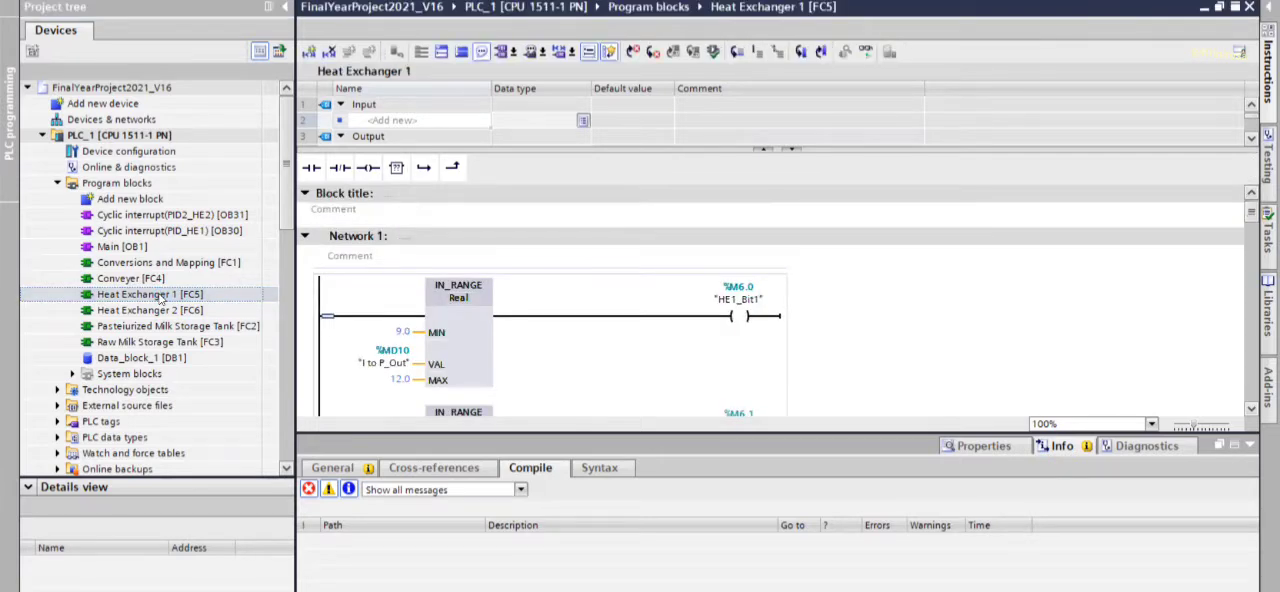
mouse_move(553, 350)
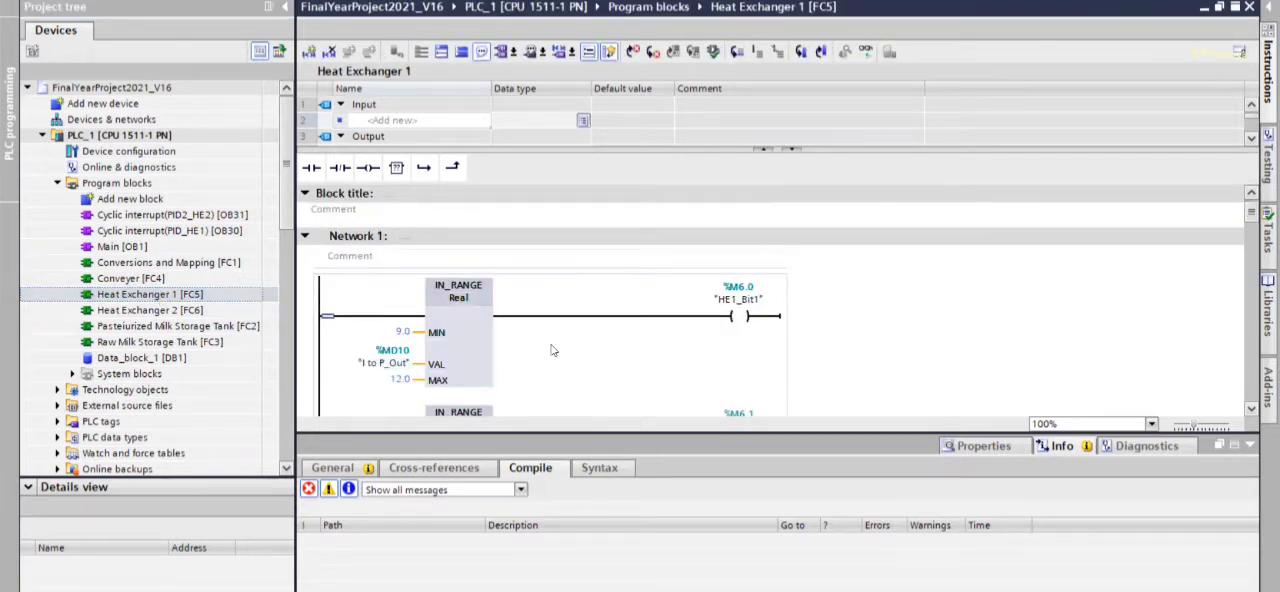
scroll(down, 3)
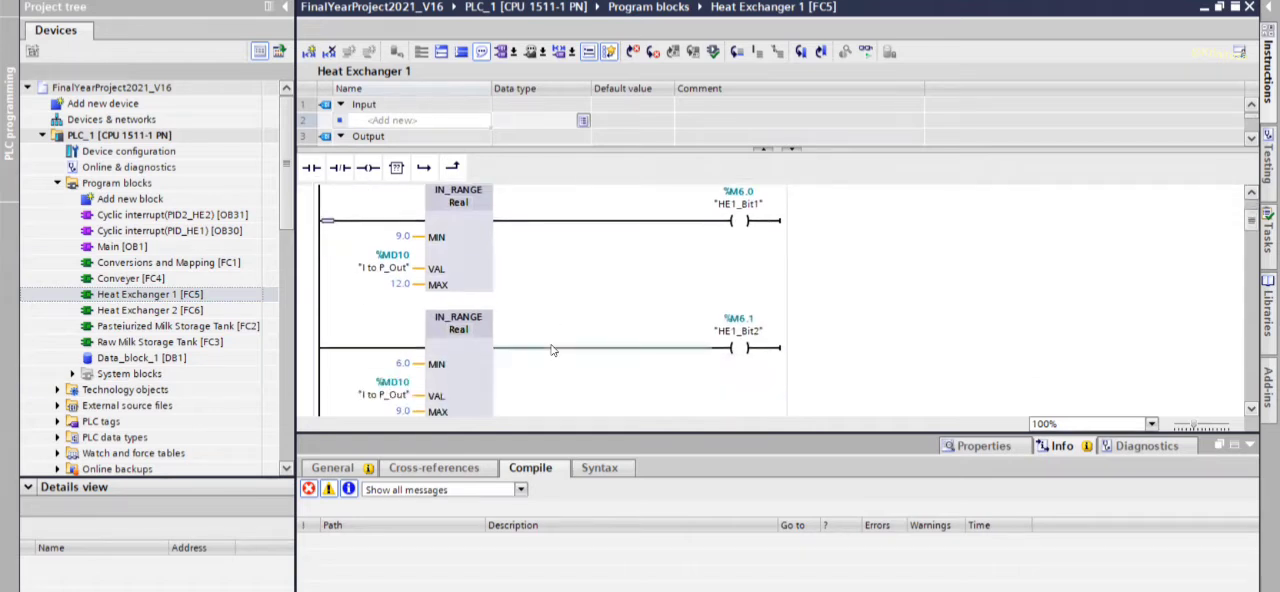
scroll(down, 3)
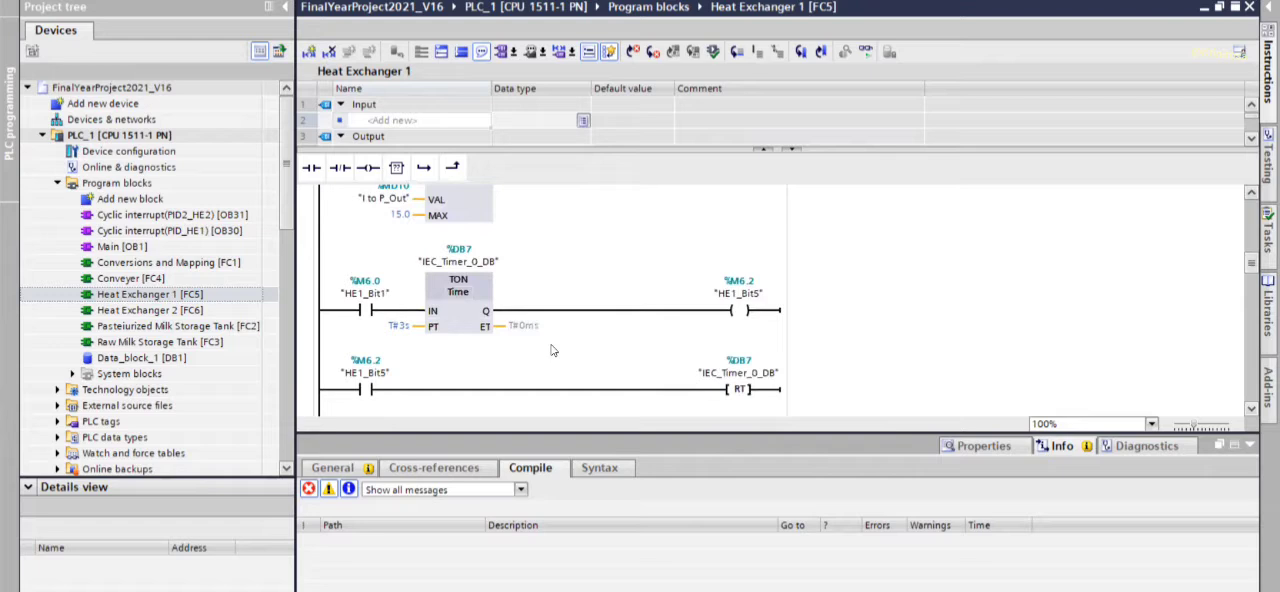
scroll(down, 3)
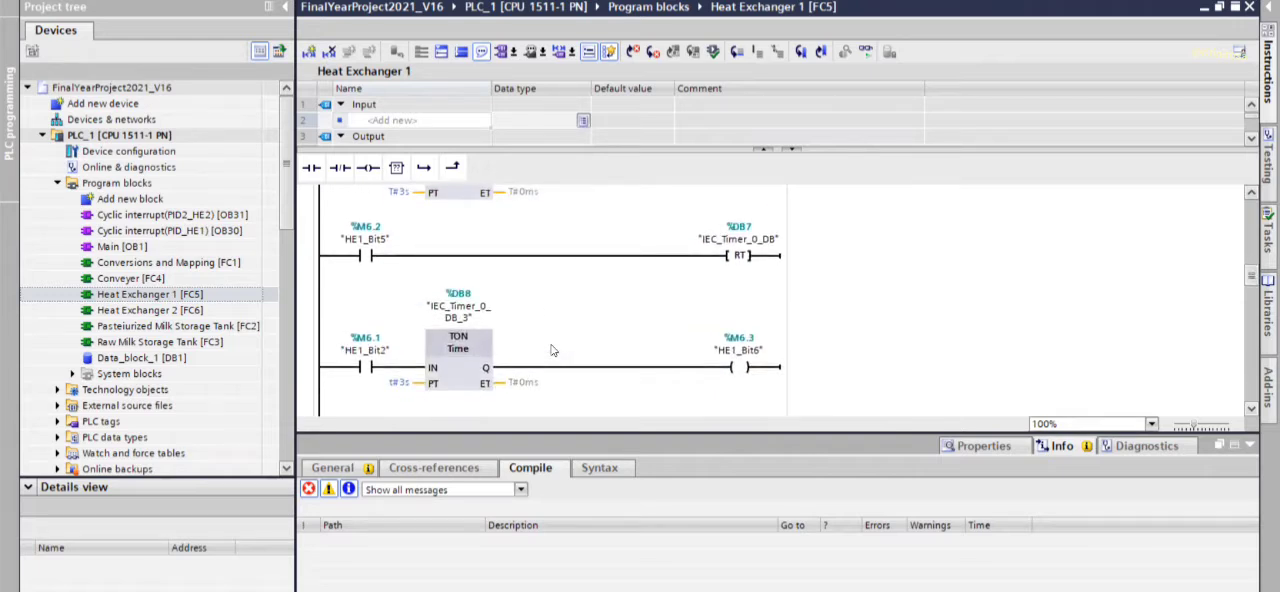
scroll(down, 3)
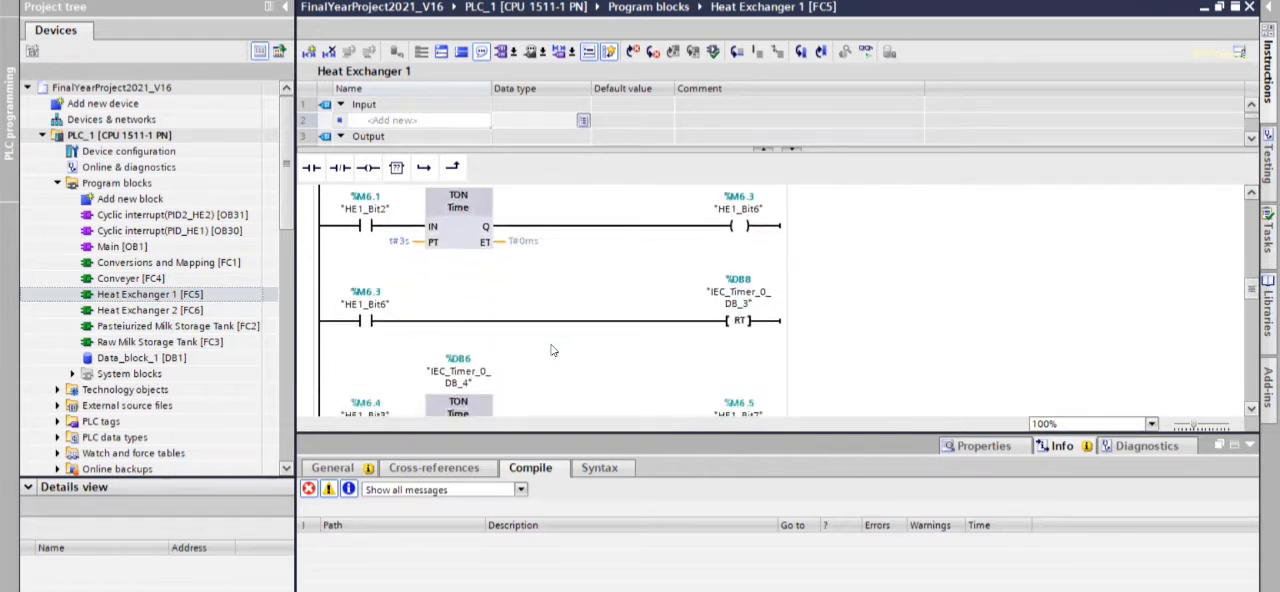
scroll(down, 3)
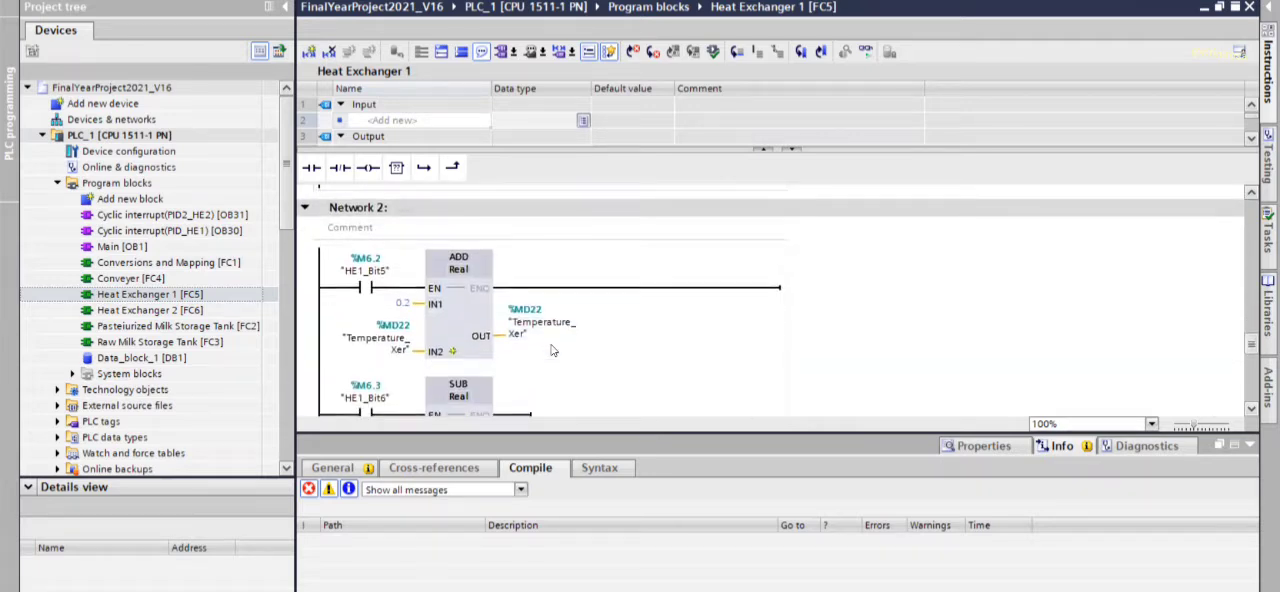
scroll(down, 3)
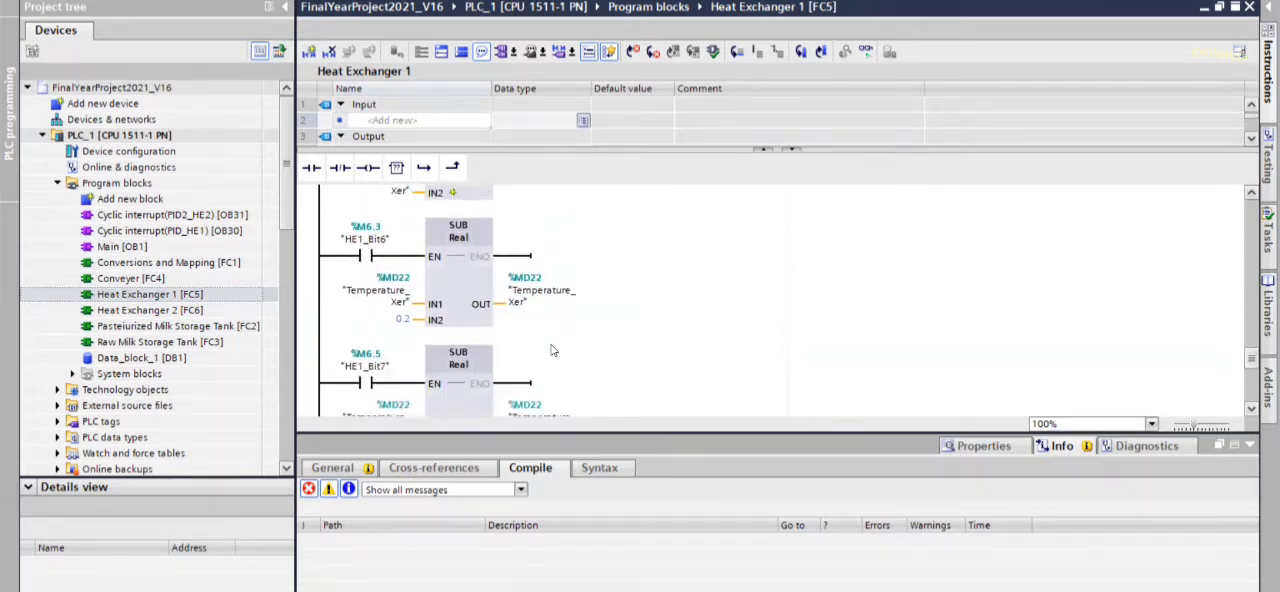
scroll(down, 3)
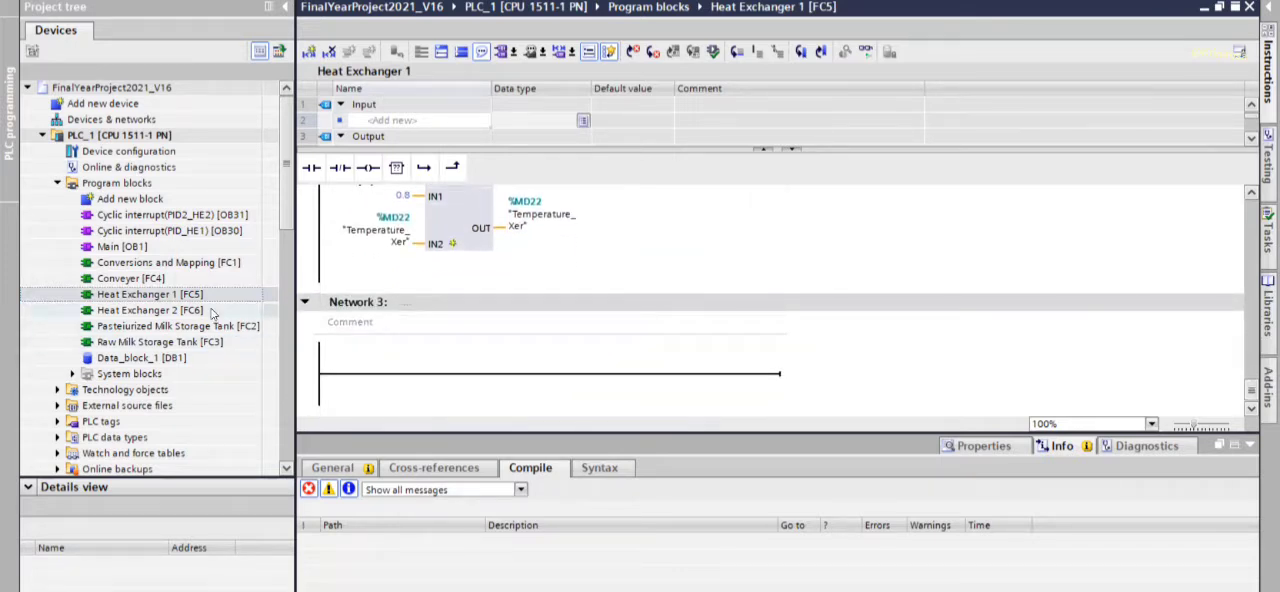
click(150, 310)
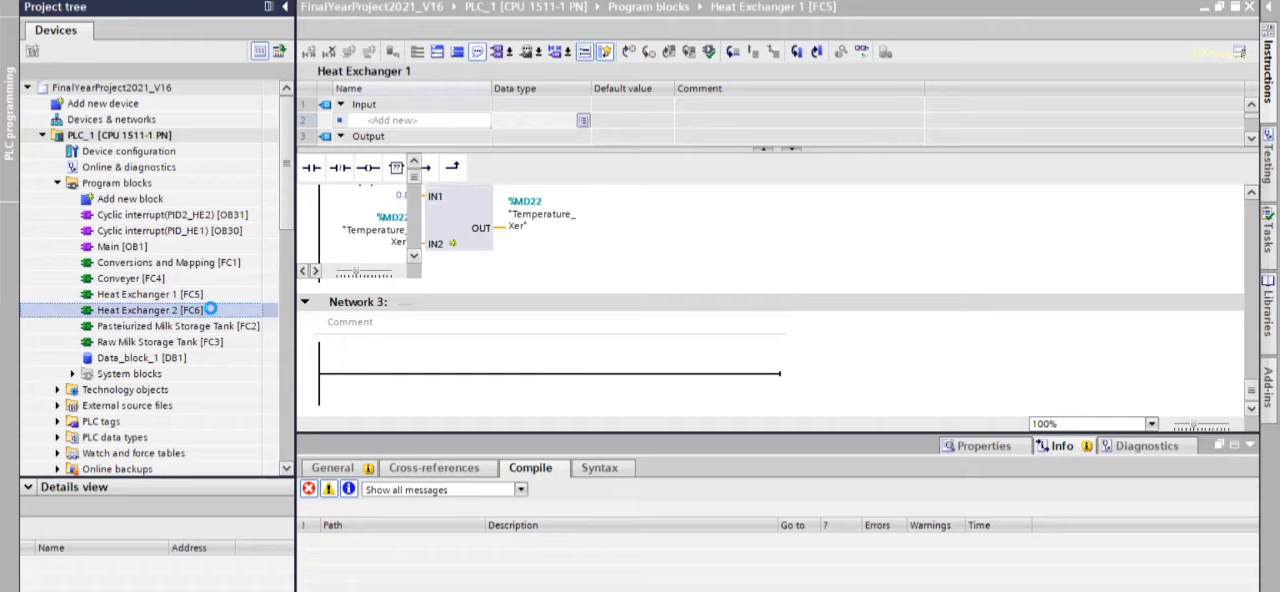
Step: Open Heat Exchanger 2 [FC6] and scroll down to Network 4
double_click(149, 310)
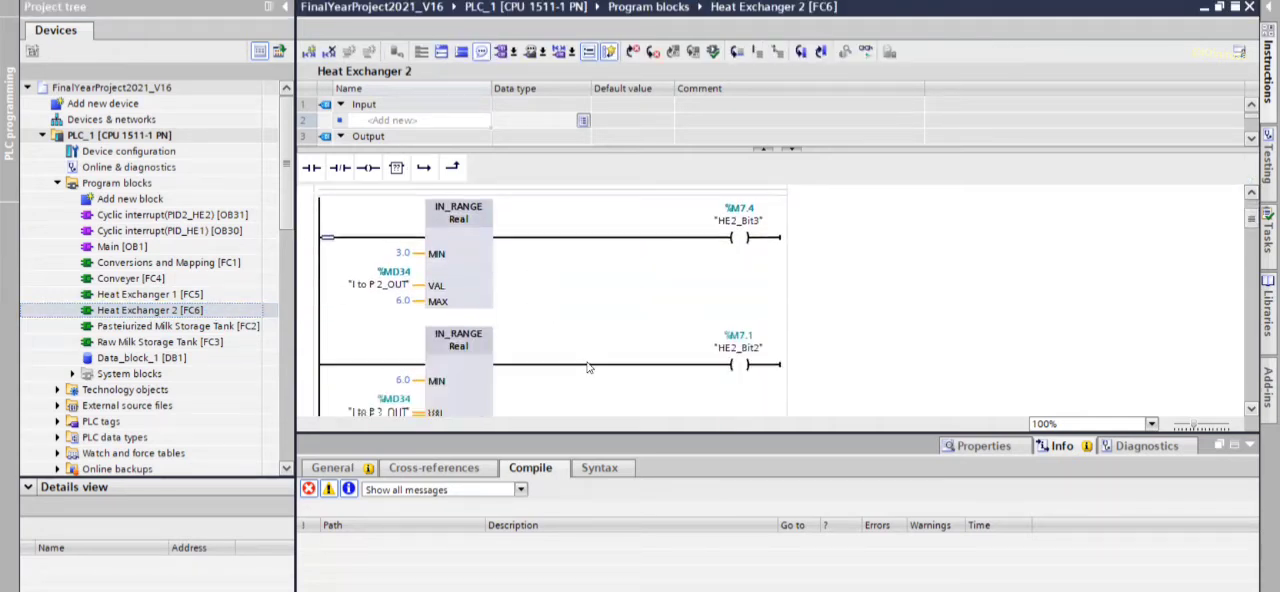
scroll(down, 3)
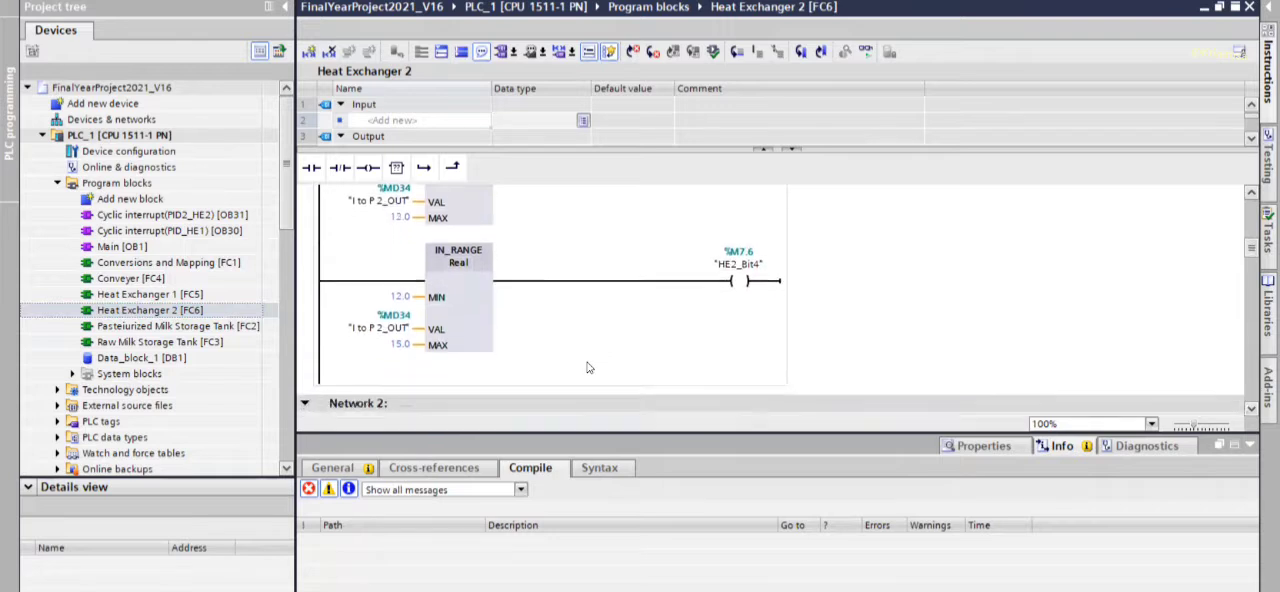
scroll(down, 3)
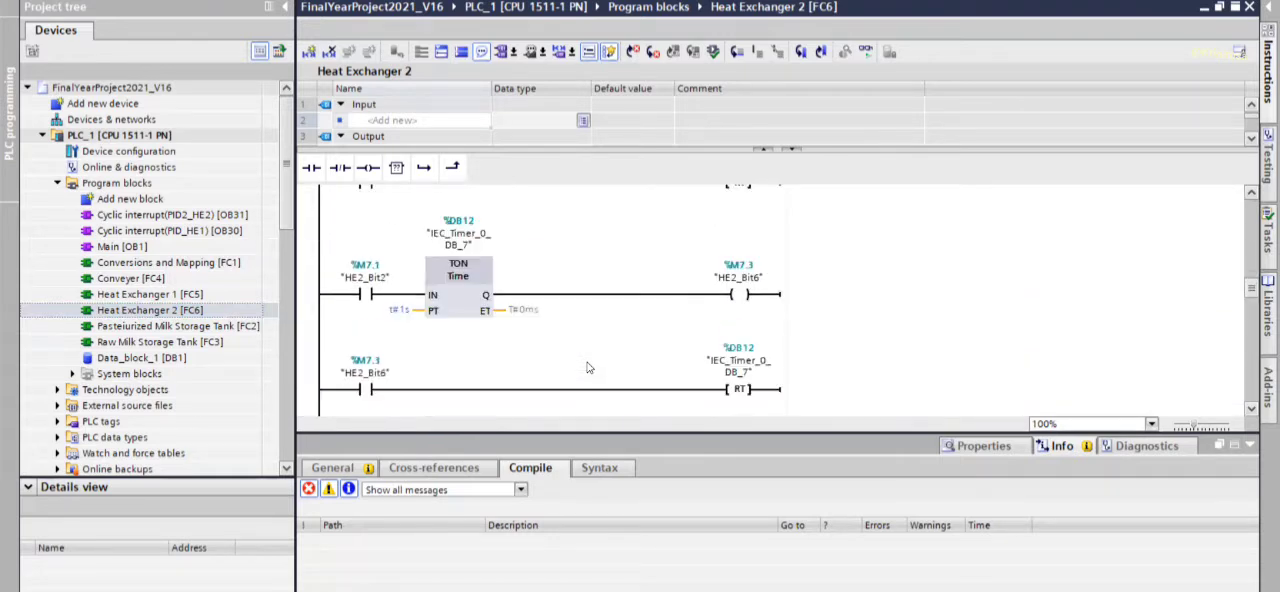
scroll(down, 3)
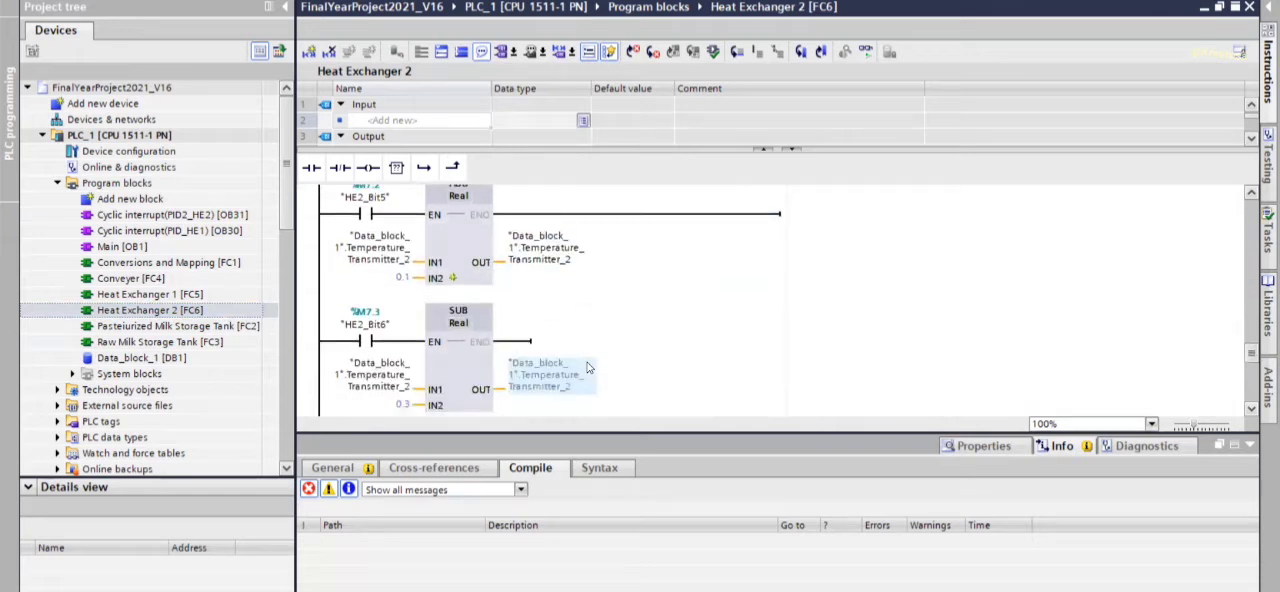
scroll(down, 3)
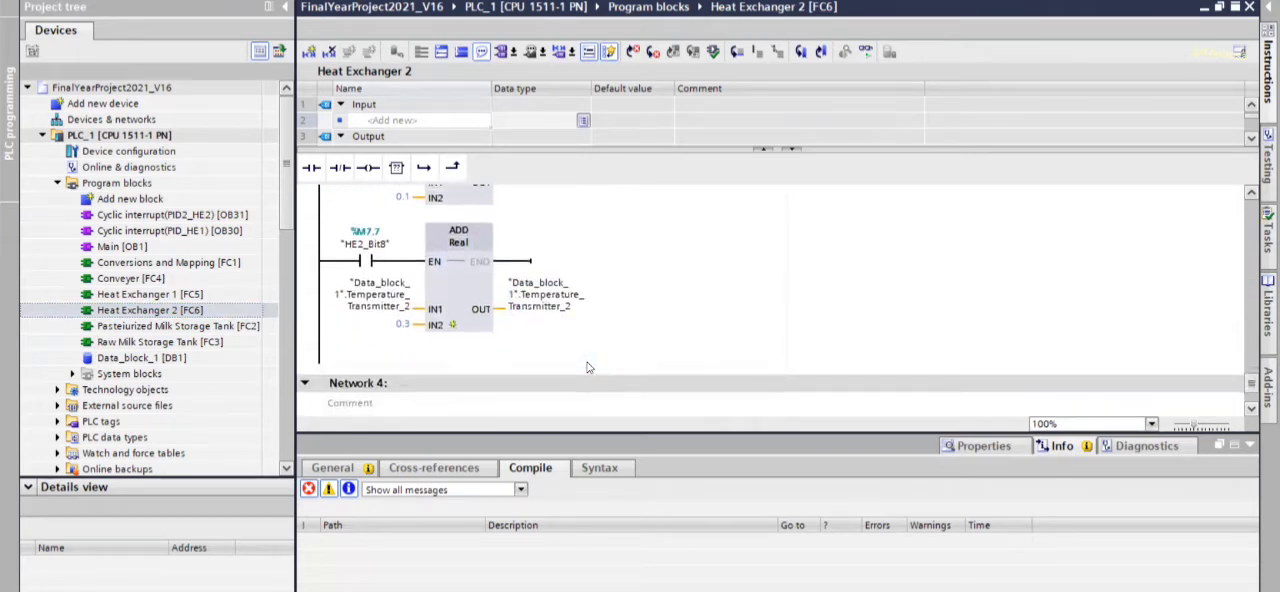
scroll(down, 3)
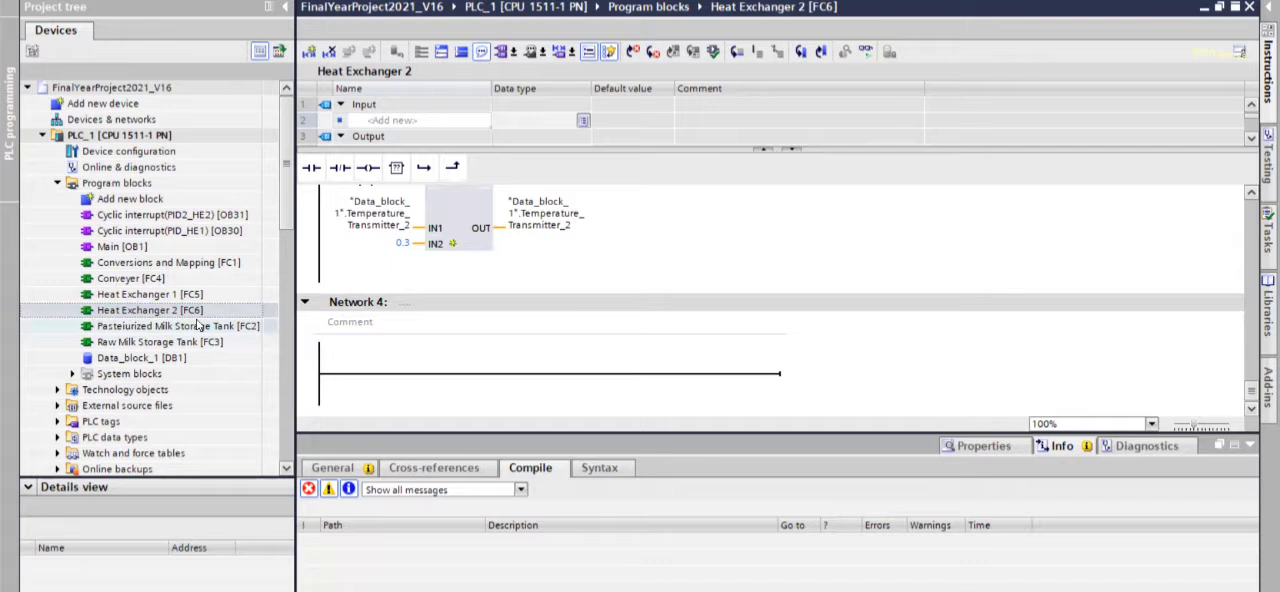
click(170, 326)
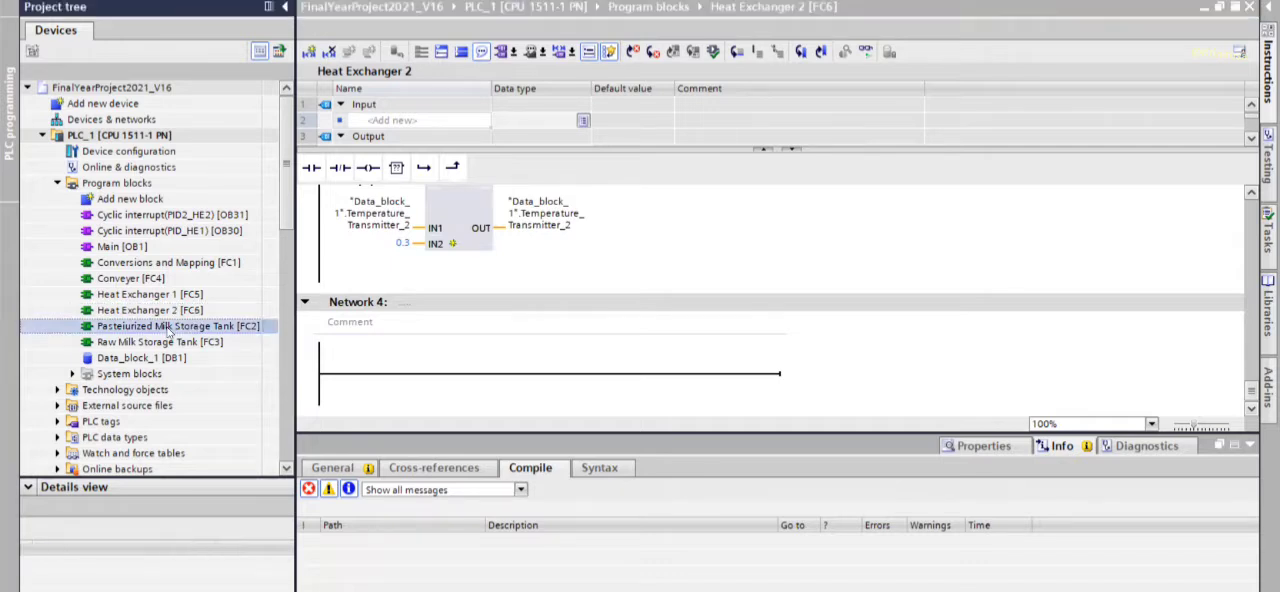
Step: Open Pasteurized Milk Storage Tank [FC2] and review its timer, threshold and valve networks
double_click(183, 326)
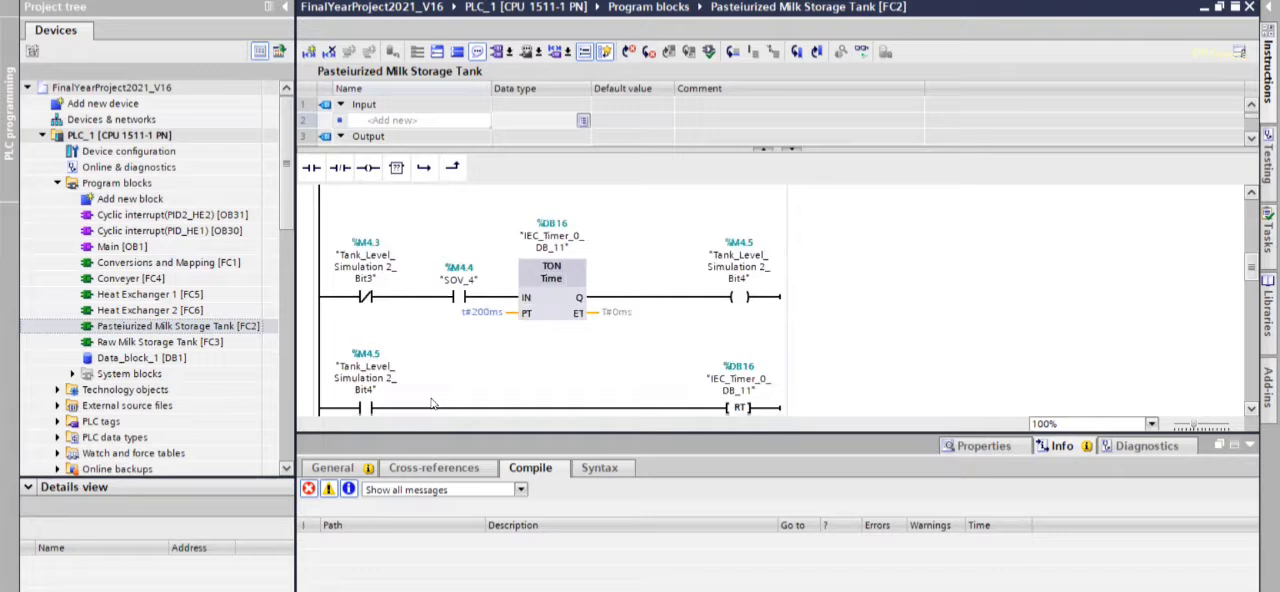
scroll(down, 3)
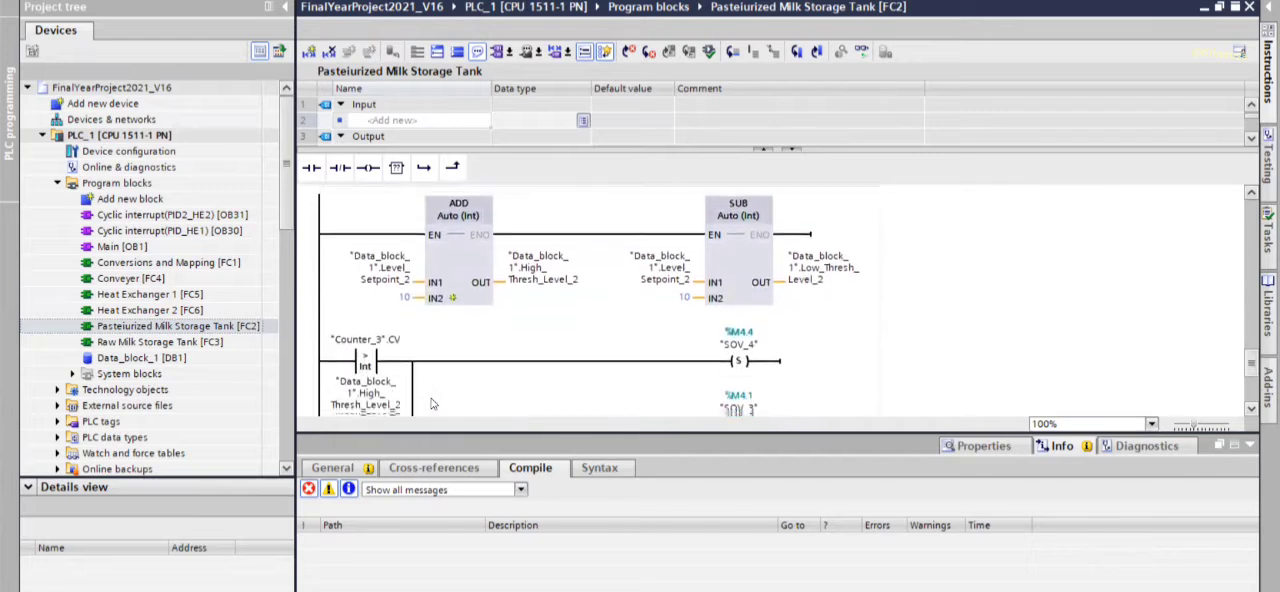
scroll(down, 3)
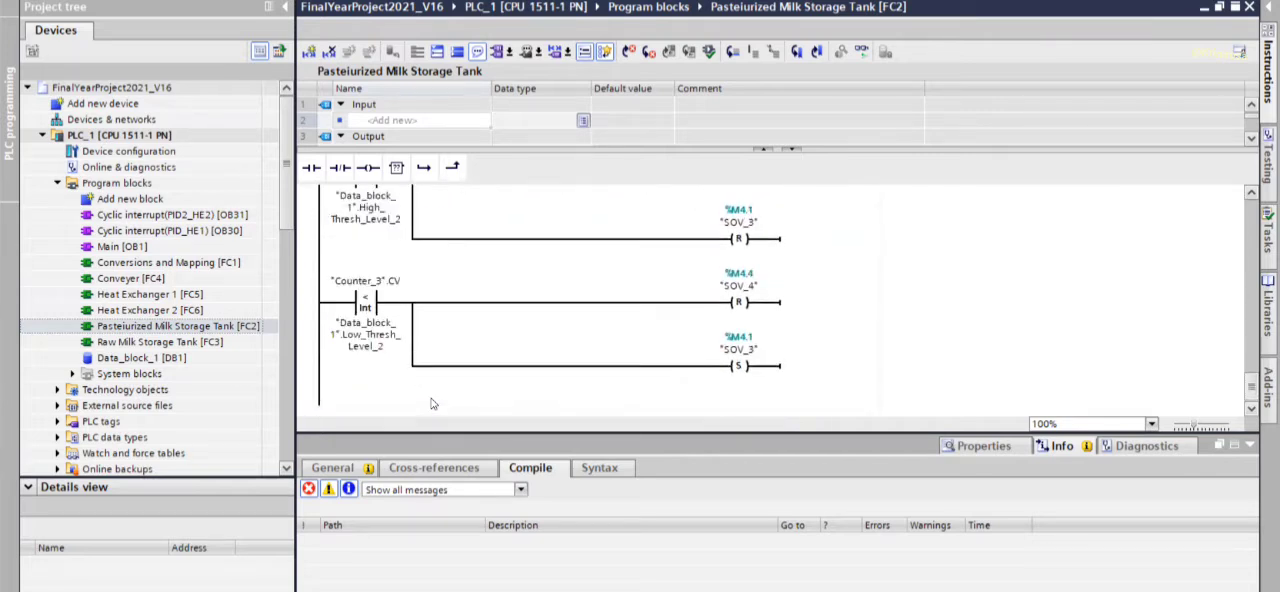
mouse_move(641, 277)
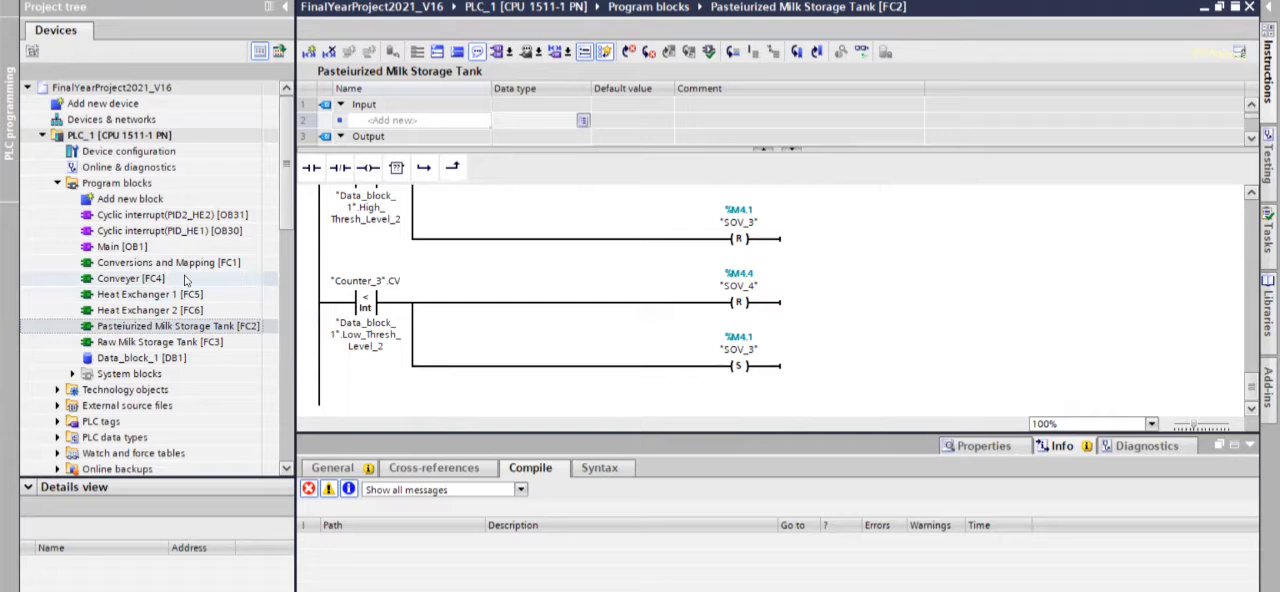
click(130, 278)
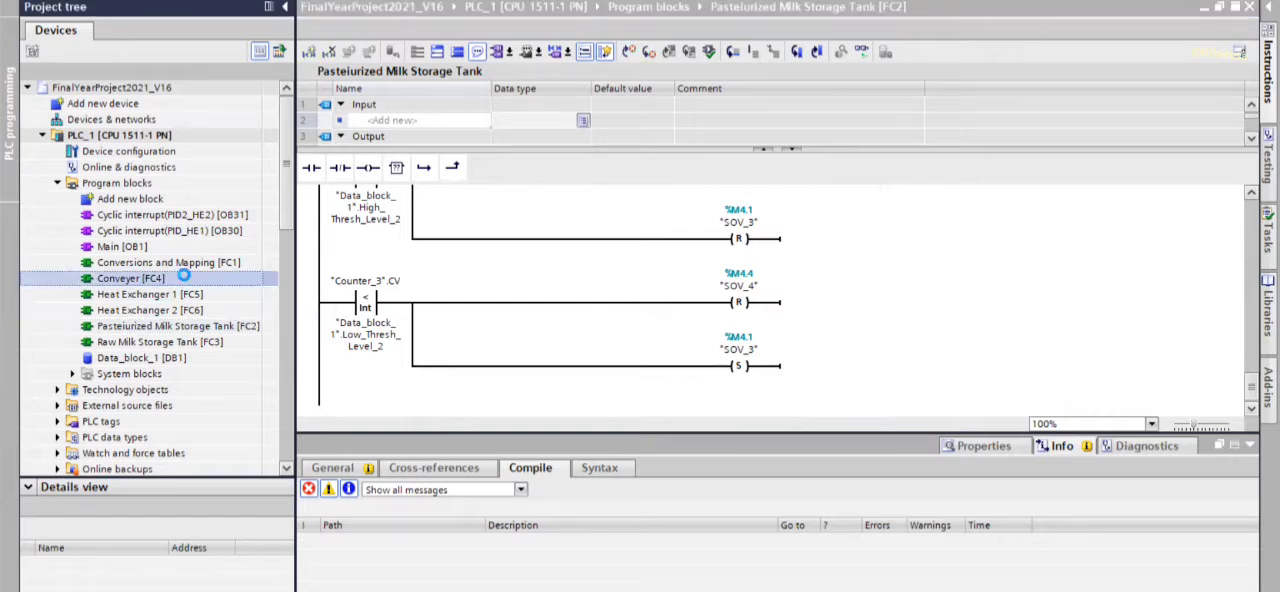
double_click(129, 278)
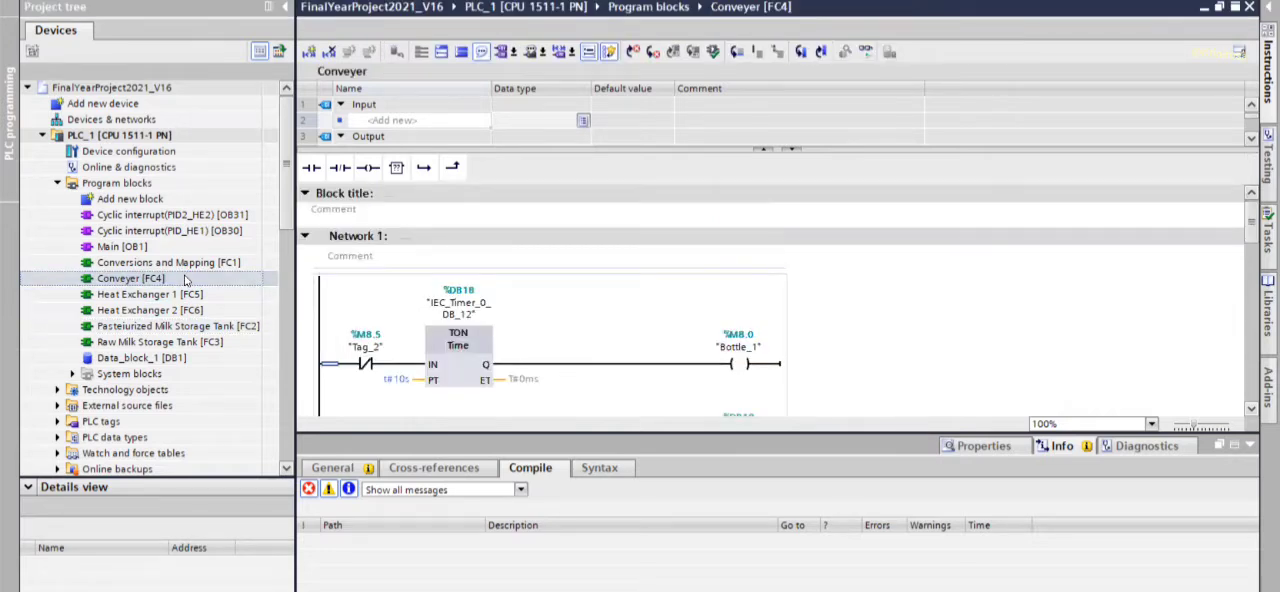
scroll(down, 3)
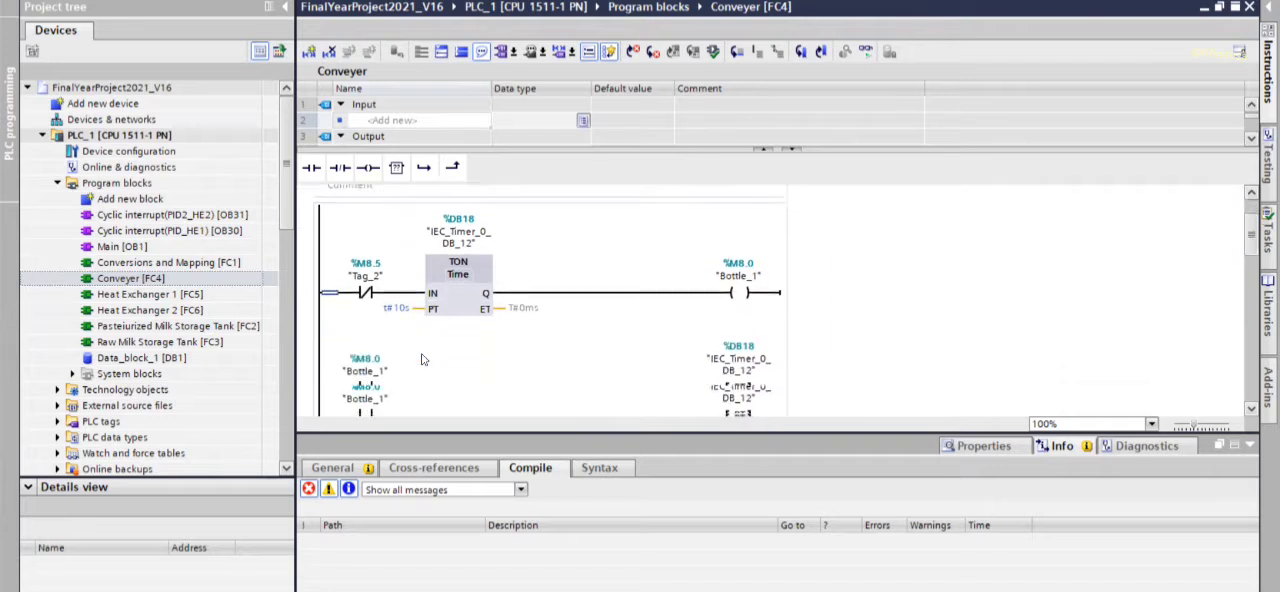
scroll(down, 3)
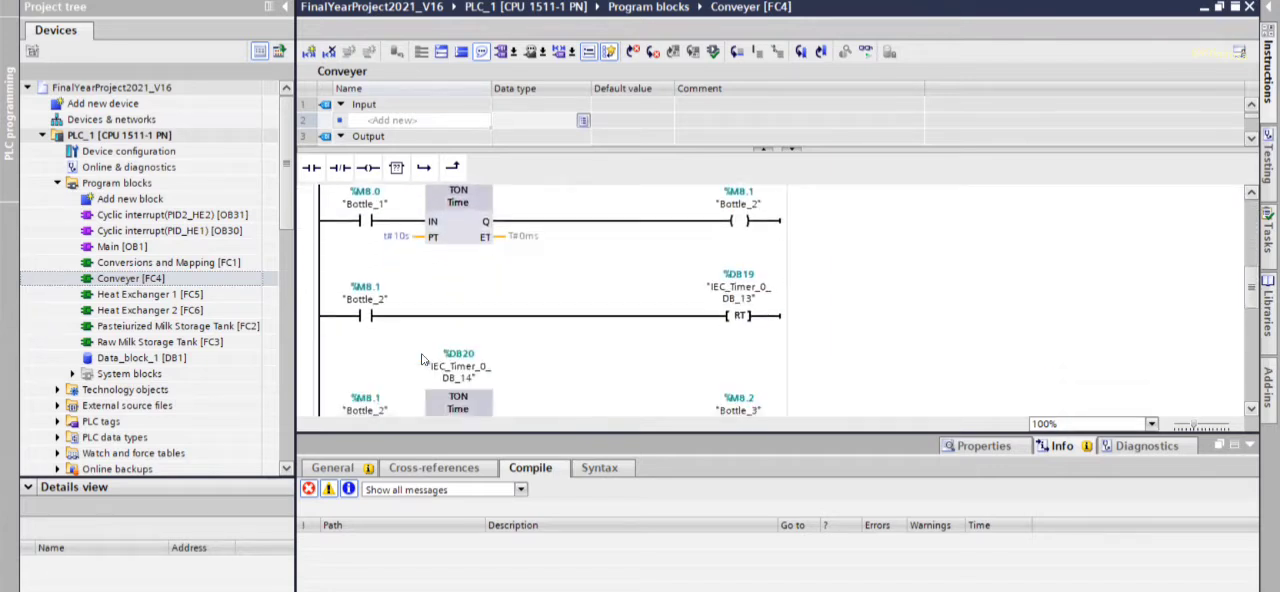
scroll(down, 3)
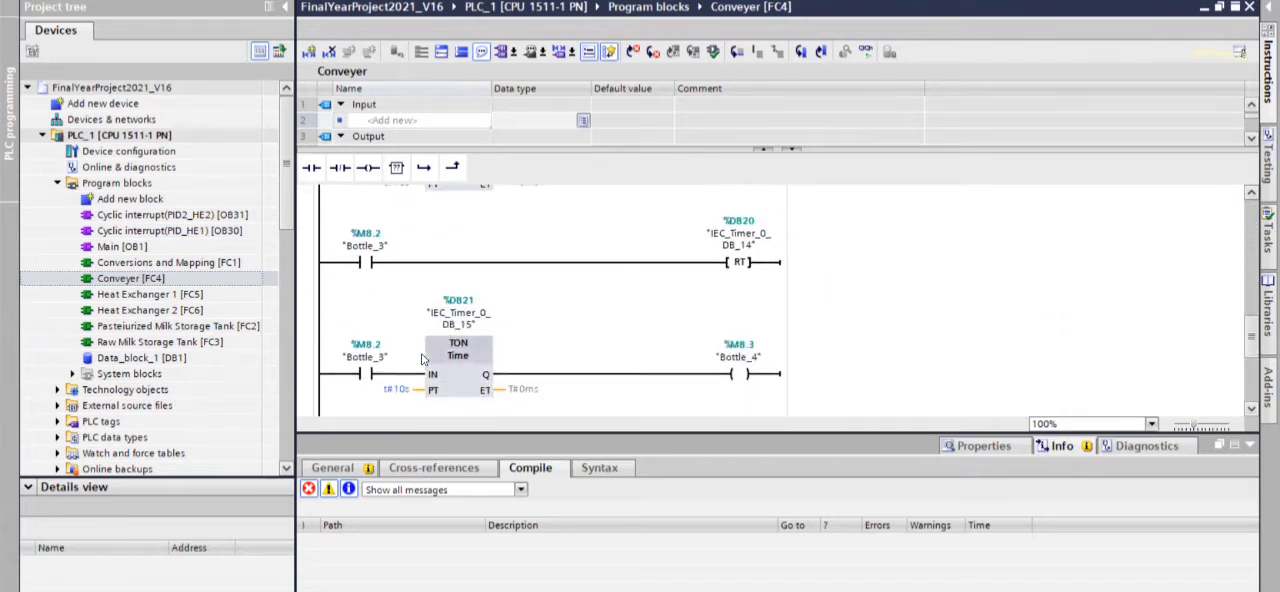
scroll(down, 3)
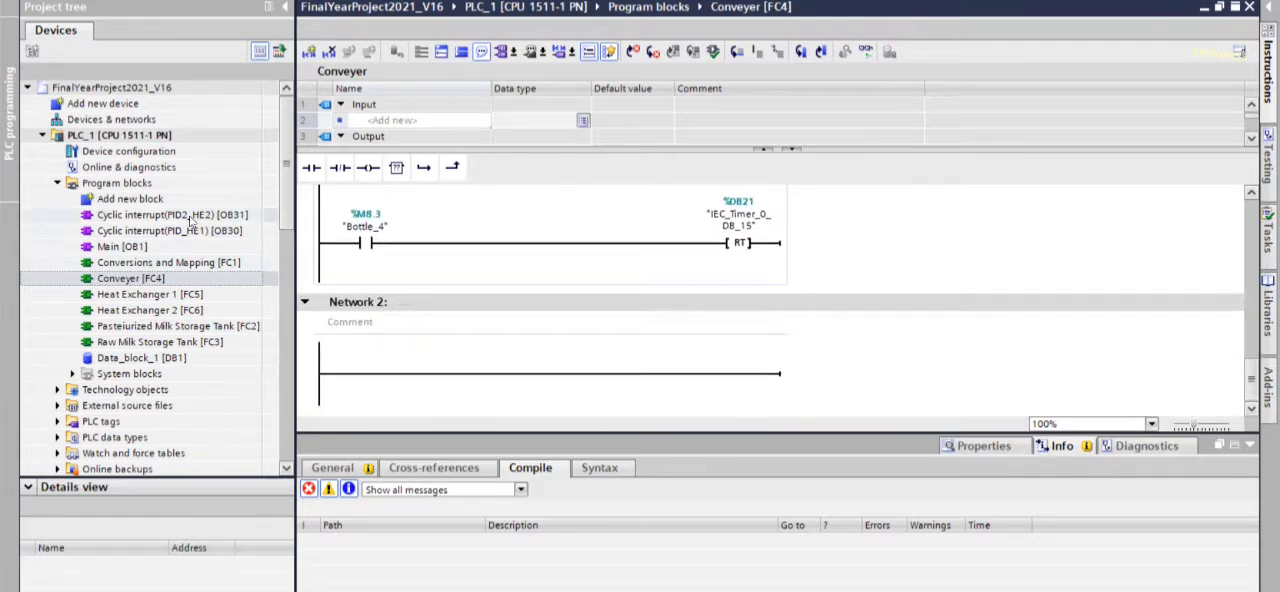
click(170, 214)
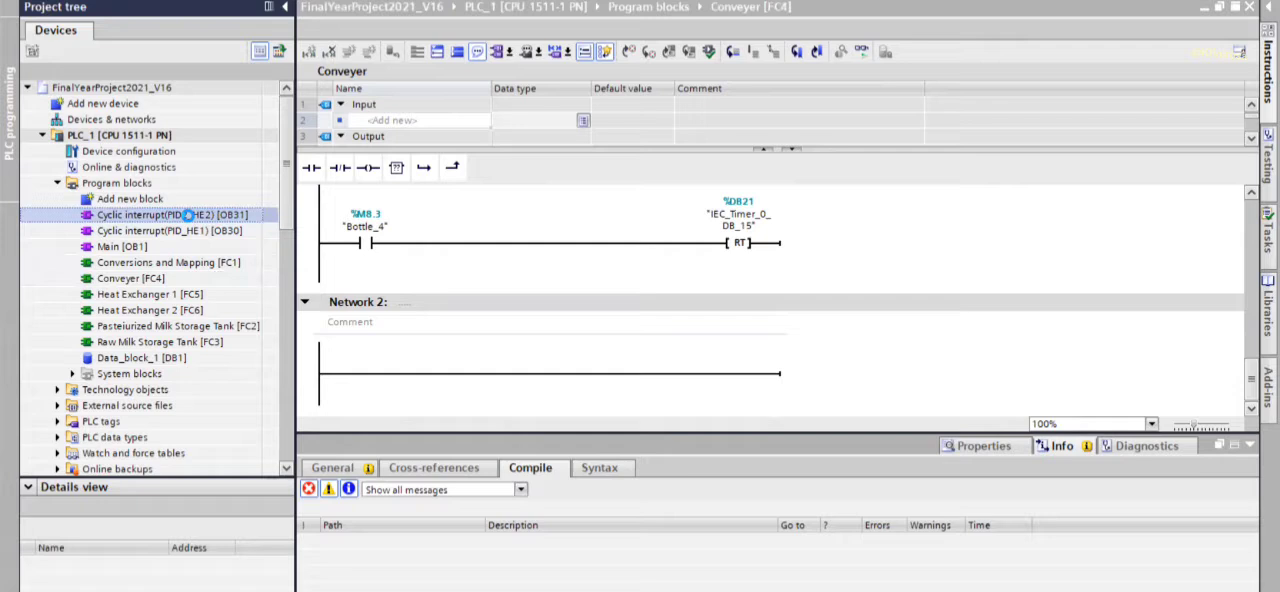
Step: View PID2_HE2 [OB31], open PID_HE1 [OB30], then collapse PLC_1
double_click(172, 214)
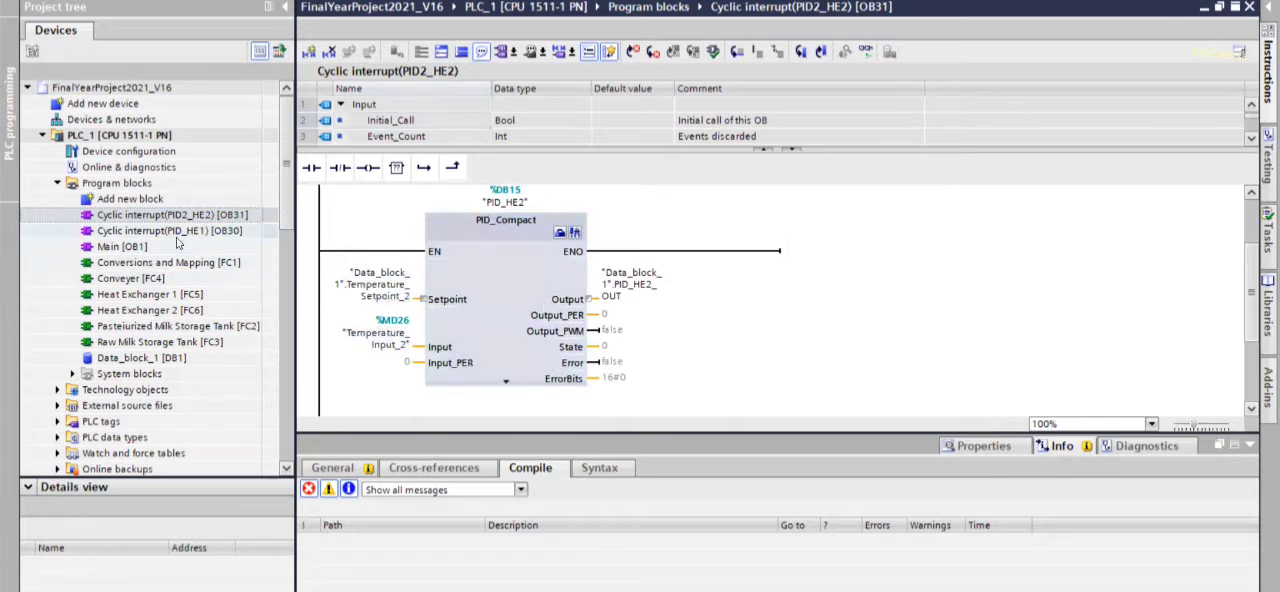
click(170, 231)
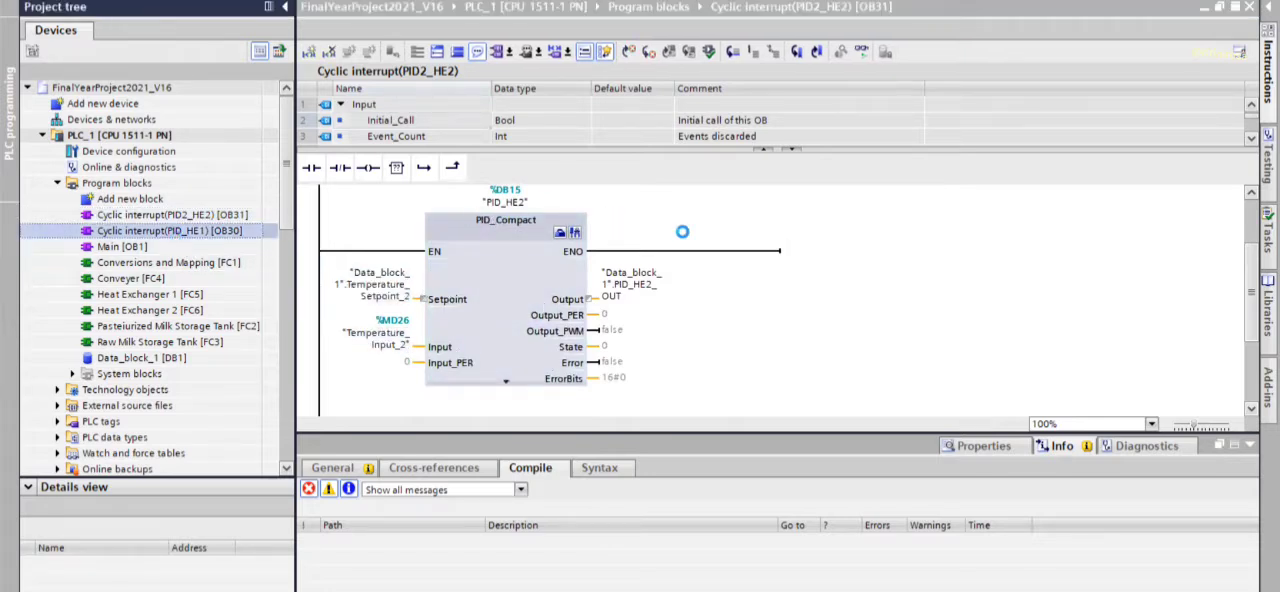
double_click(160, 230)
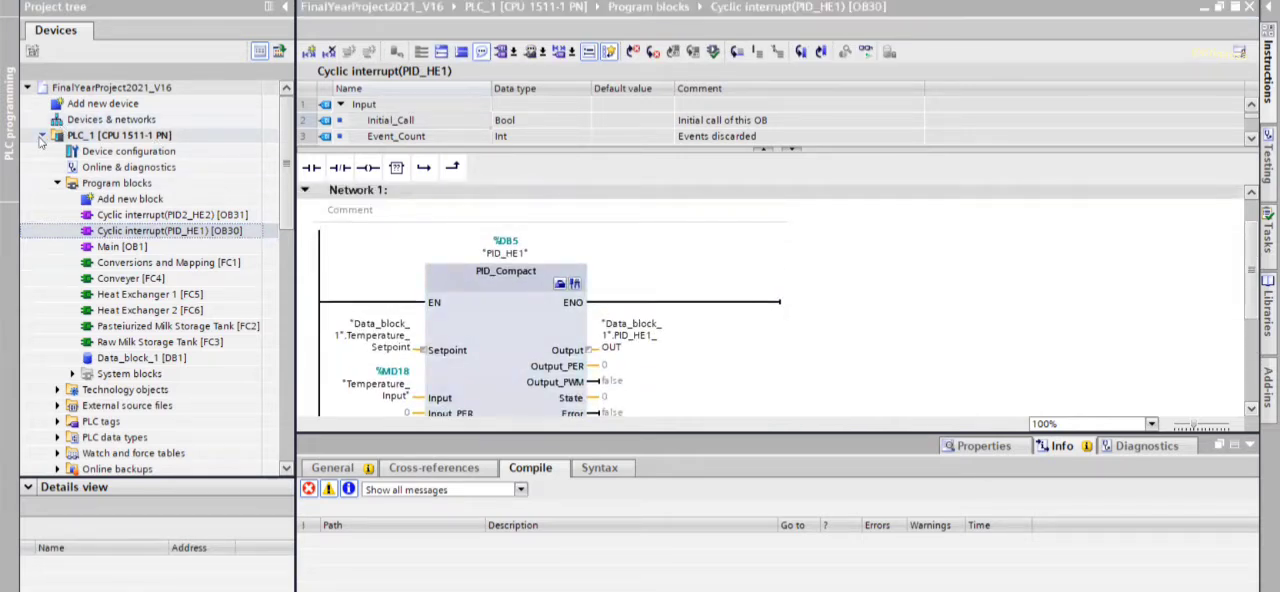
click(42, 135)
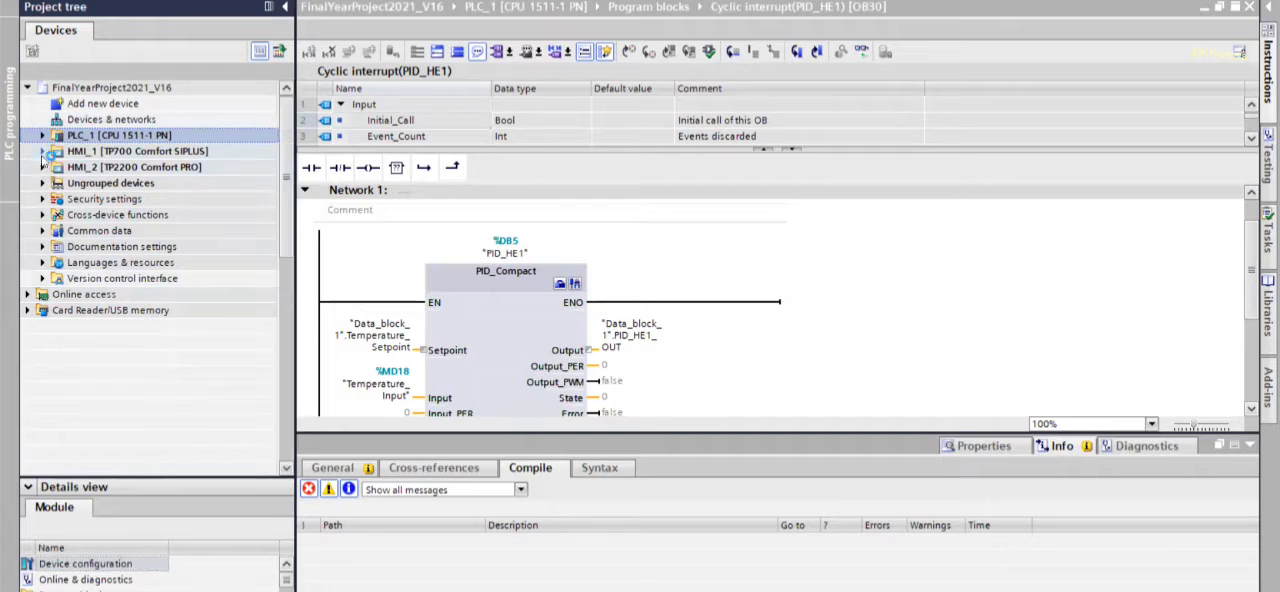
Step: Expand HMI_1 [TP700 Comfort SIPLUS] and its Screens folder, then select a screen
click(42, 151)
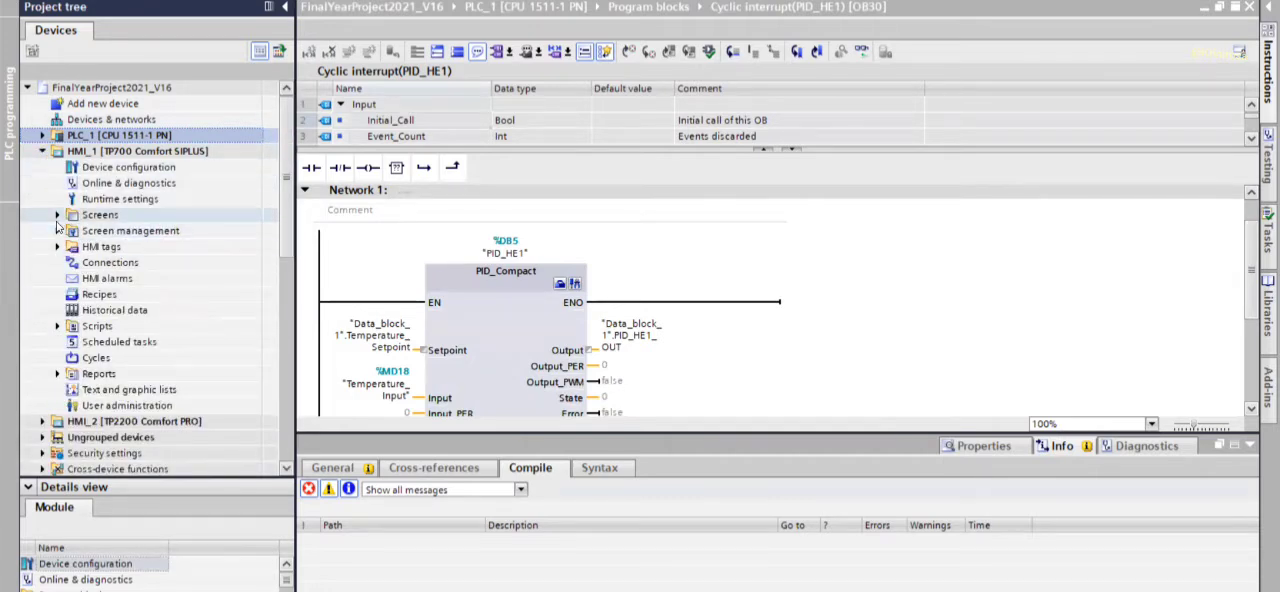
click(100, 214)
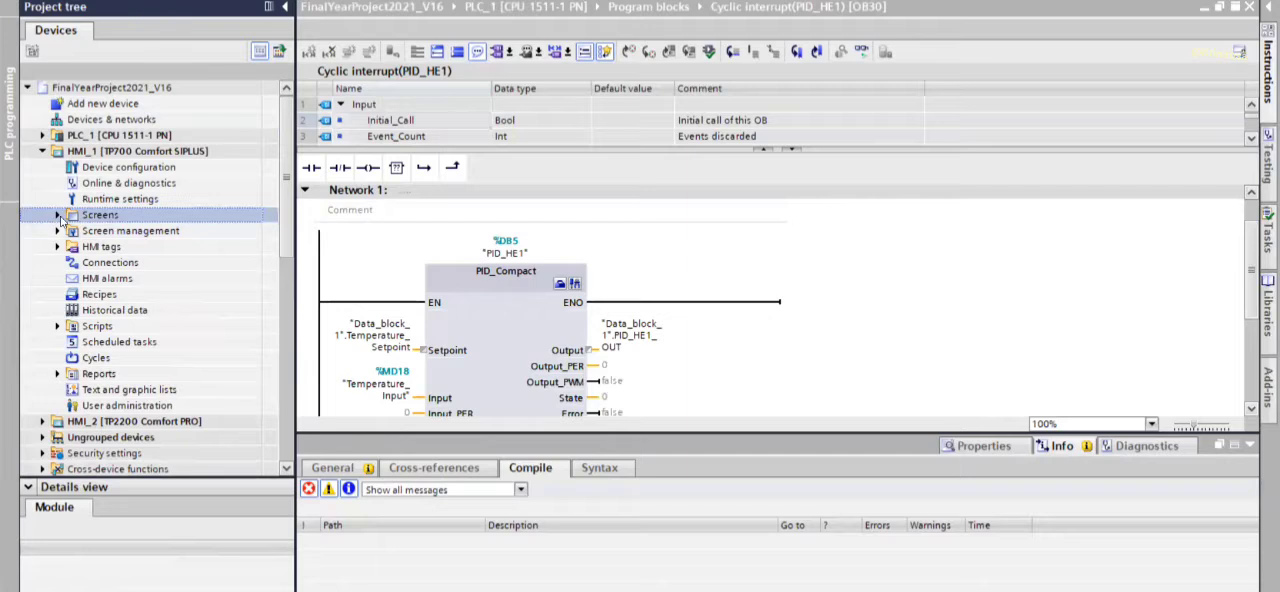
click(58, 214)
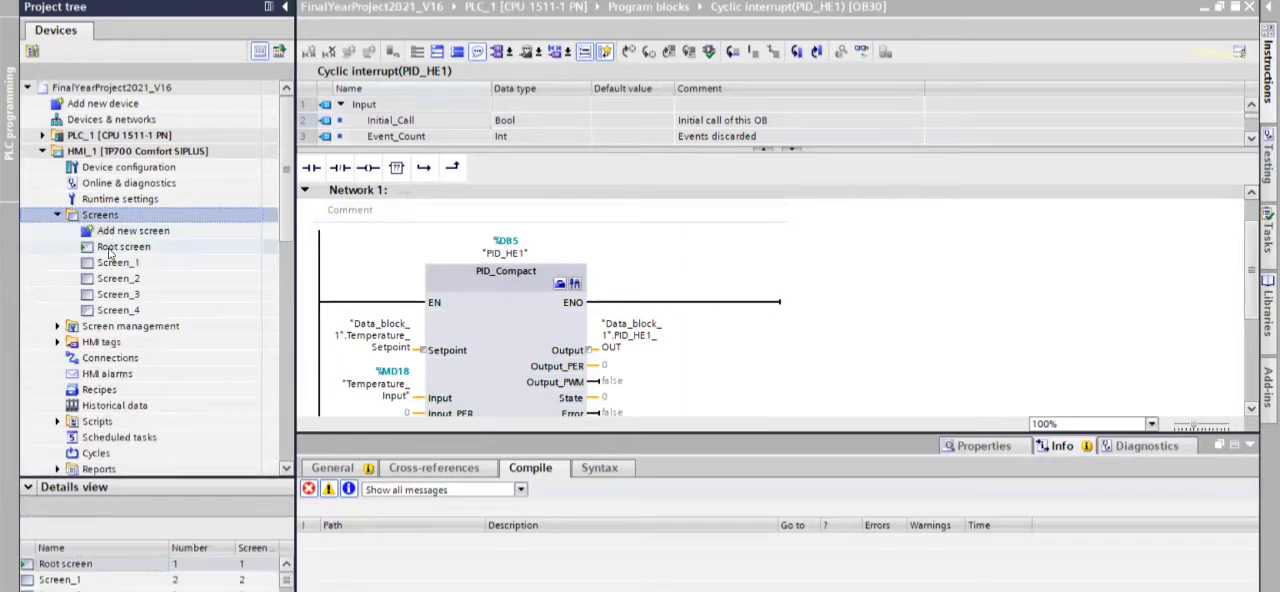
click(118, 262)
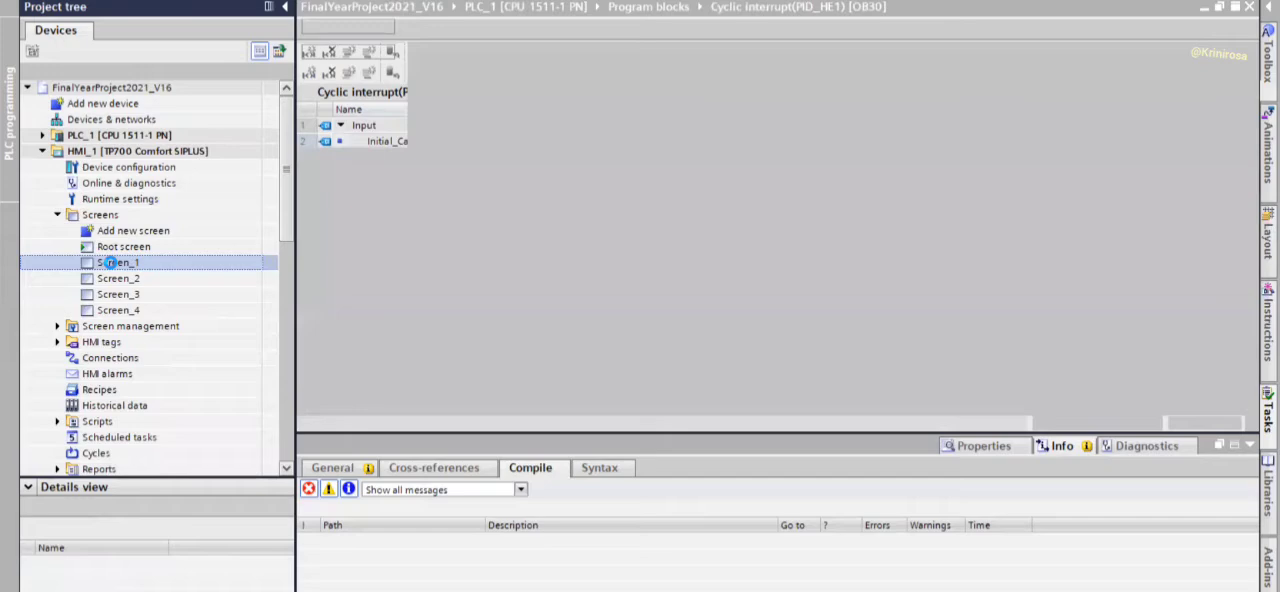
Step: View HMI_1's Screen_2 and Screen_3, then Screen_4 with its tank level gauge
double_click(118, 262)
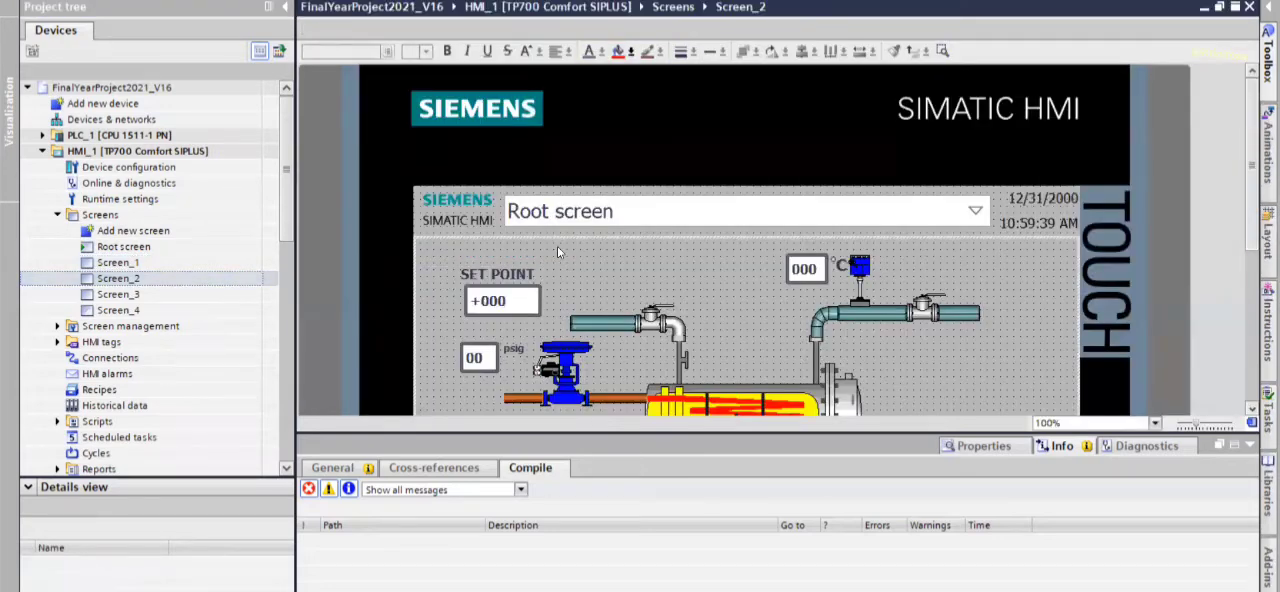
scroll(down, 3)
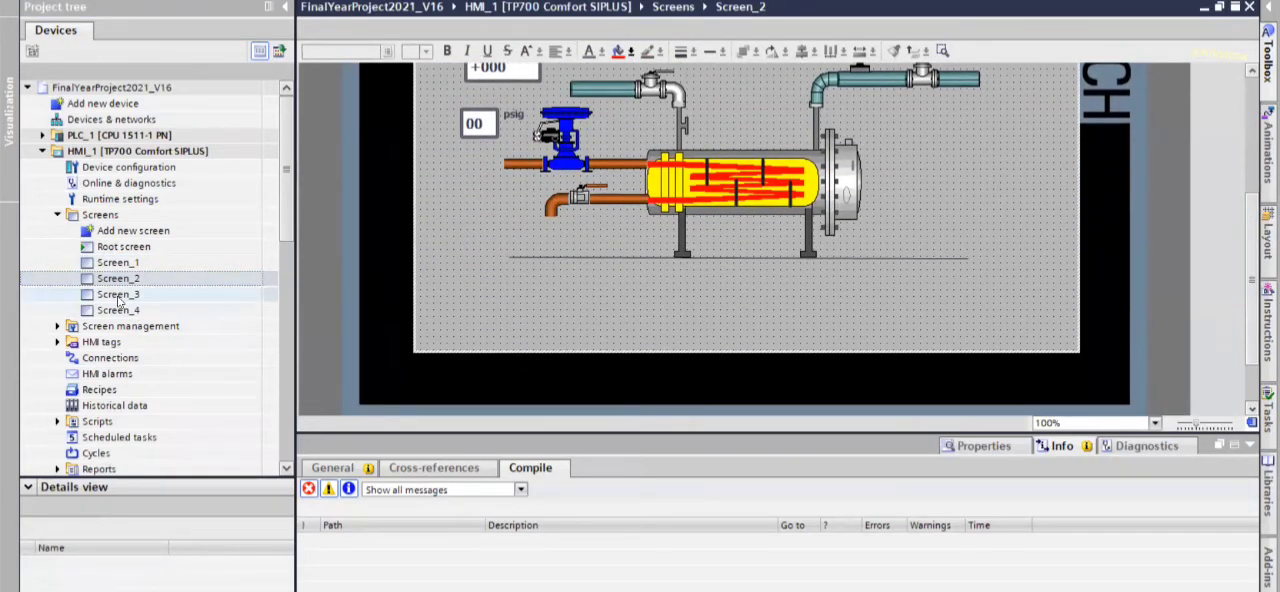
click(118, 293)
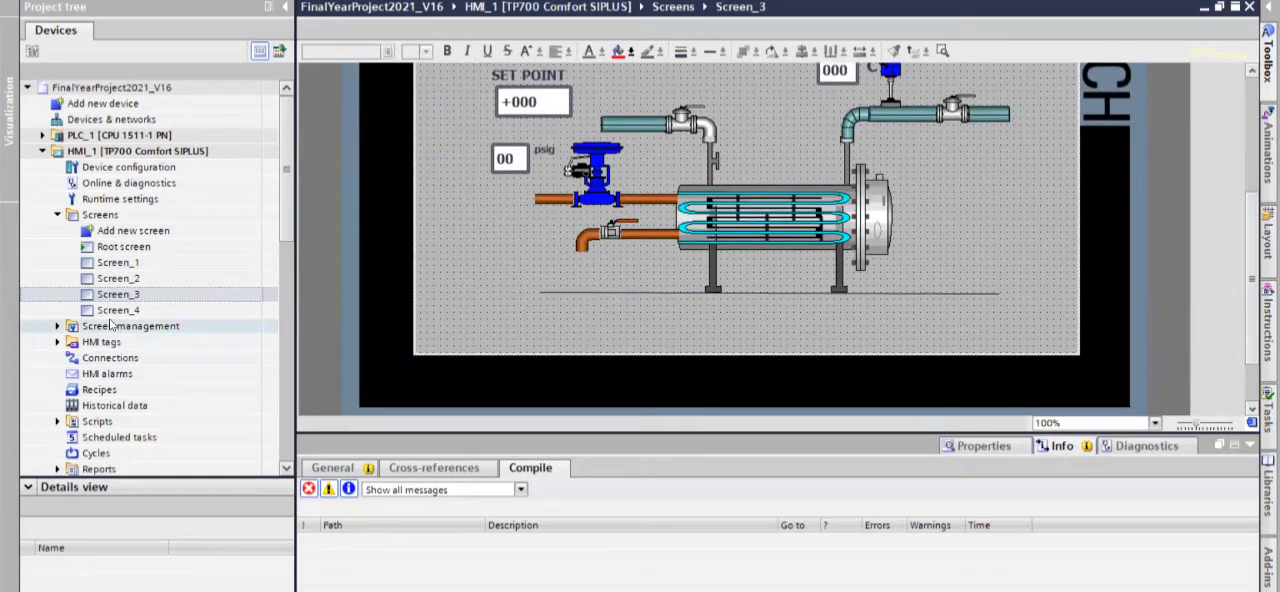
click(118, 310)
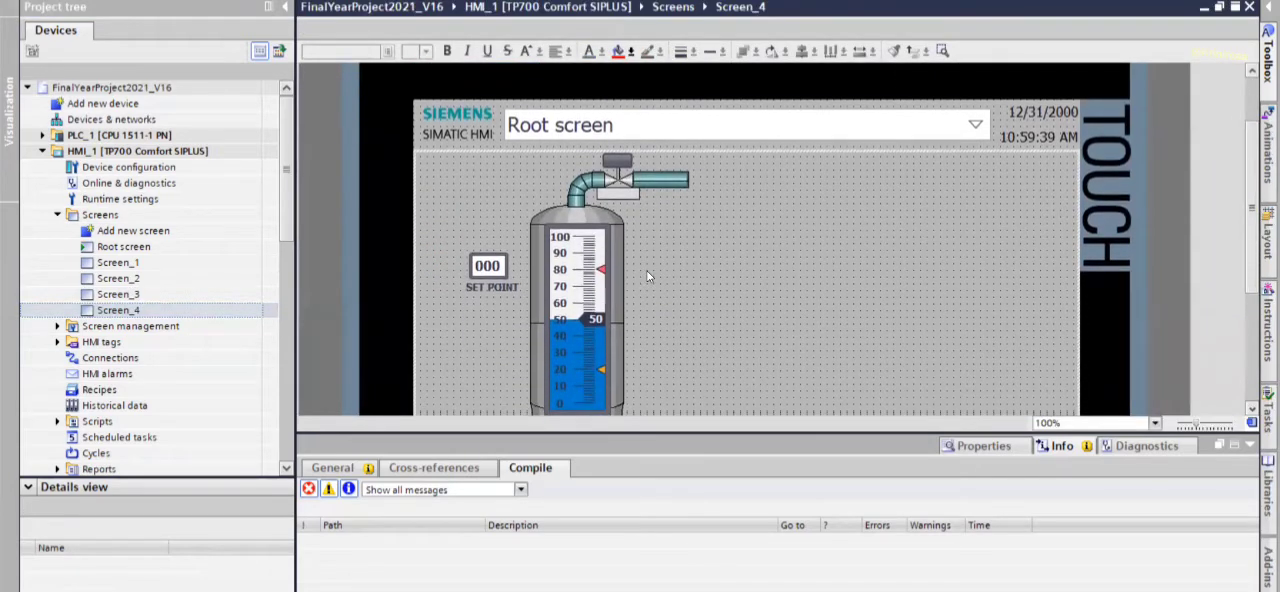
scroll(down, 3)
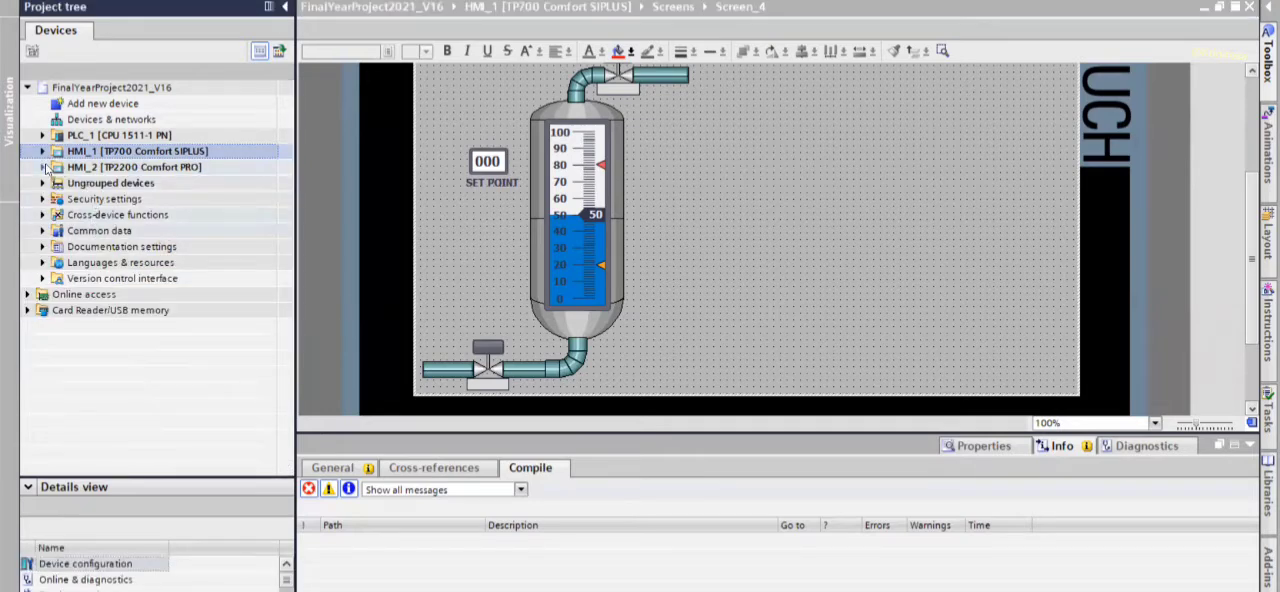
click(43, 167)
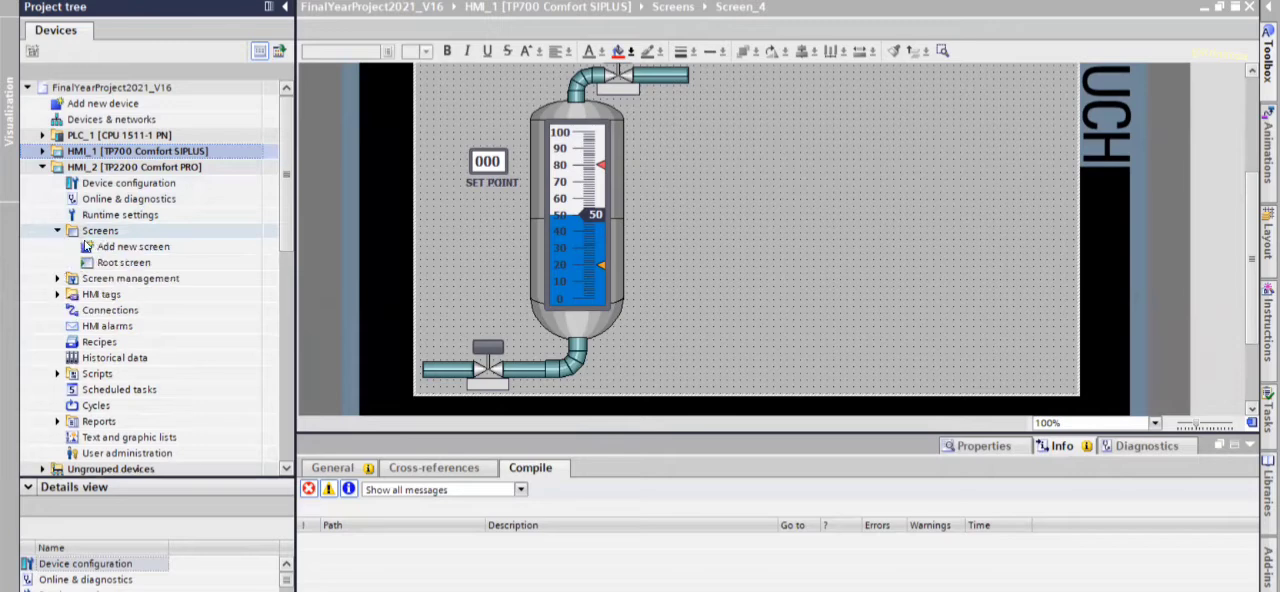
click(123, 262)
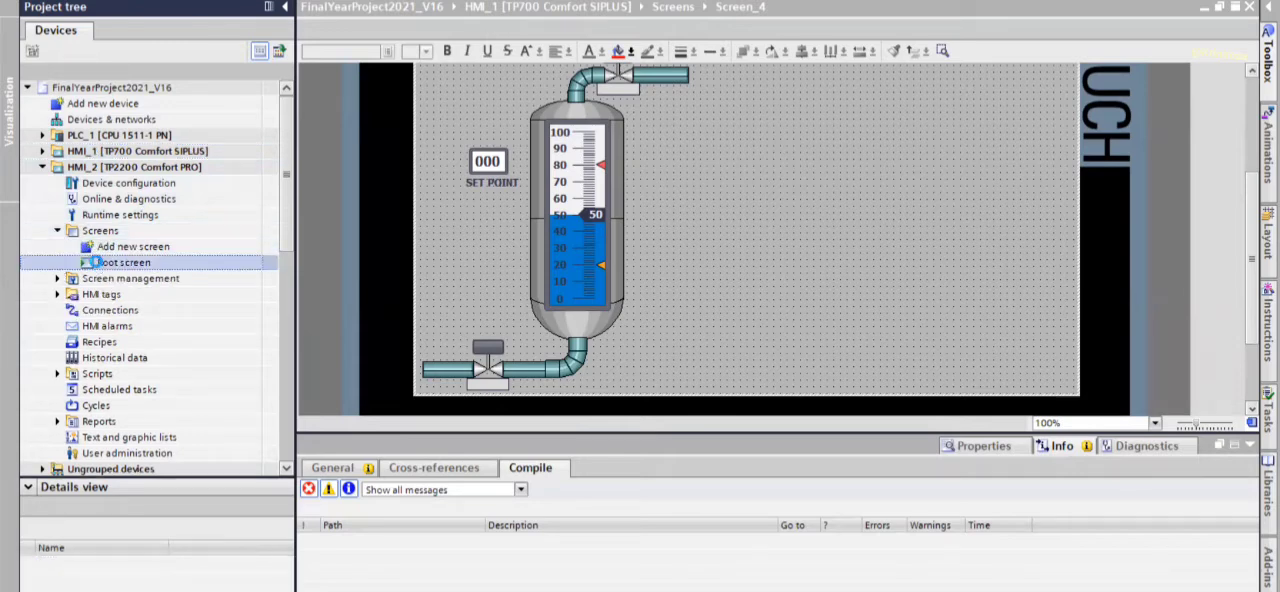
double_click(124, 262)
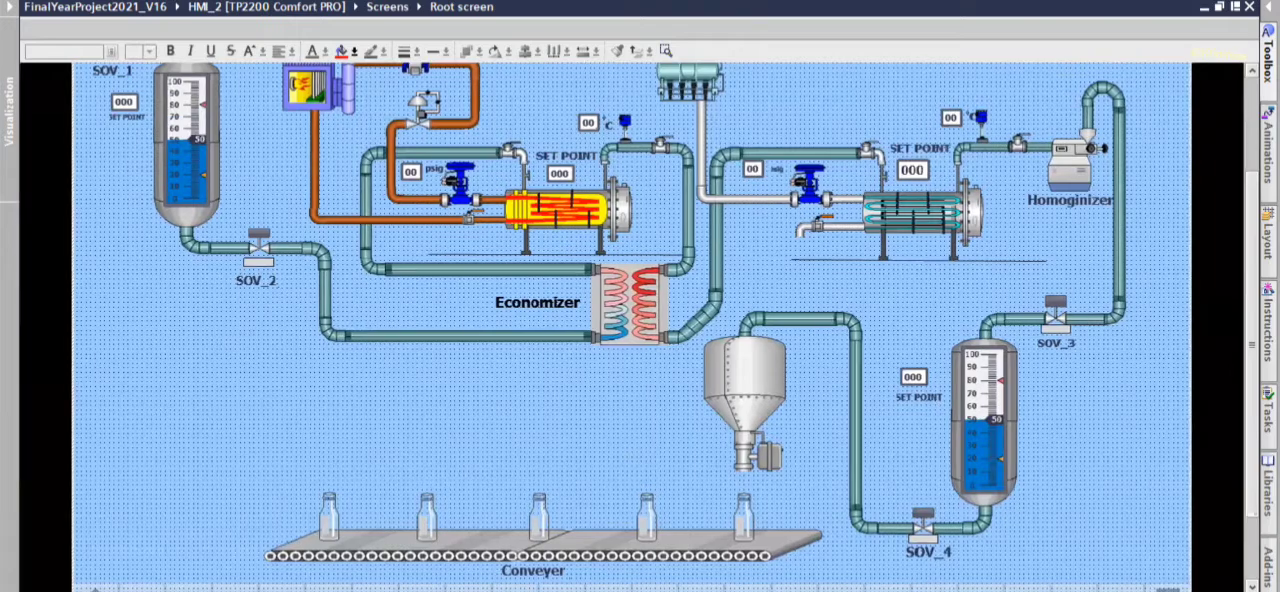
mouse_move(1255, 280)
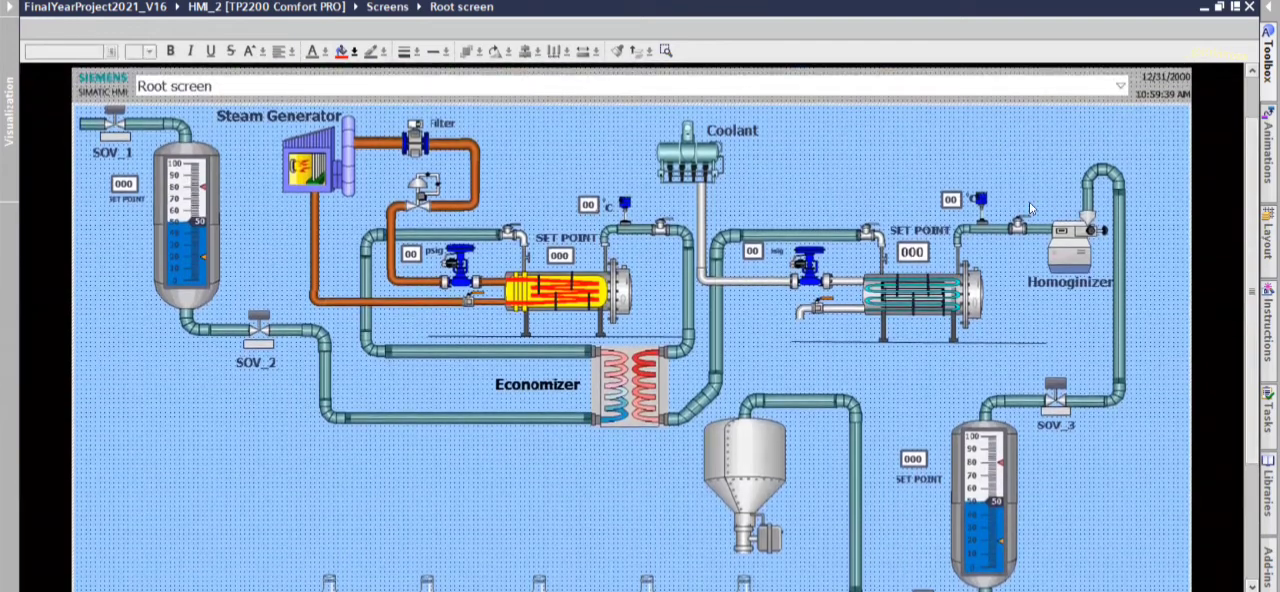
mouse_move(582, 148)
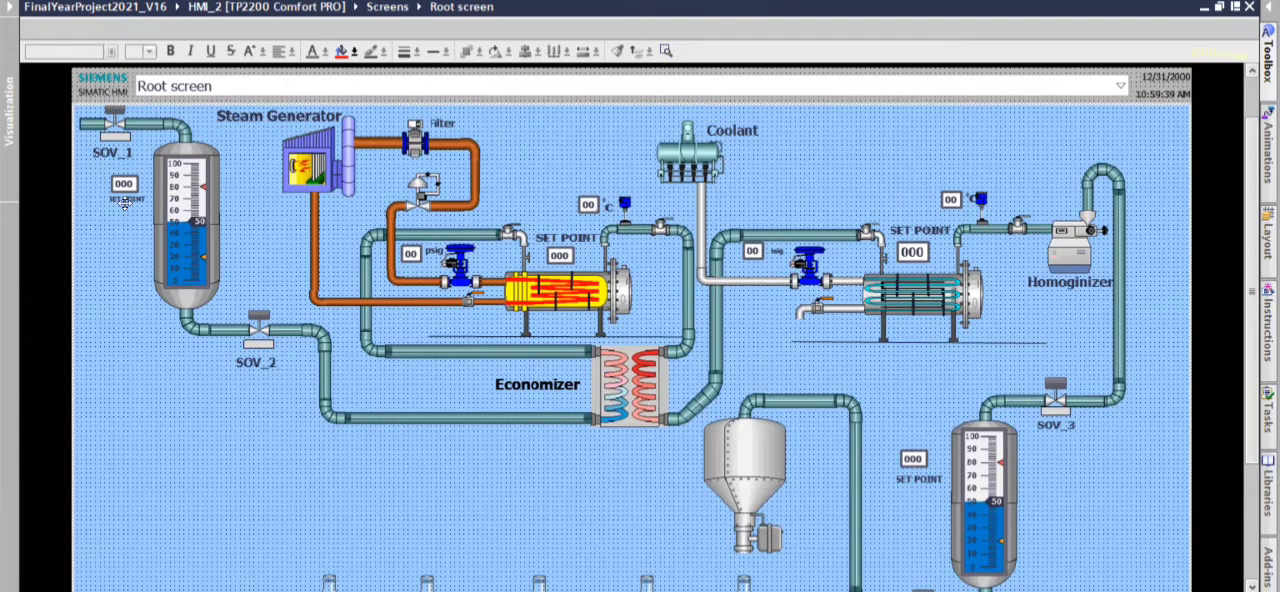
mouse_move(131, 138)
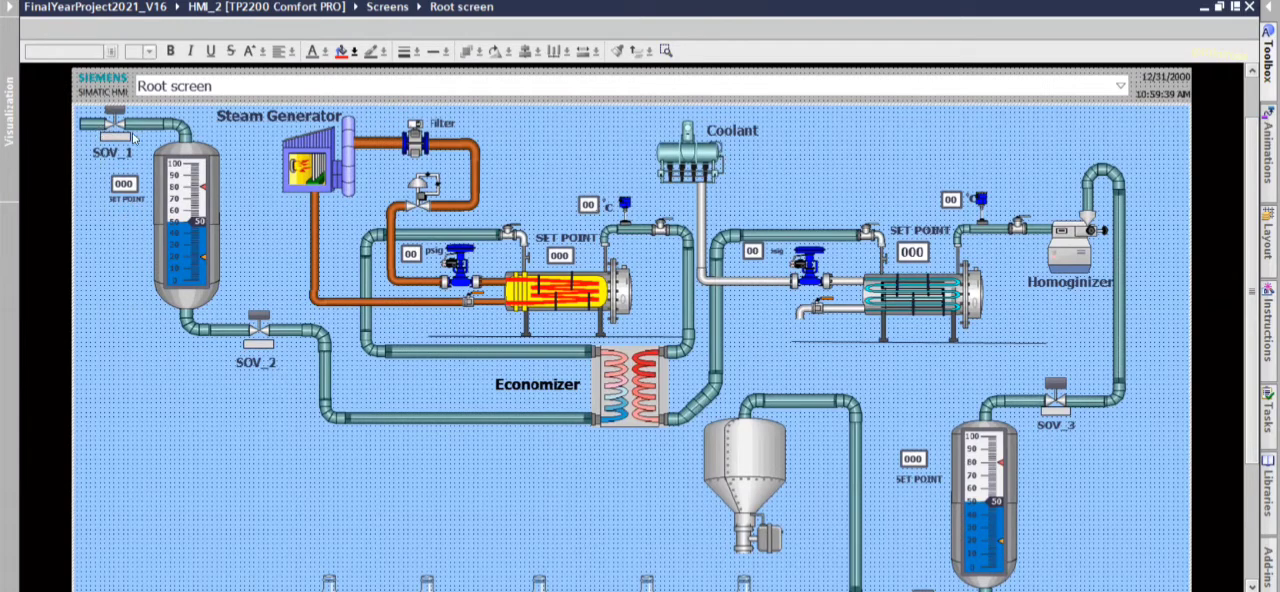
mouse_move(217, 229)
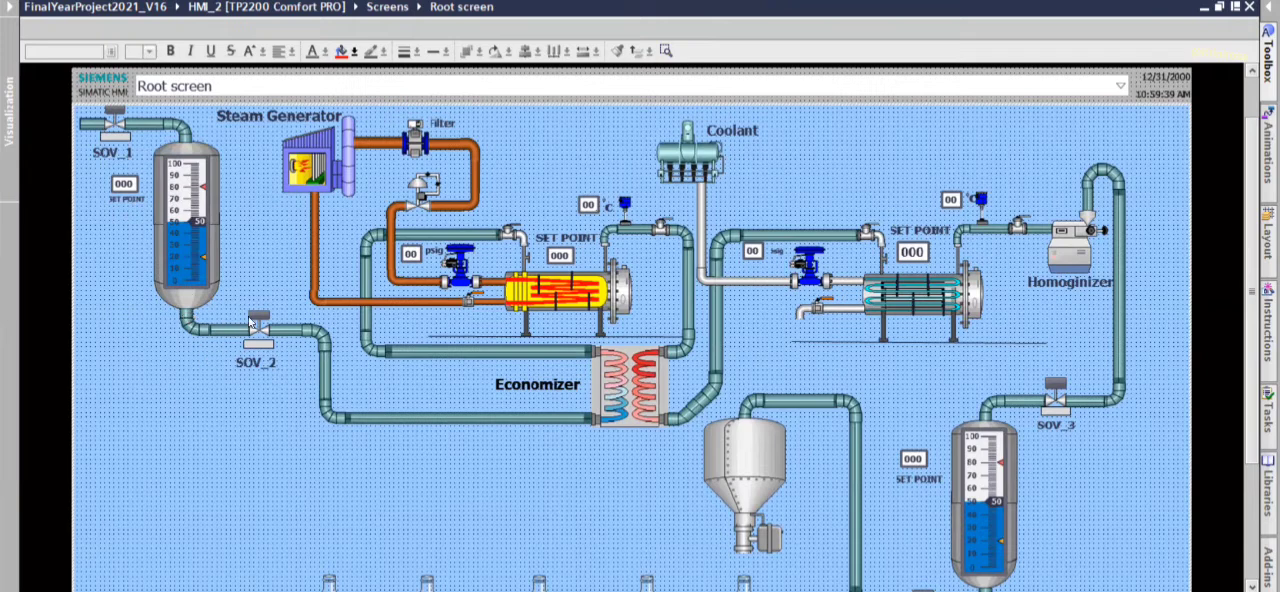
mouse_move(367, 375)
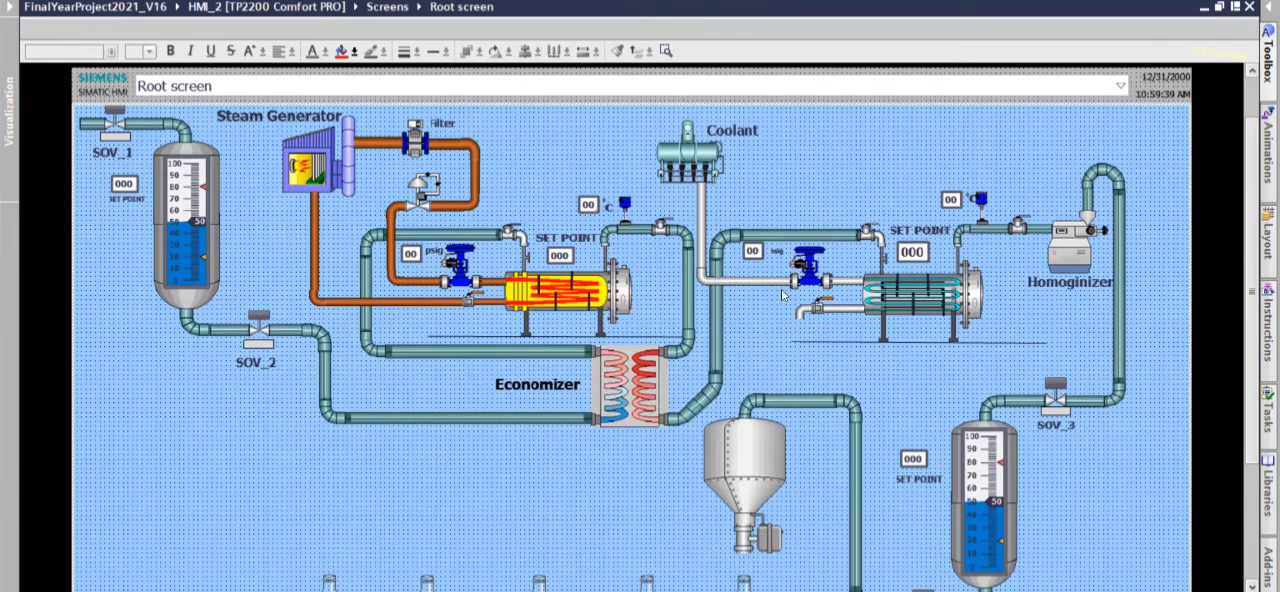
mouse_move(1057, 217)
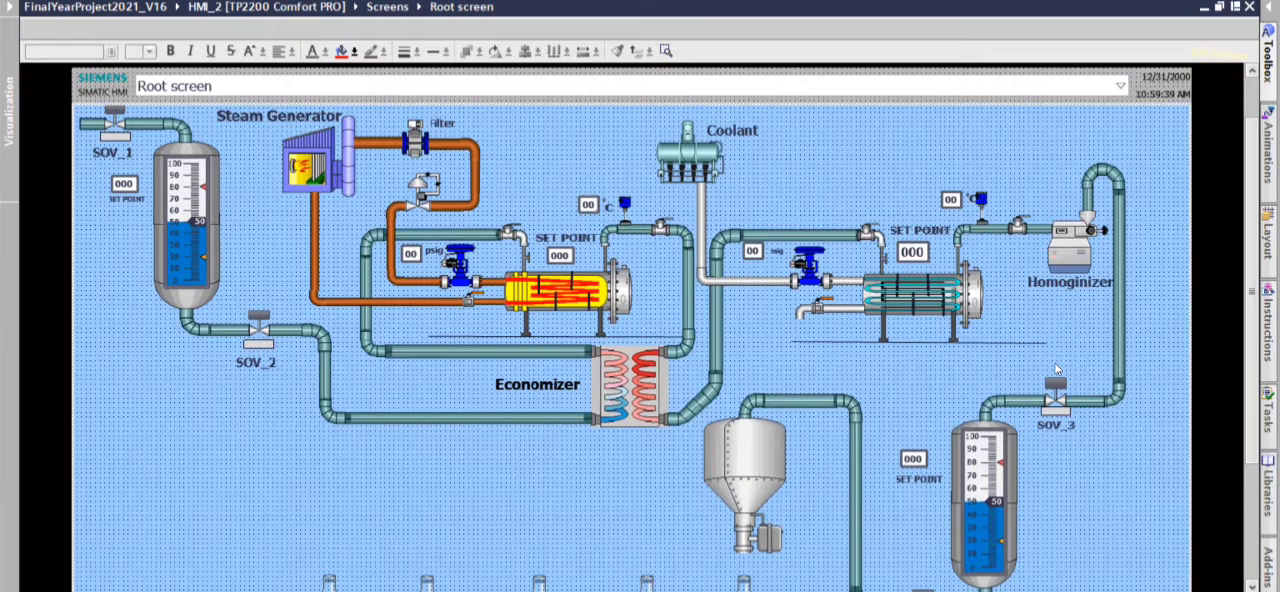
scroll(down, 3)
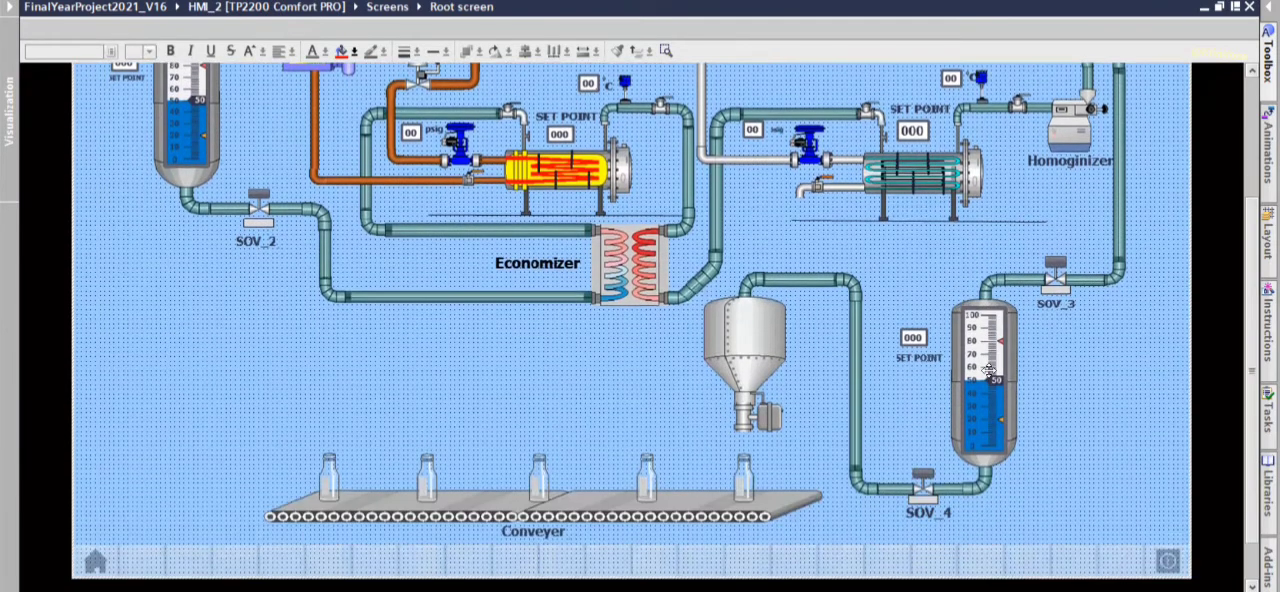
mouse_move(1003, 431)
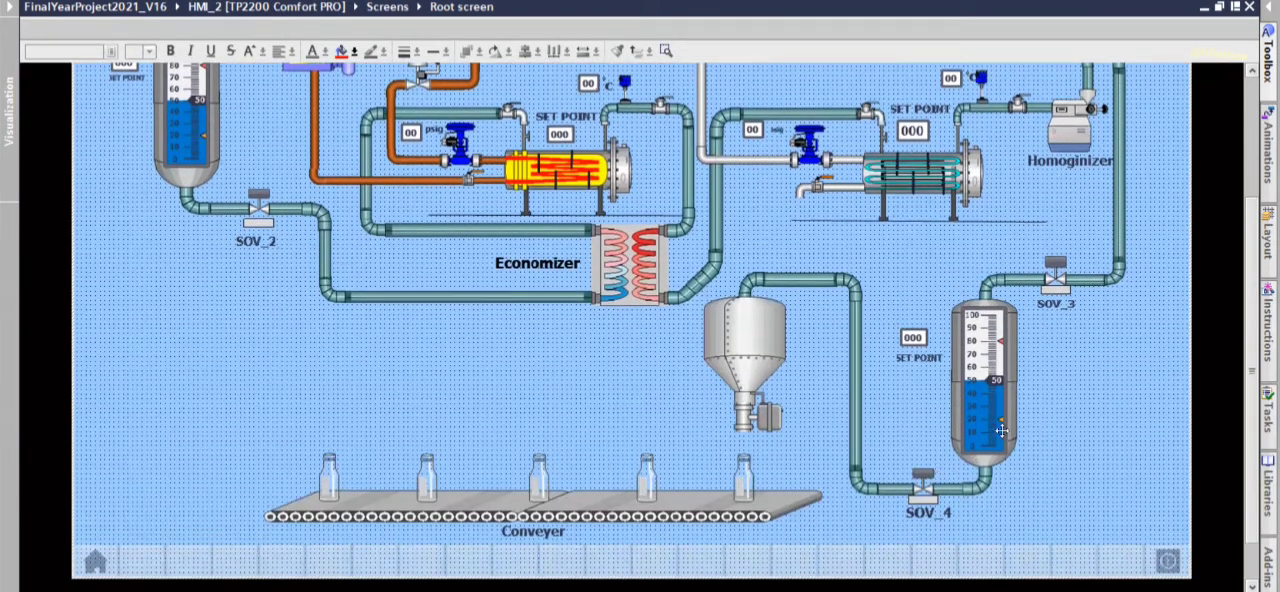
mouse_move(932, 465)
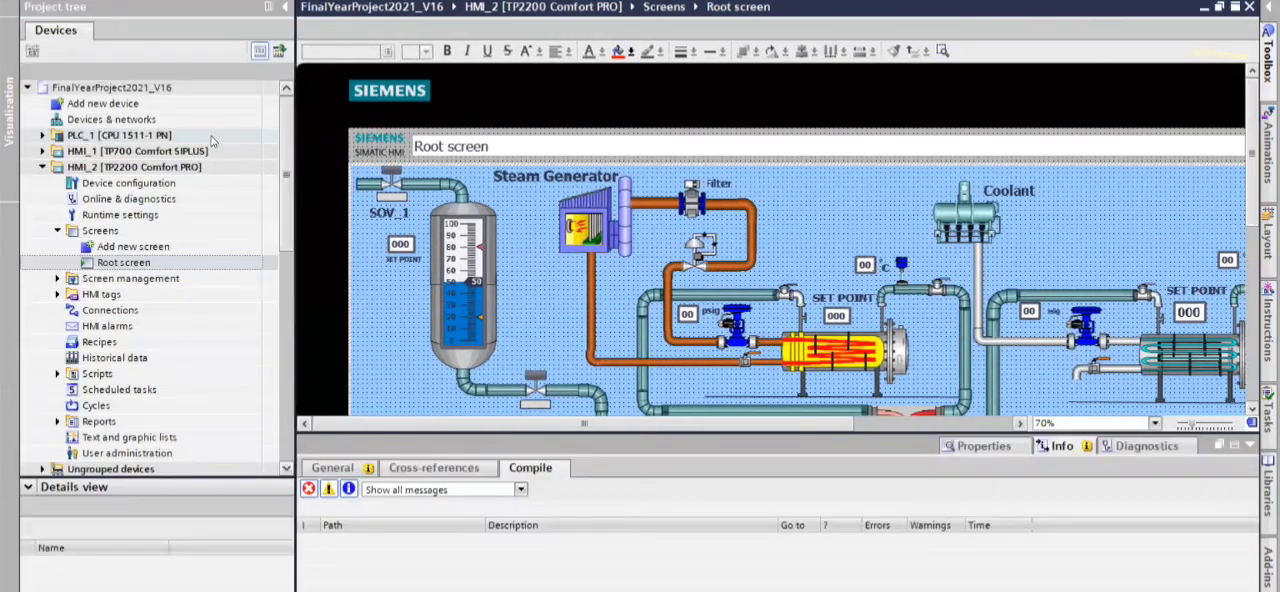
Step: Open PLC_1's Main [OB1] block and start the PLC simulation
click(43, 135)
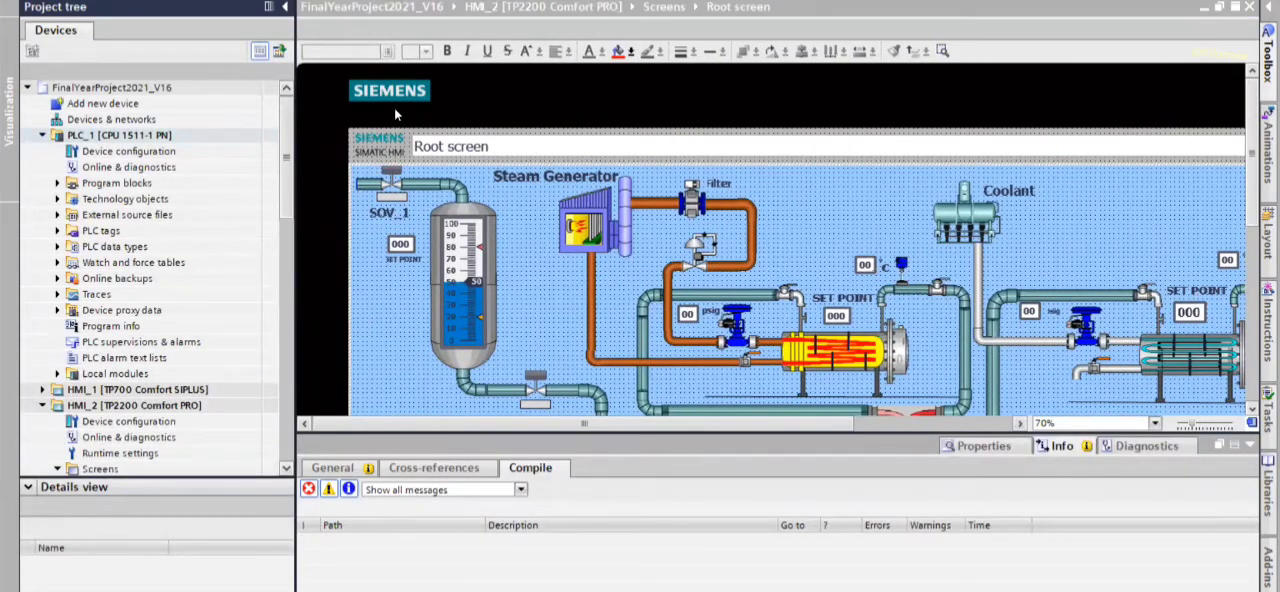
click(58, 198)
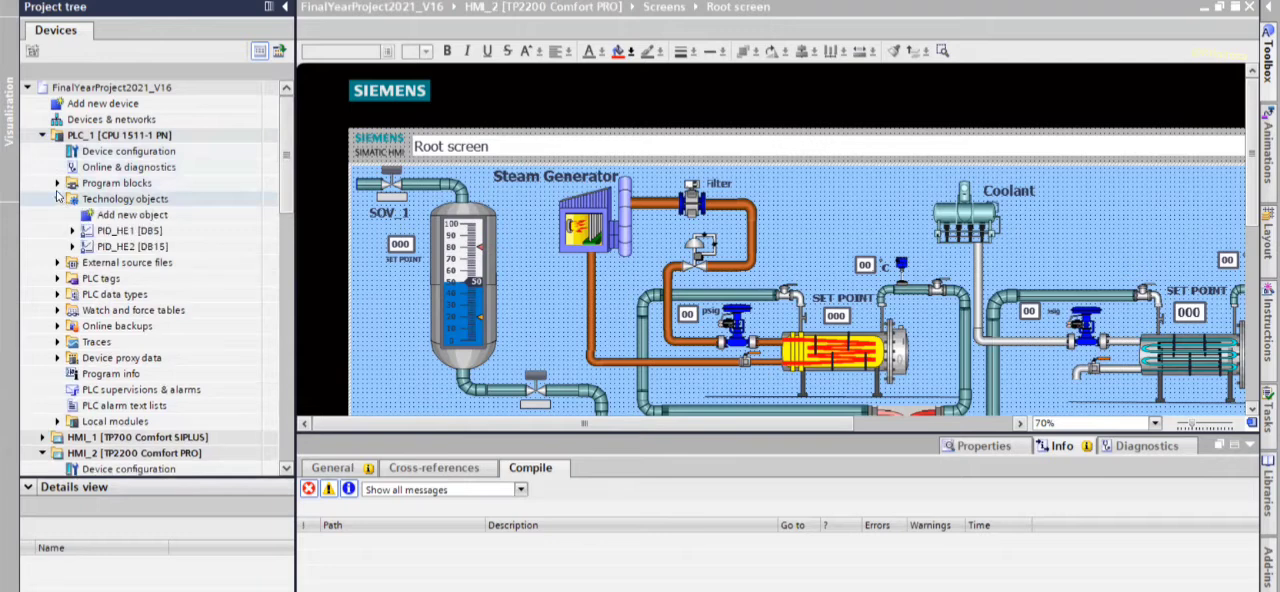
click(116, 183)
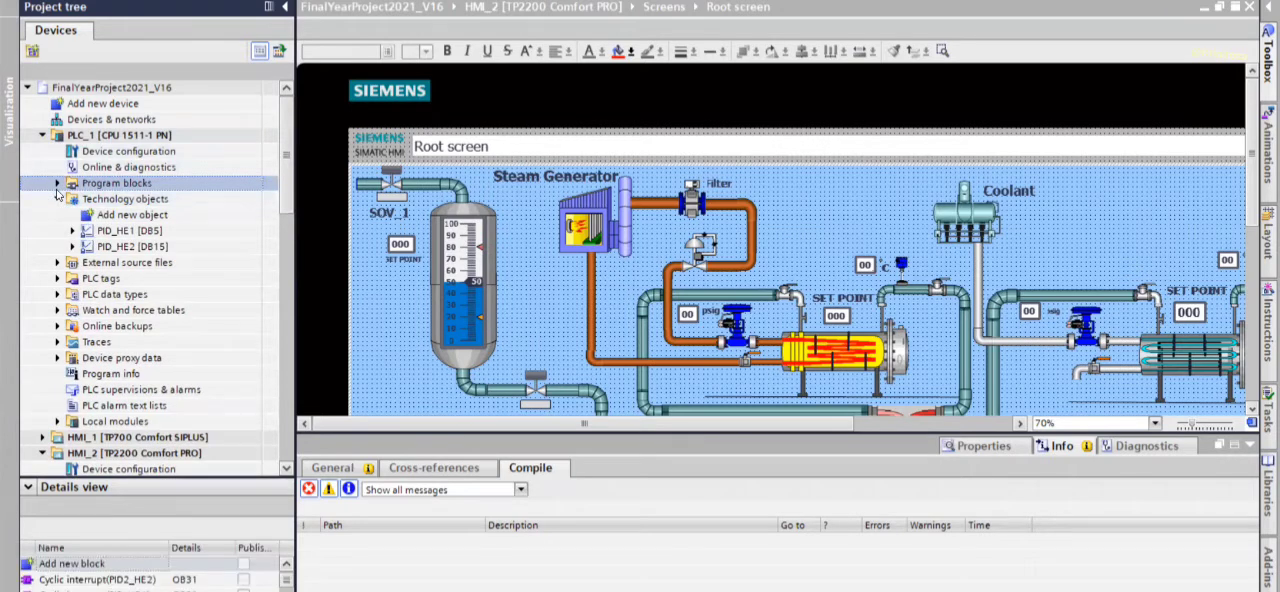
click(57, 183)
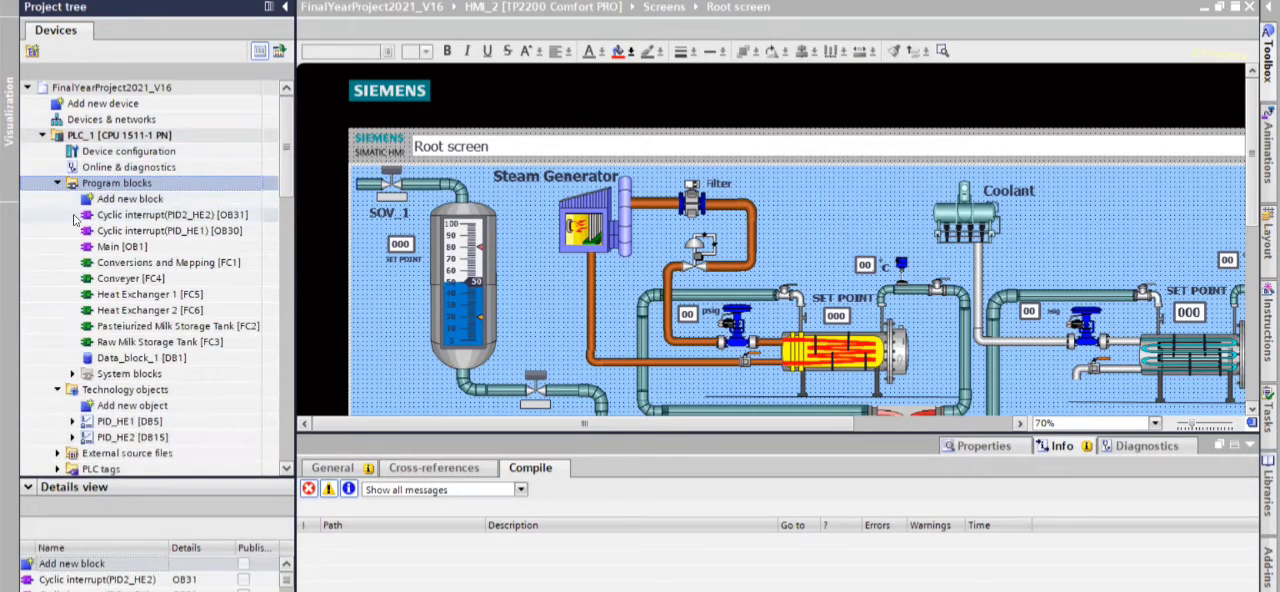
click(122, 246)
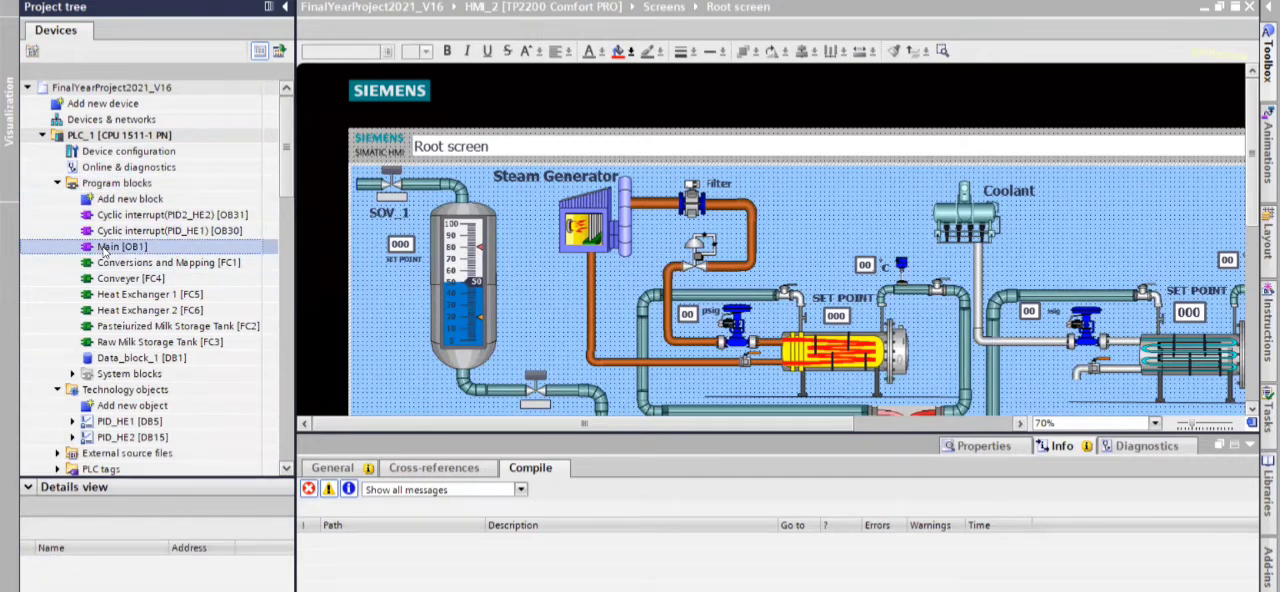
double_click(121, 246)
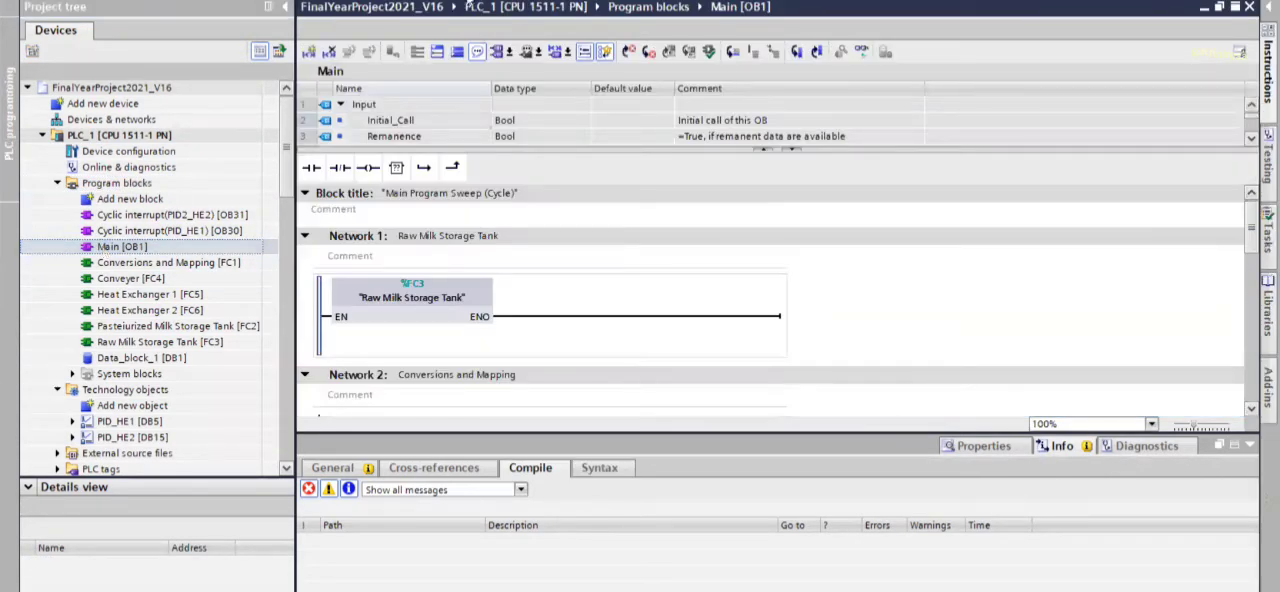
click(862, 51)
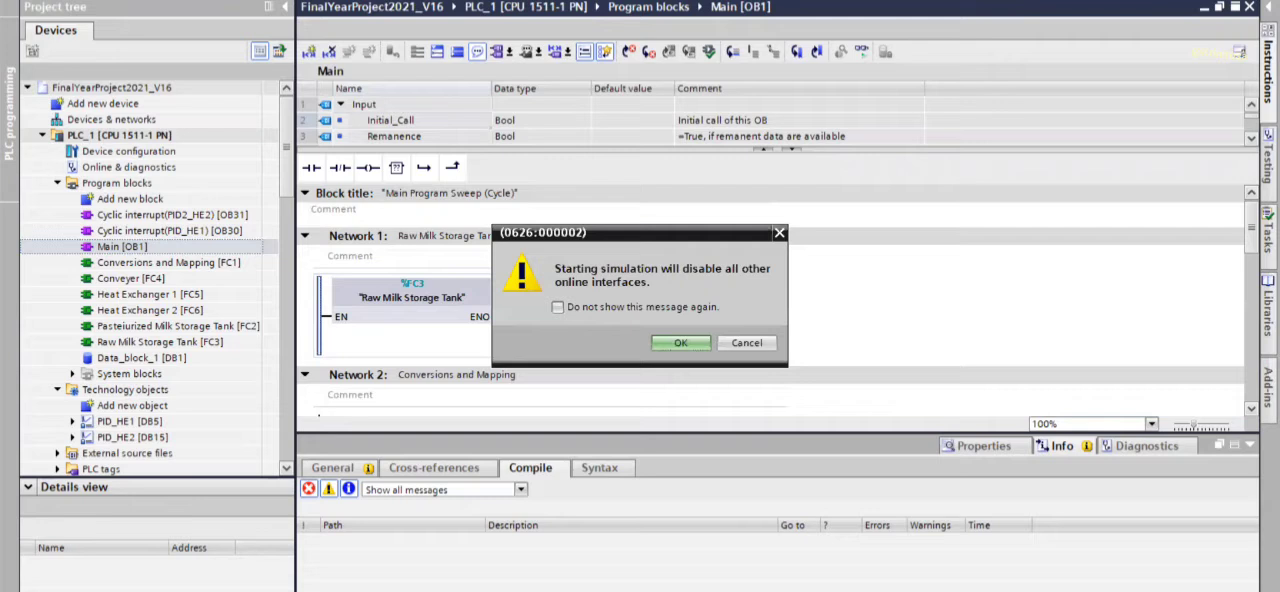
mouse_move(604, 153)
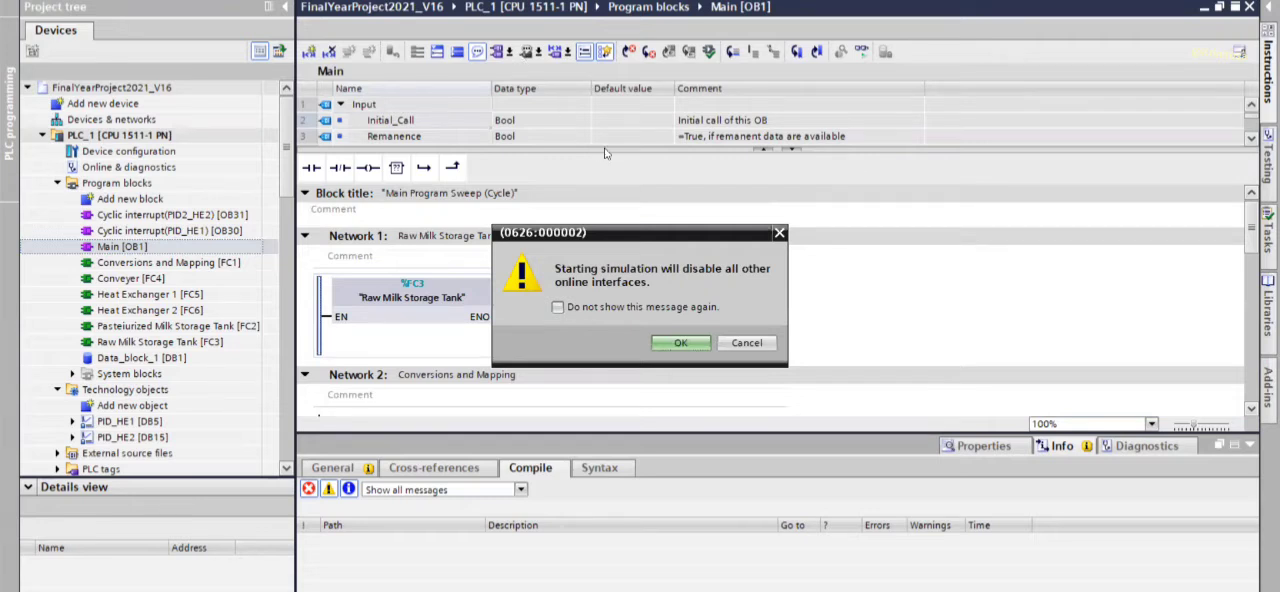
Step: Confirm the simulation warning and bring up the load preview for PLC_1
click(680, 342)
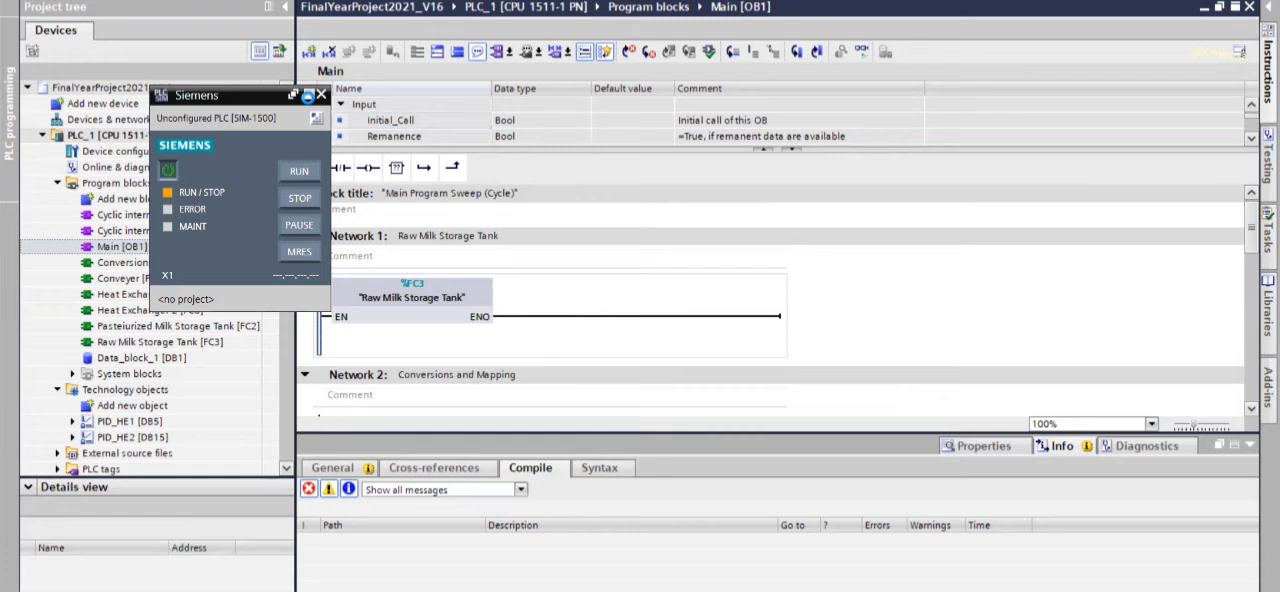
click(320, 94)
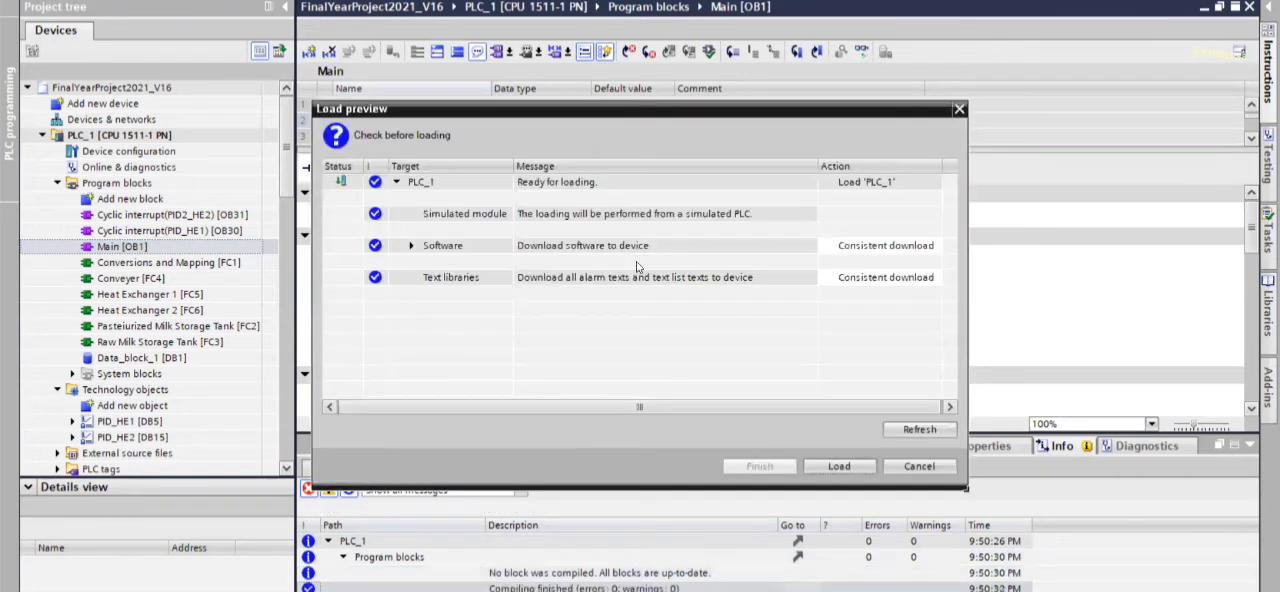
mouse_move(840, 466)
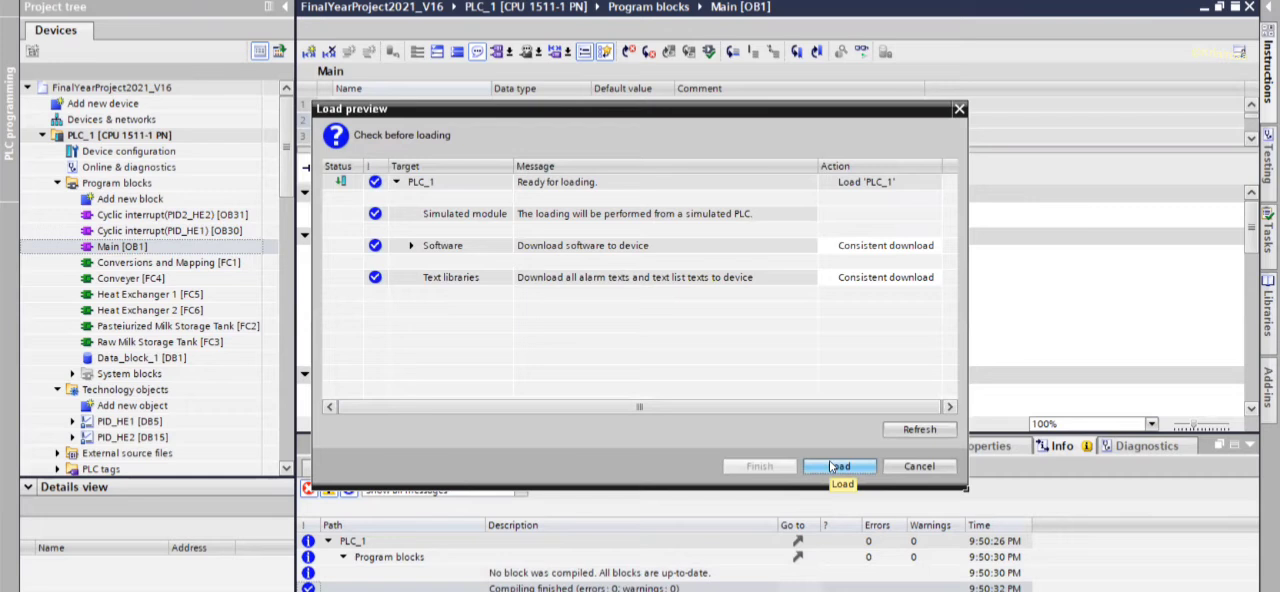
Step: Download the program to simulated PLC_1 with 'Start module' chosen after loading
click(839, 466)
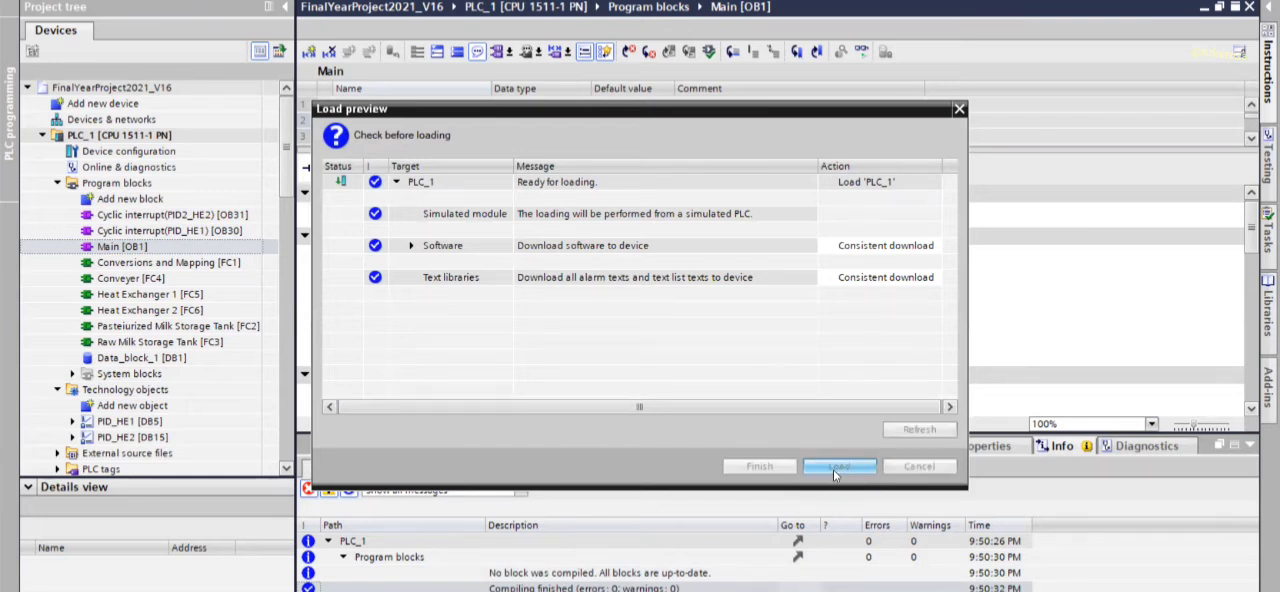
click(838, 466)
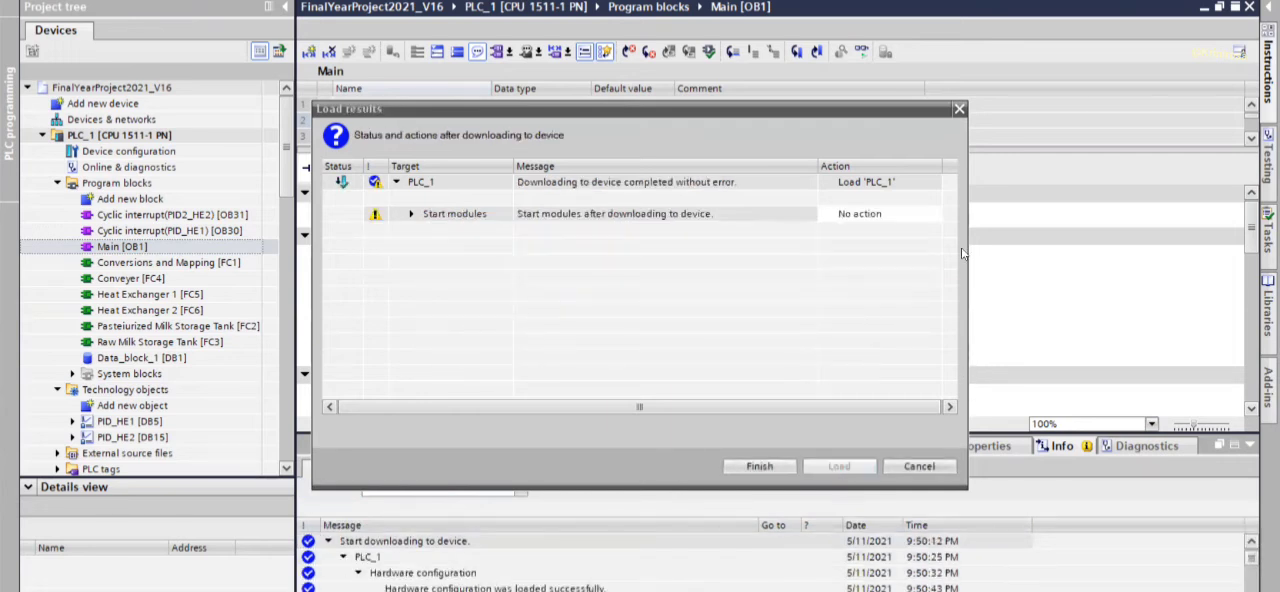
click(885, 213)
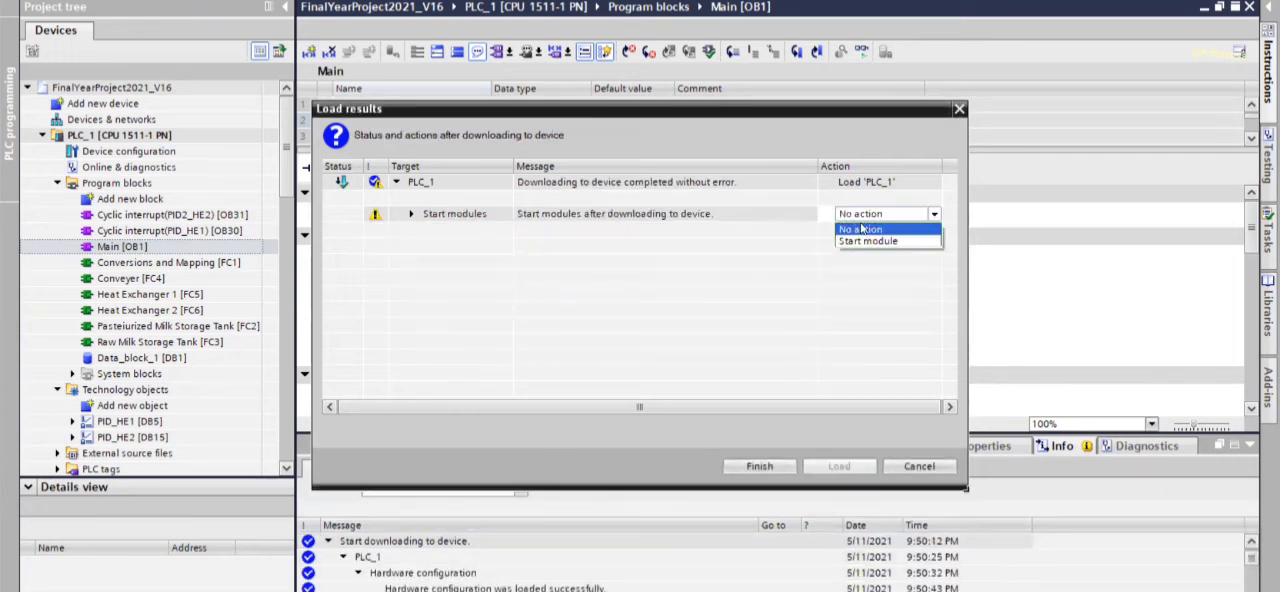
click(868, 241)
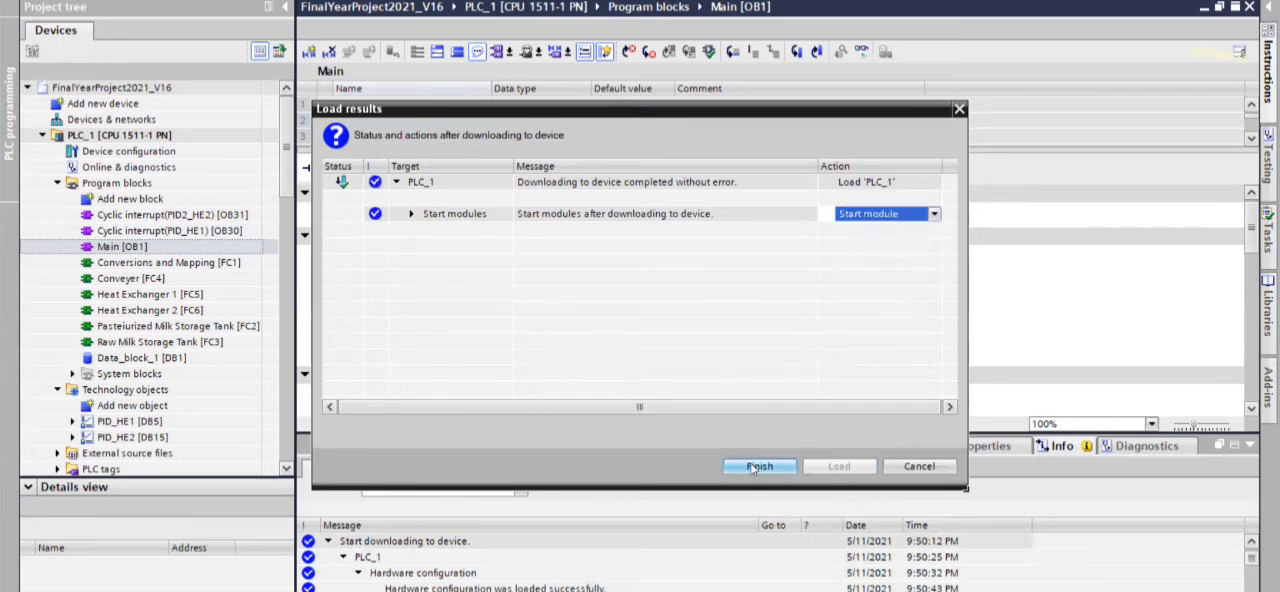
click(759, 466)
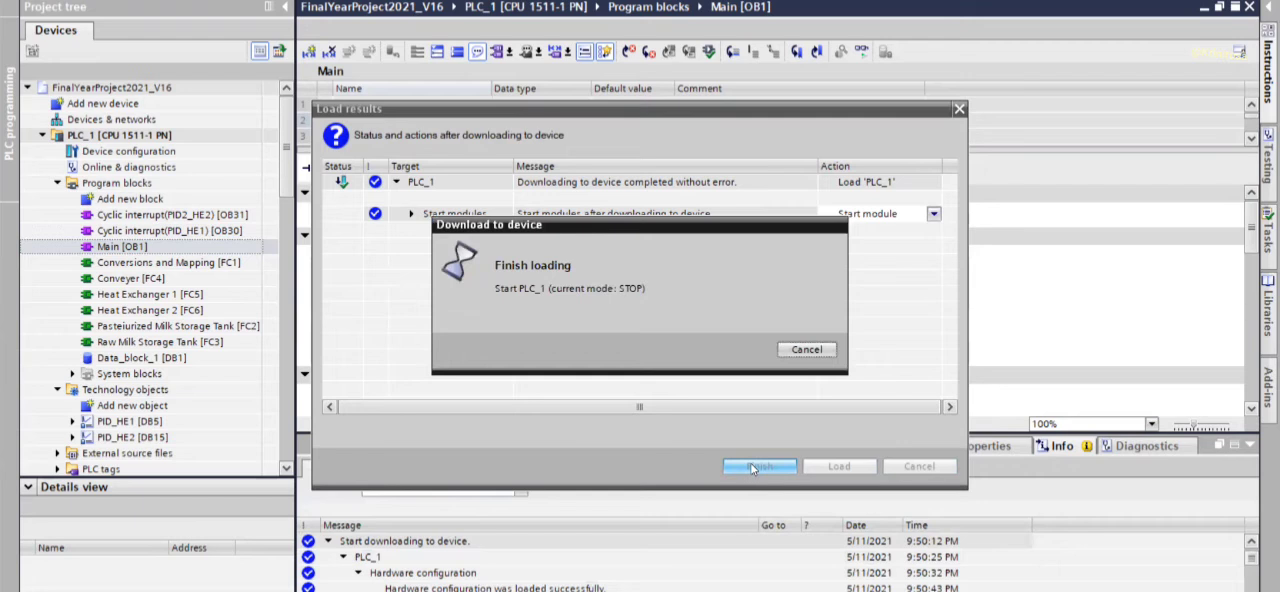
click(759, 466)
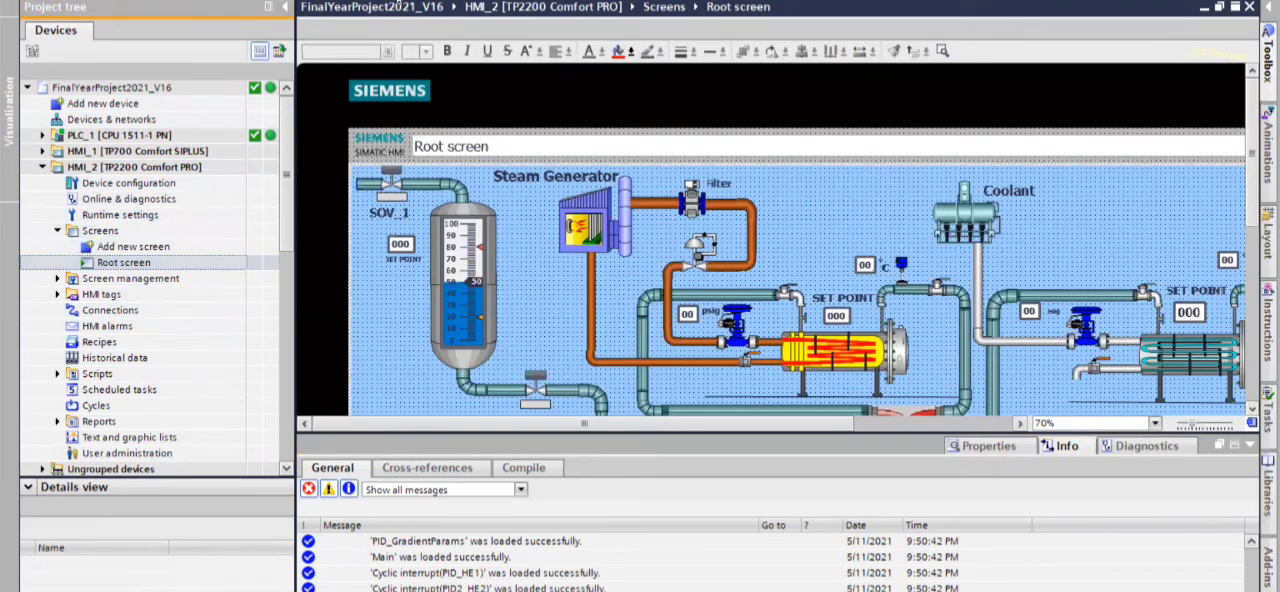
Step: Start the HMI_2 runtime simulation from the Root screen and confirm the message
click(523, 467)
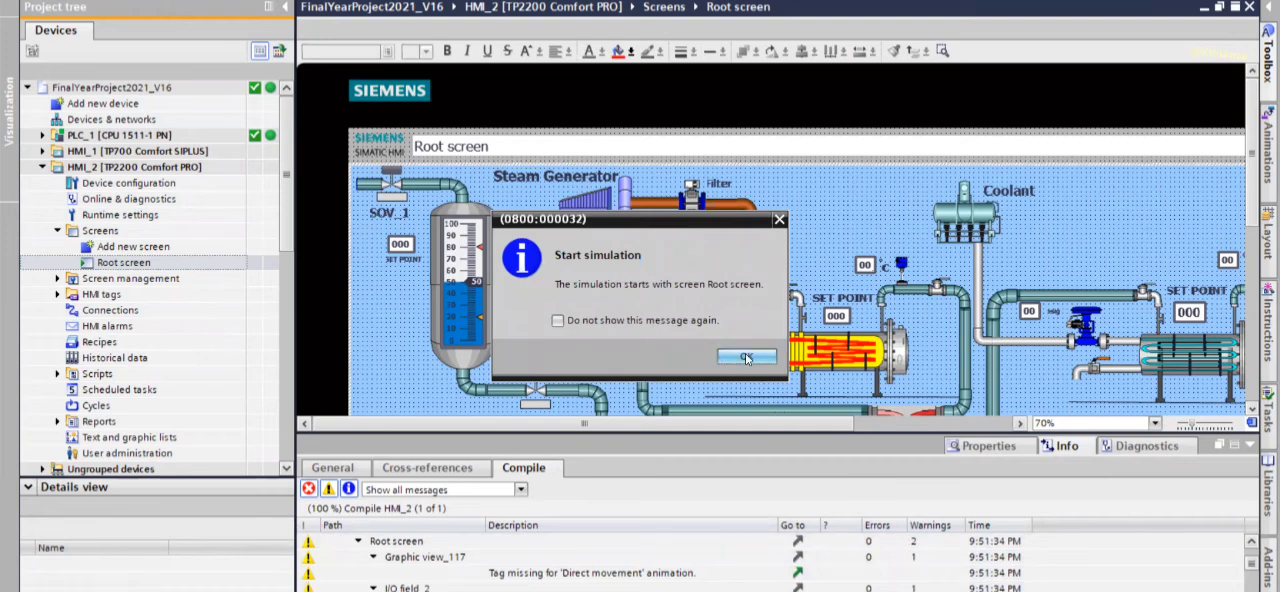
click(746, 357)
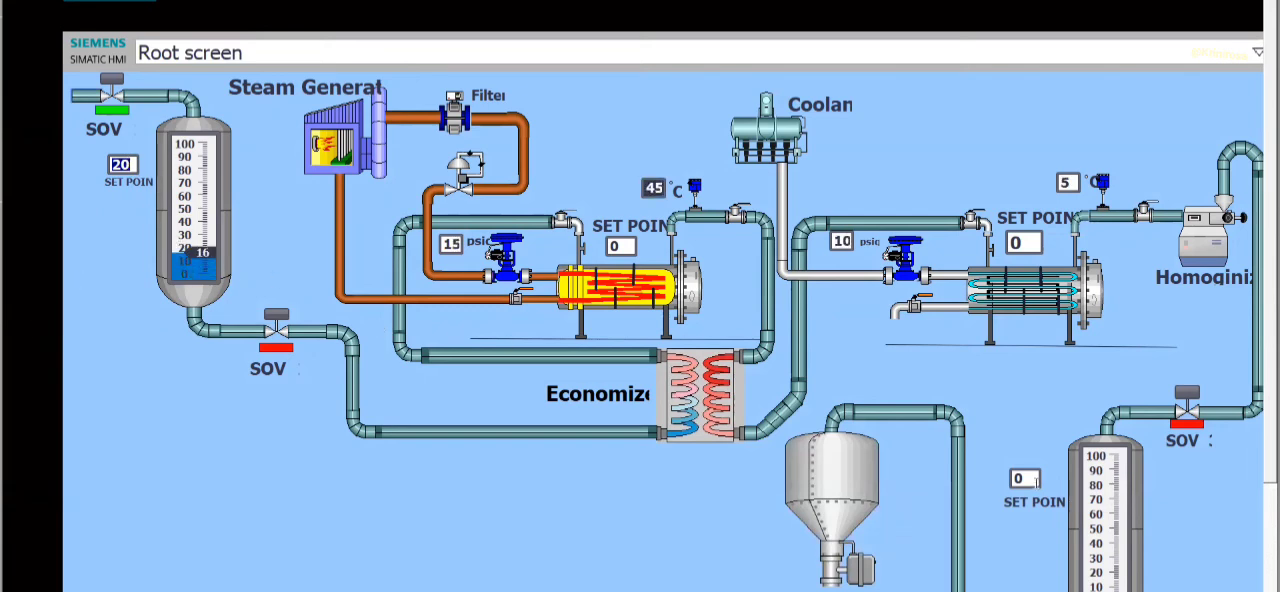
Step: Enter the heat exchanger set points 70, 20 and 15 in the running simulation
click(1023, 478)
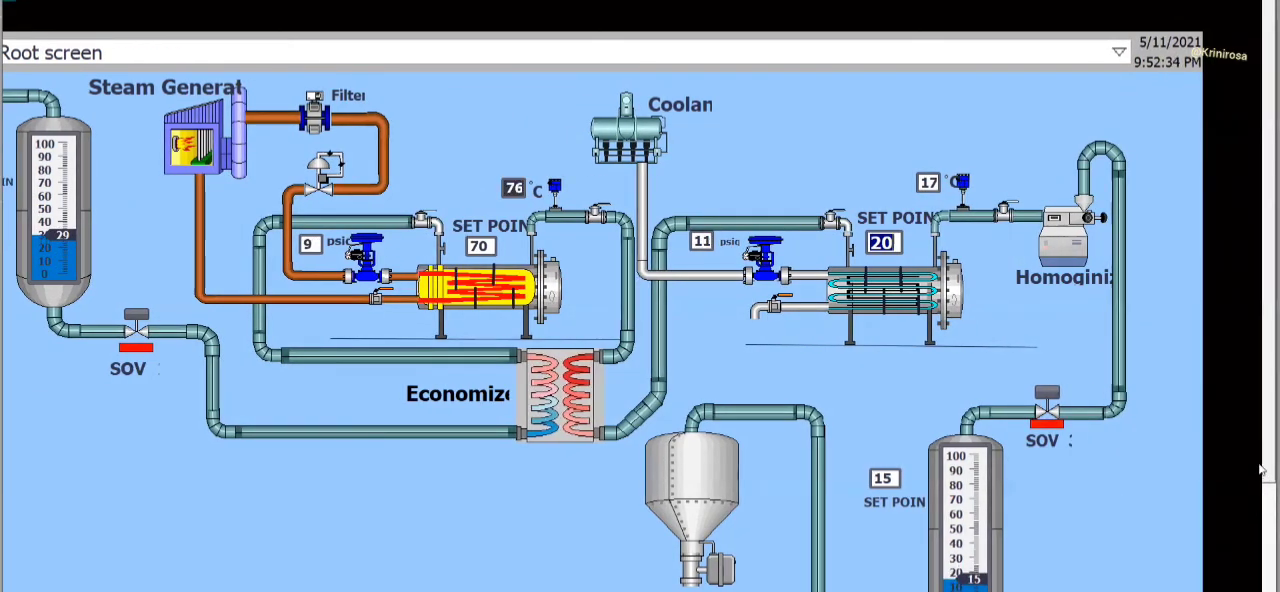
scroll(down, 3)
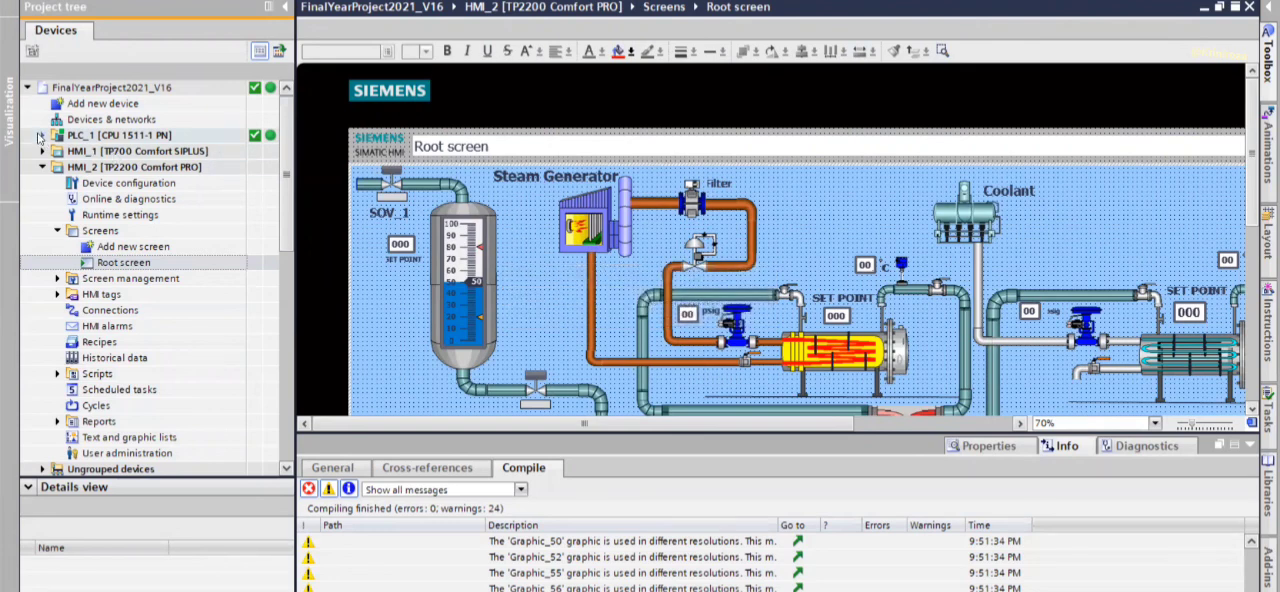
Step: Expand PLC_1's Program blocks to check their green online status icons
click(58, 134)
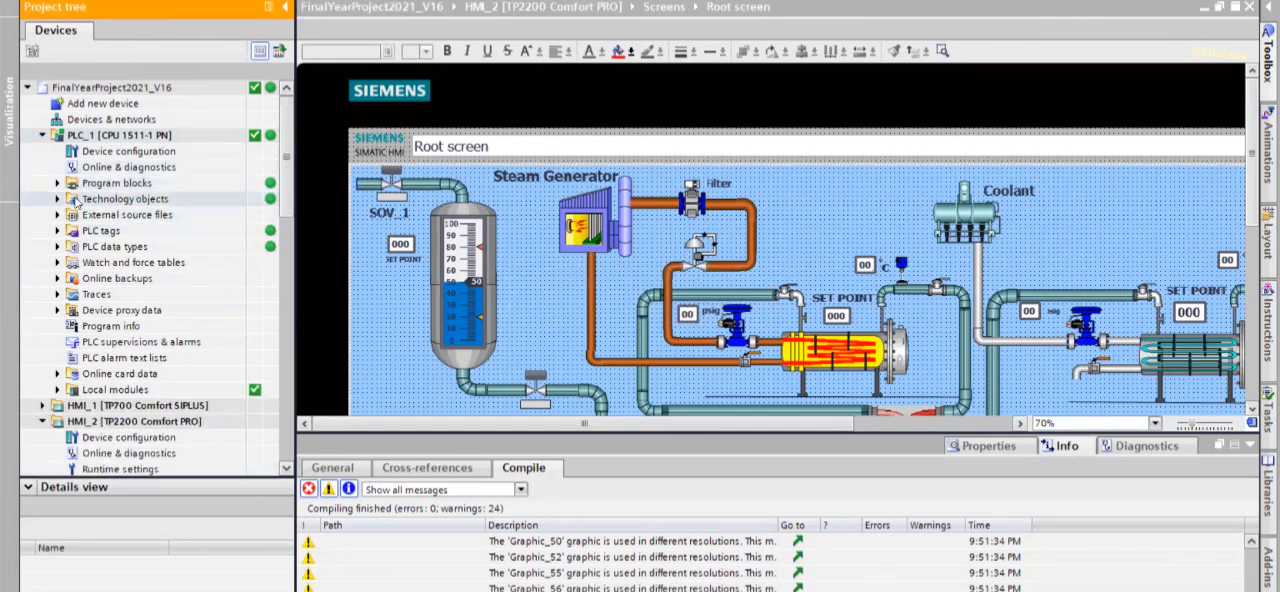
click(117, 183)
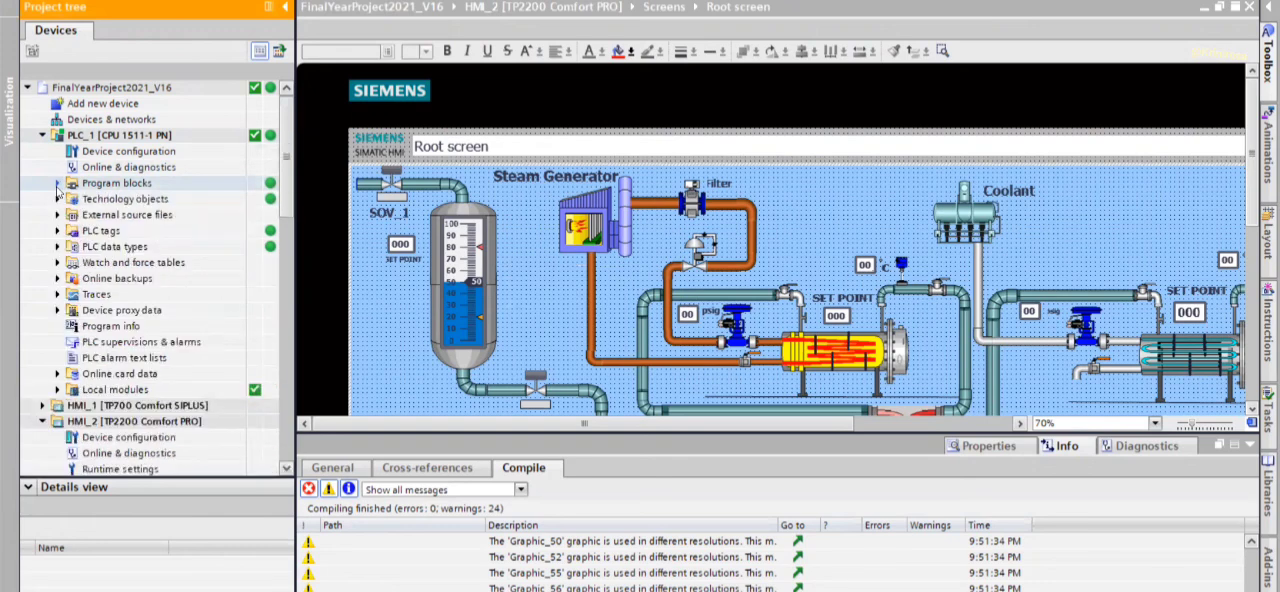
click(58, 183)
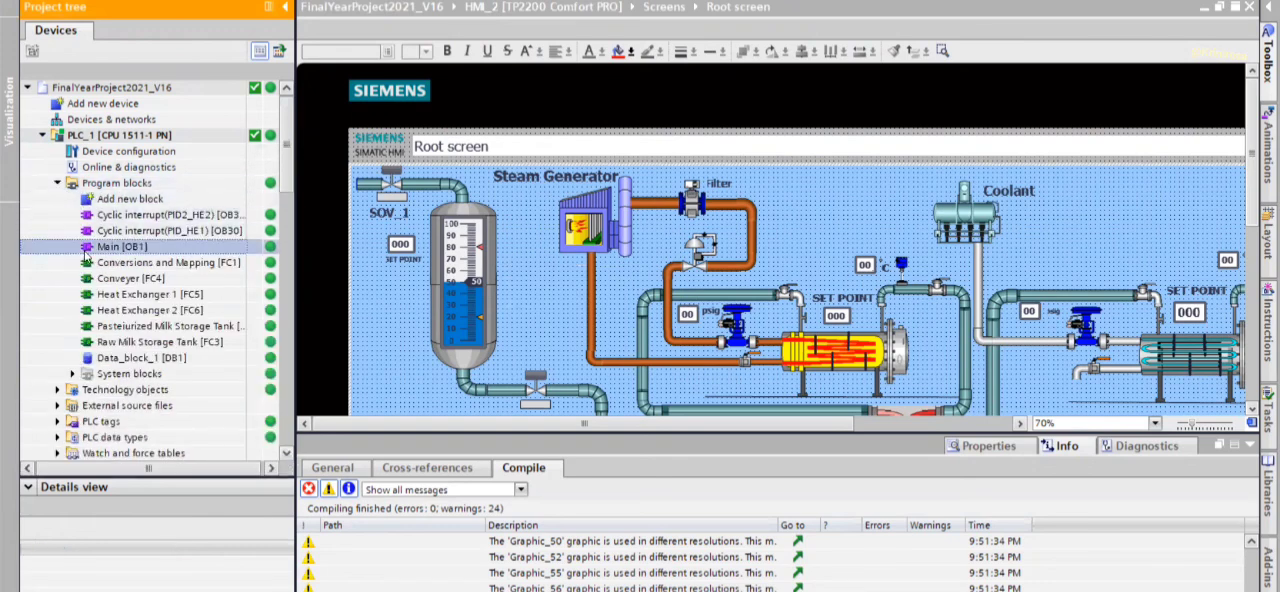